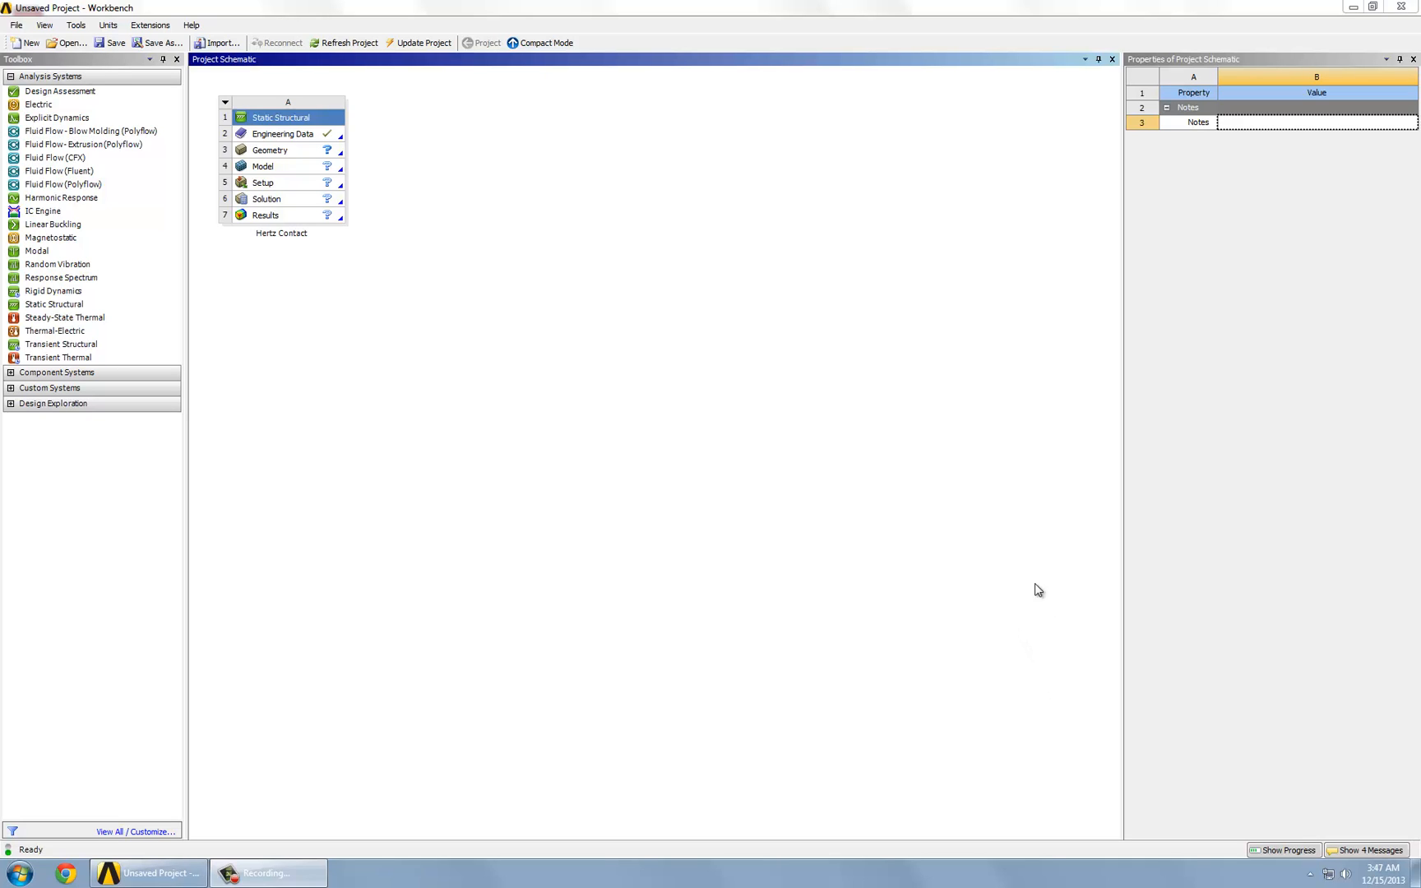
mouse_move(674, 402)
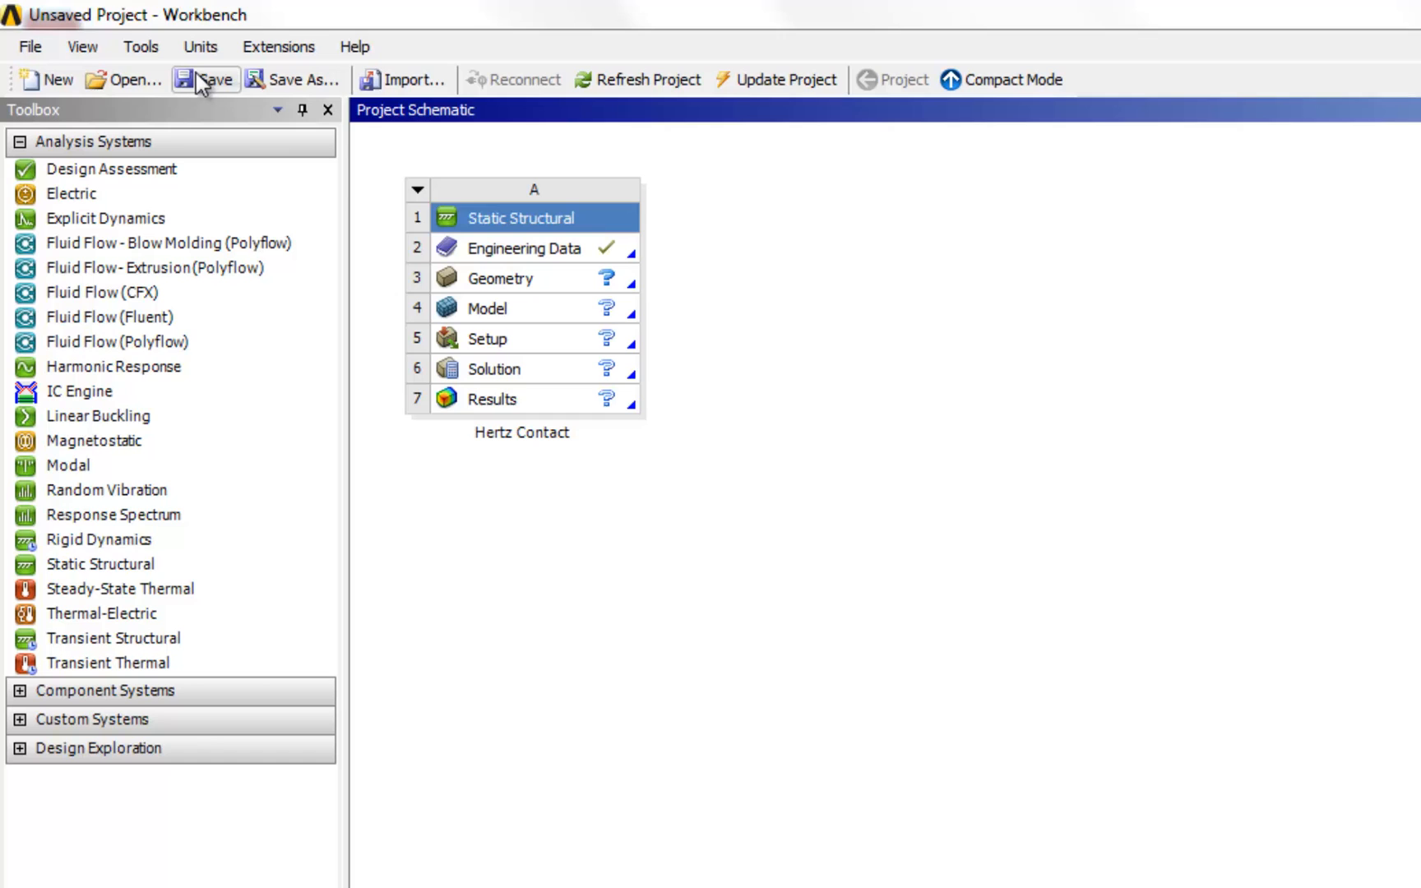
Step: Save the Workbench project to the Desktop under the name 'Hertz Contact'
left_click(205, 79)
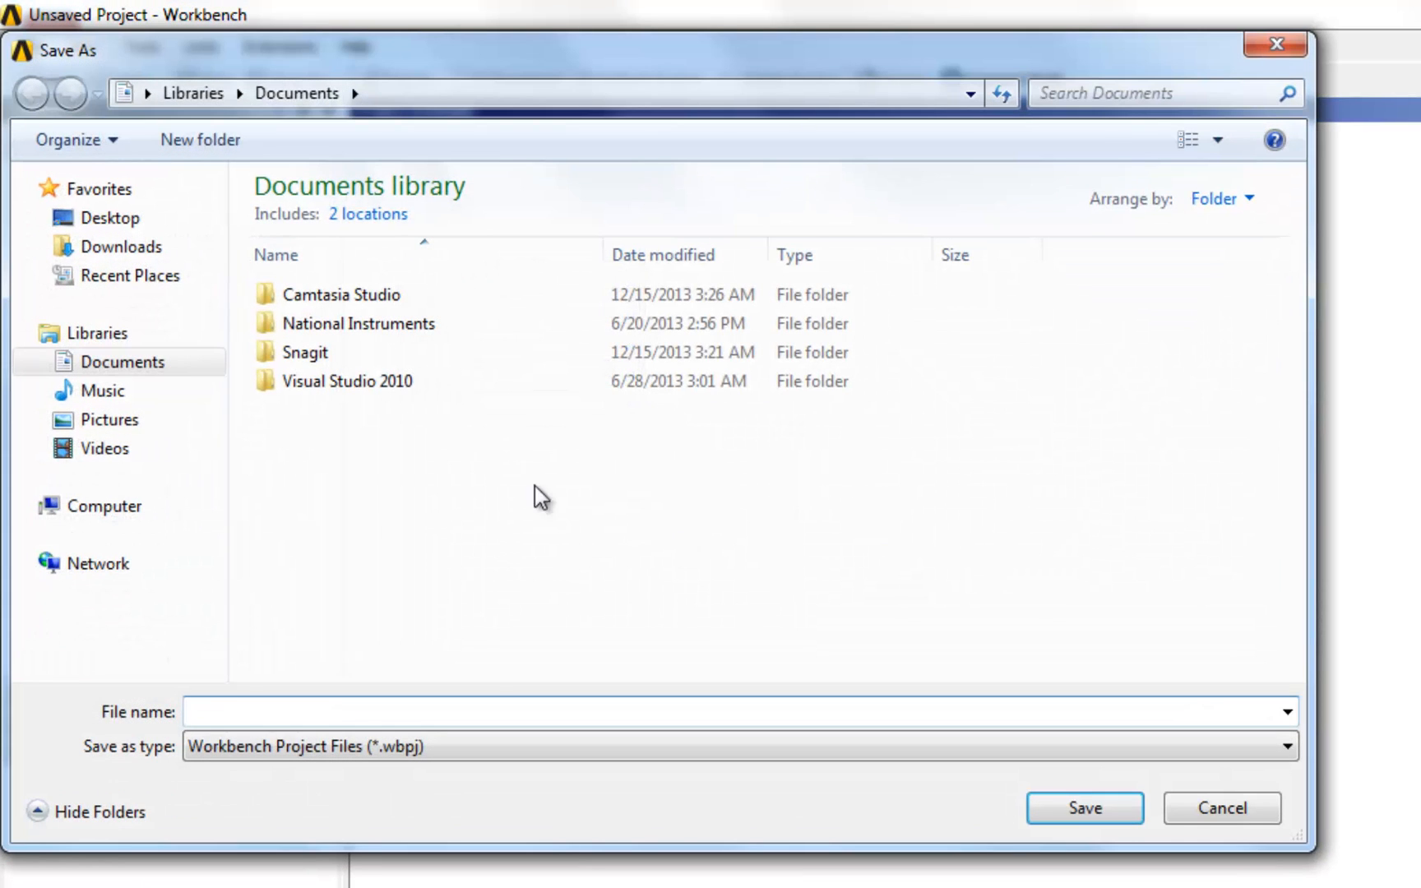
left_click(110, 217)
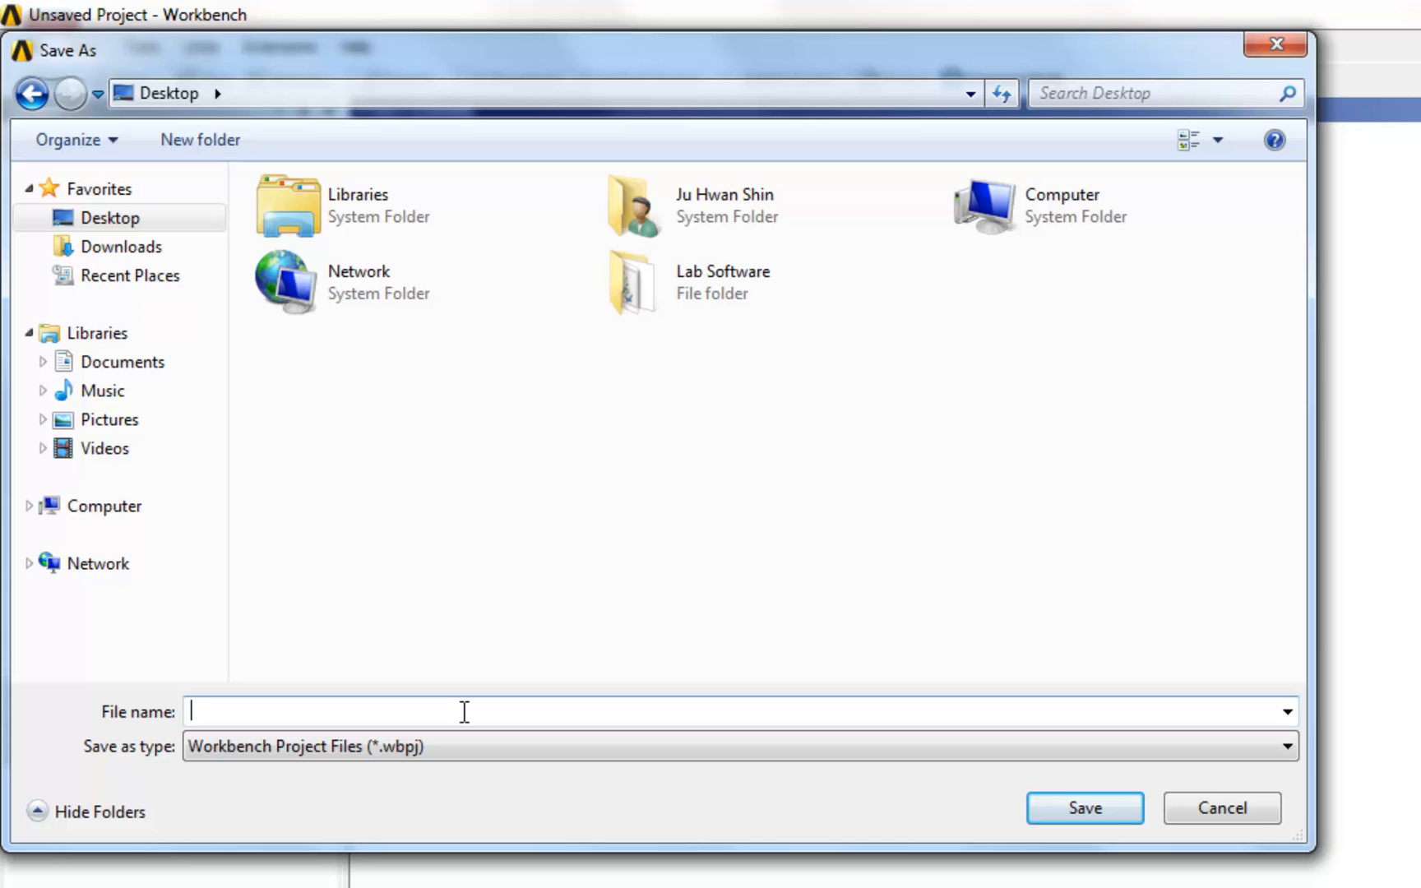
type("Hertz Contact")
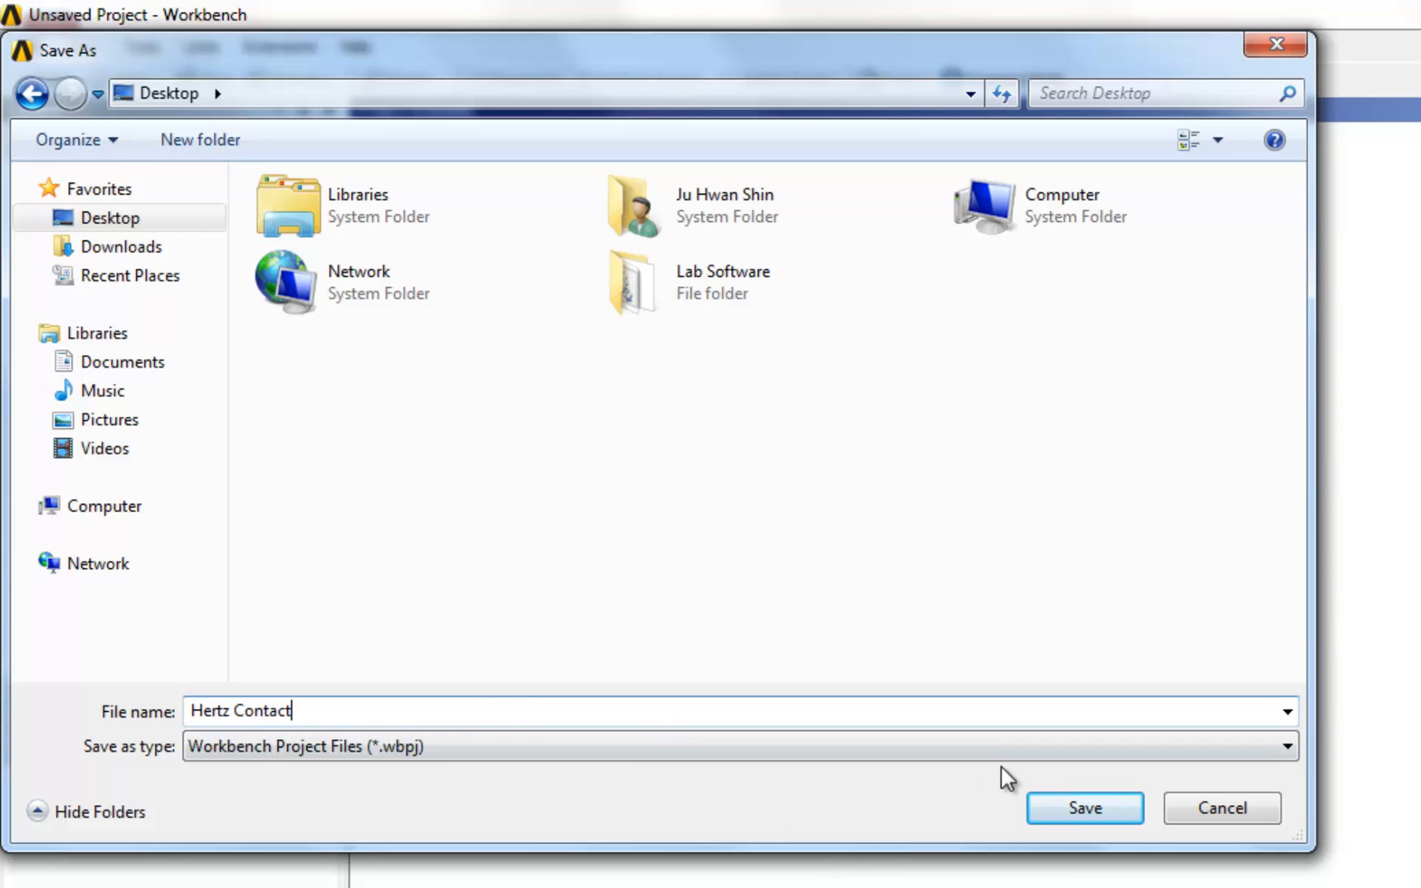
left_click(1082, 807)
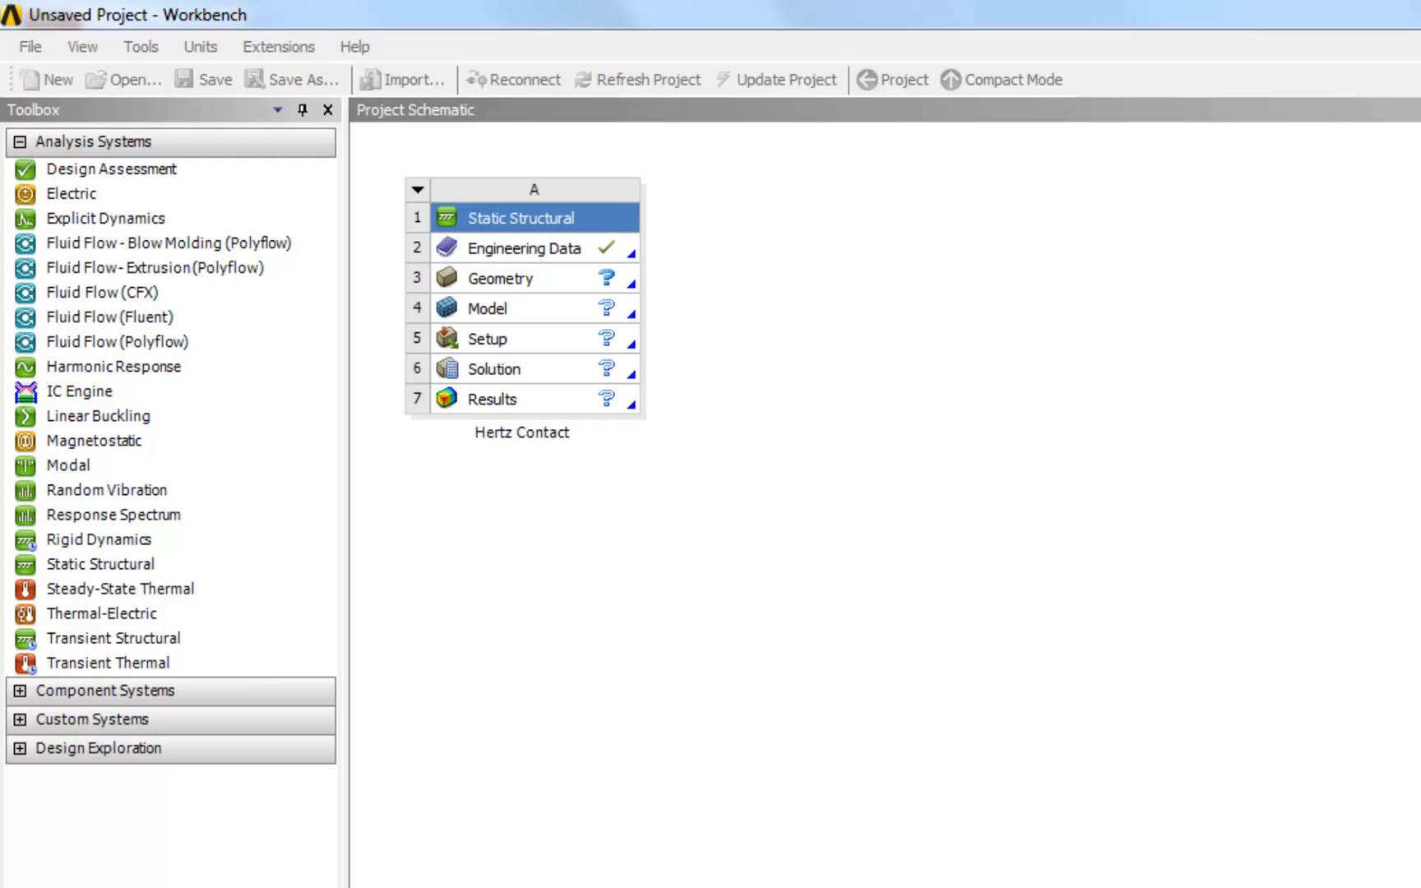
Step: Select the Geometry cell (A3) of the Hertz Contact Static Structural system
left_click(212, 80)
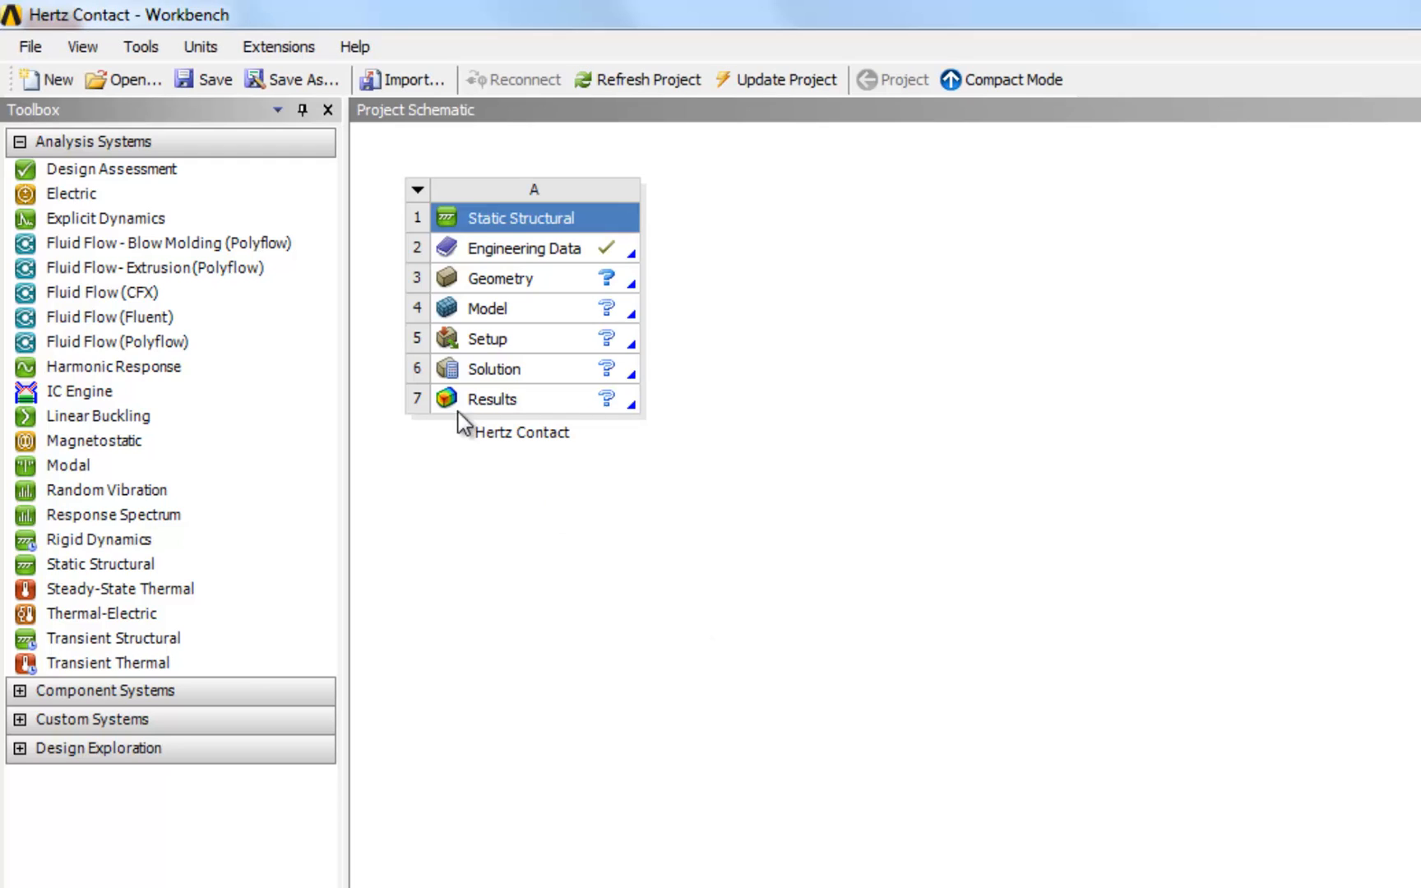
mouse_move(536, 274)
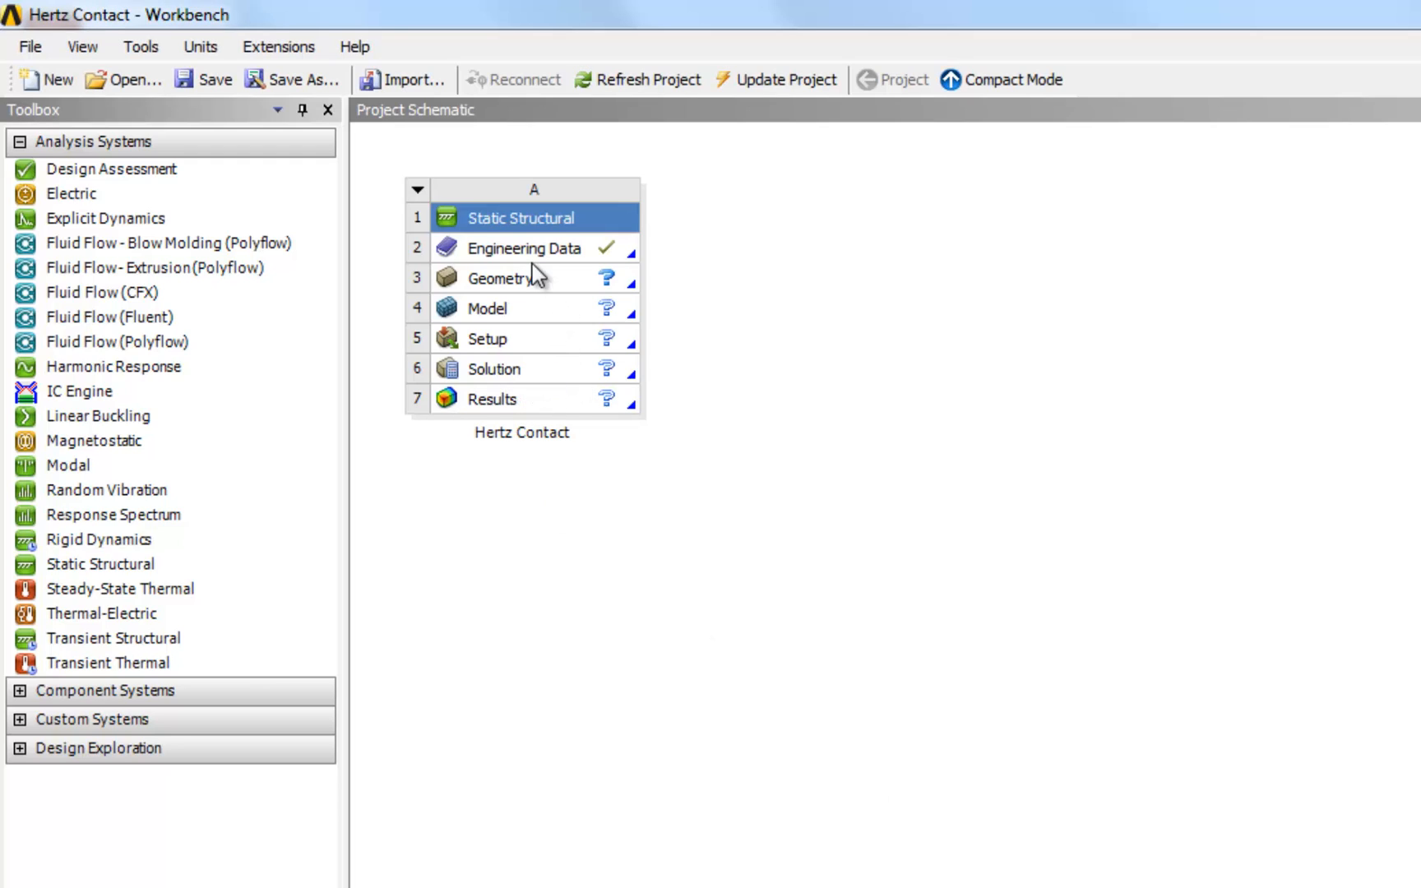
mouse_move(523, 290)
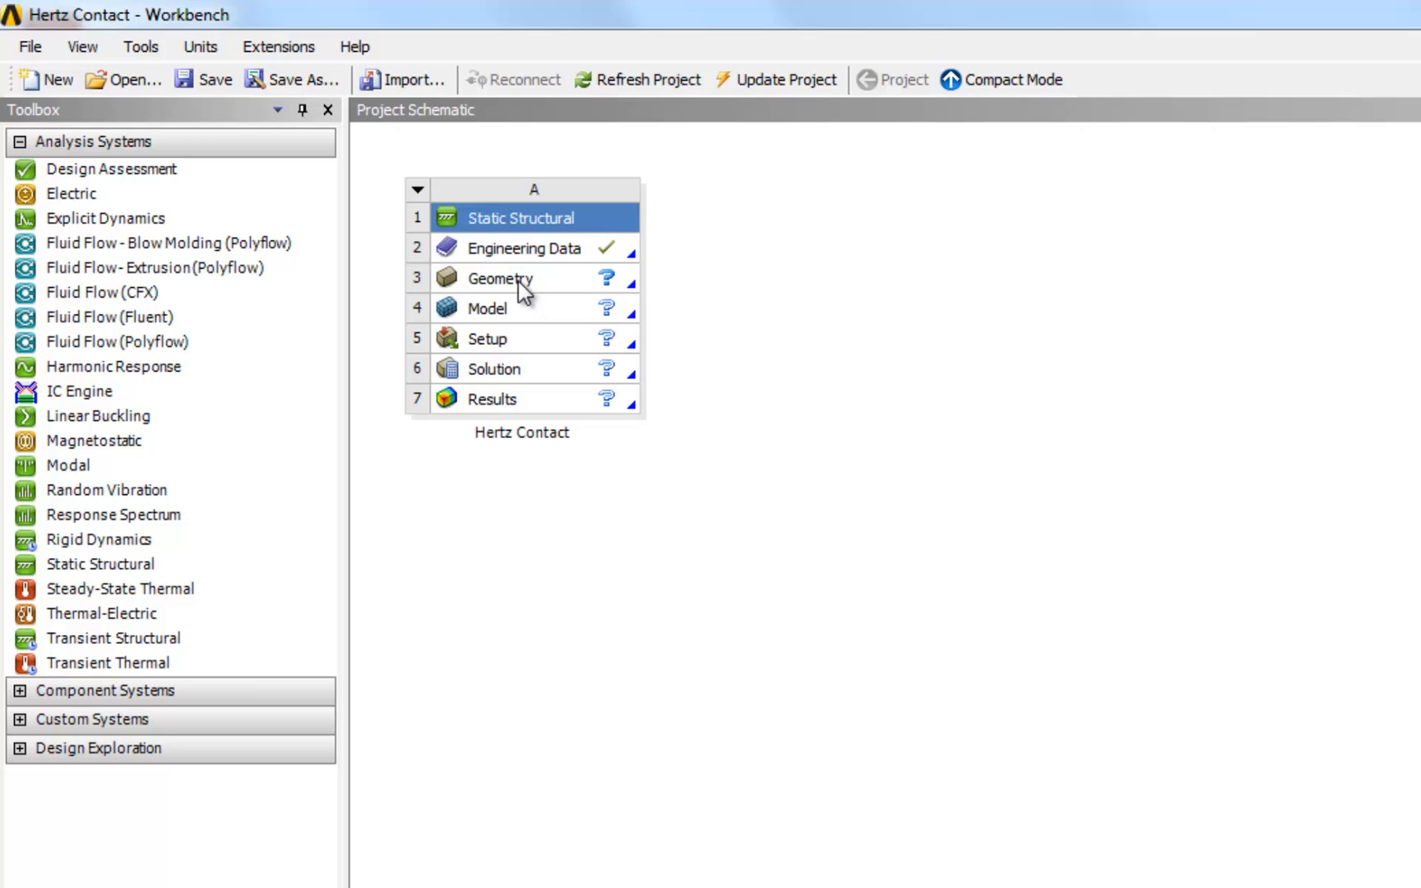
left_click(497, 277)
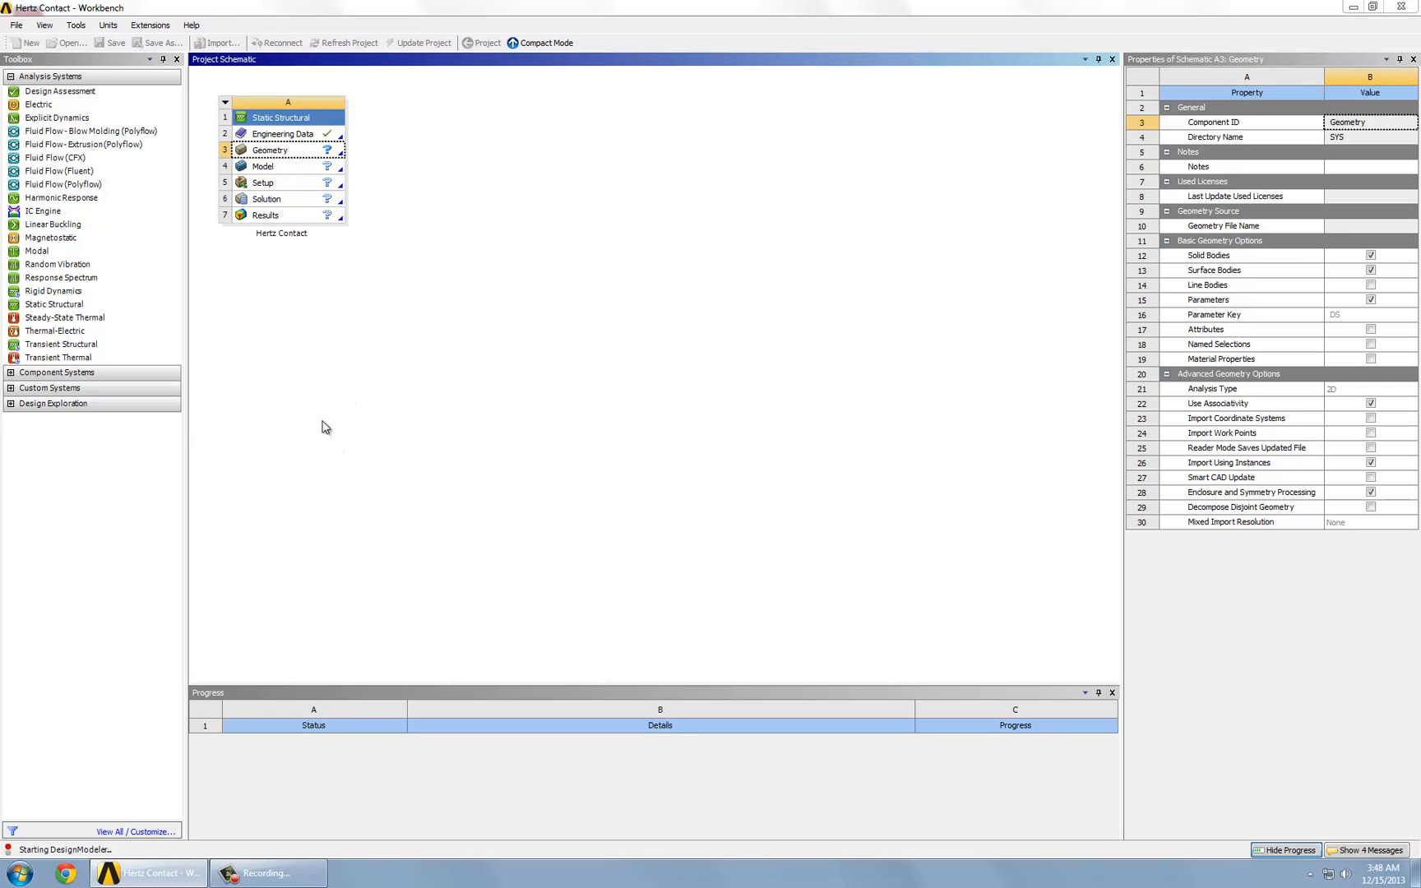
Step: Launch DesignModeler with Meter units and create Sketch1 on the XYPlane
double_click(269, 149)
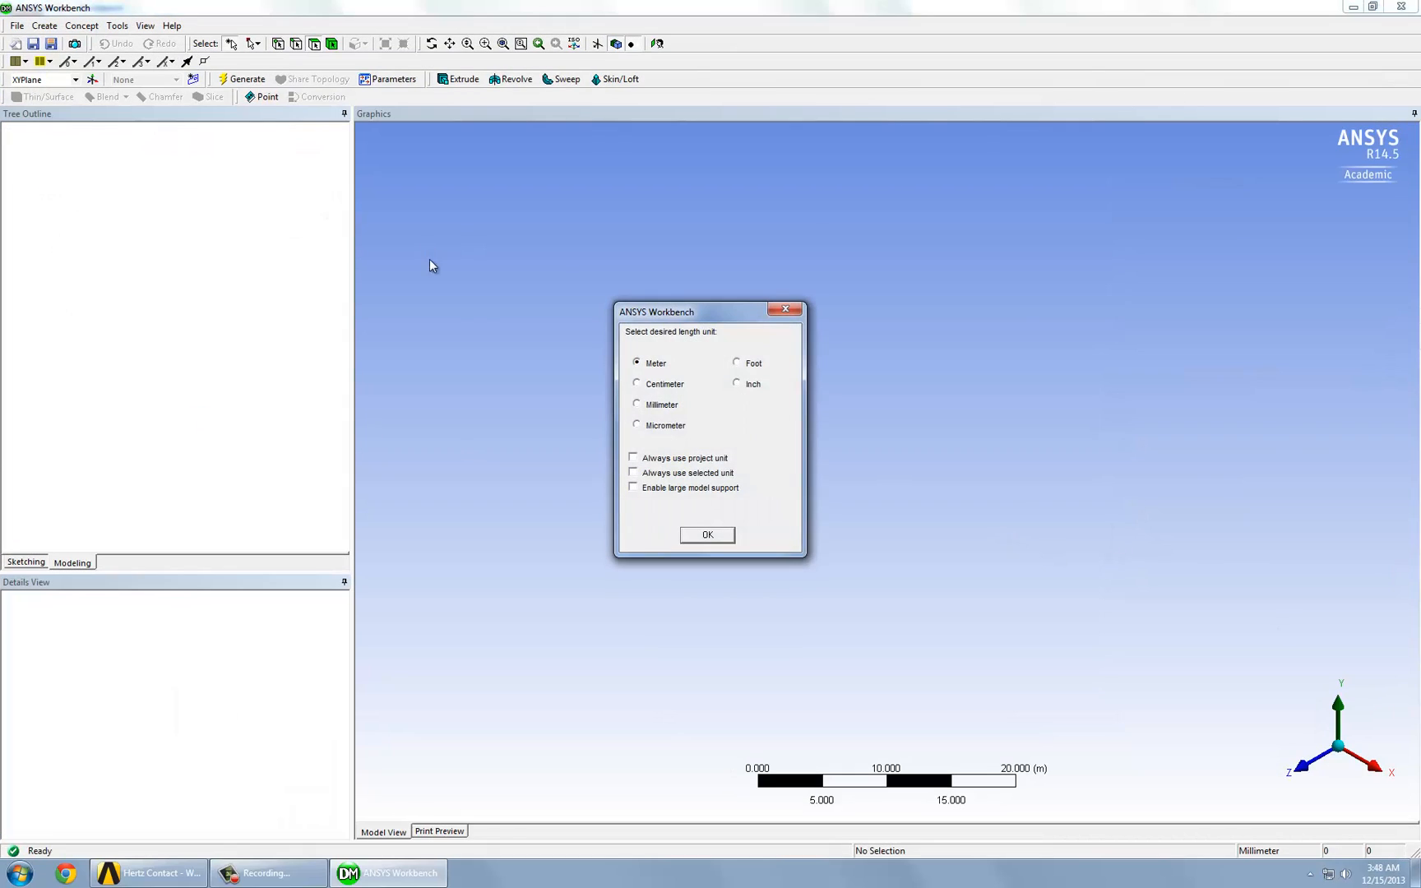
mouse_move(658, 364)
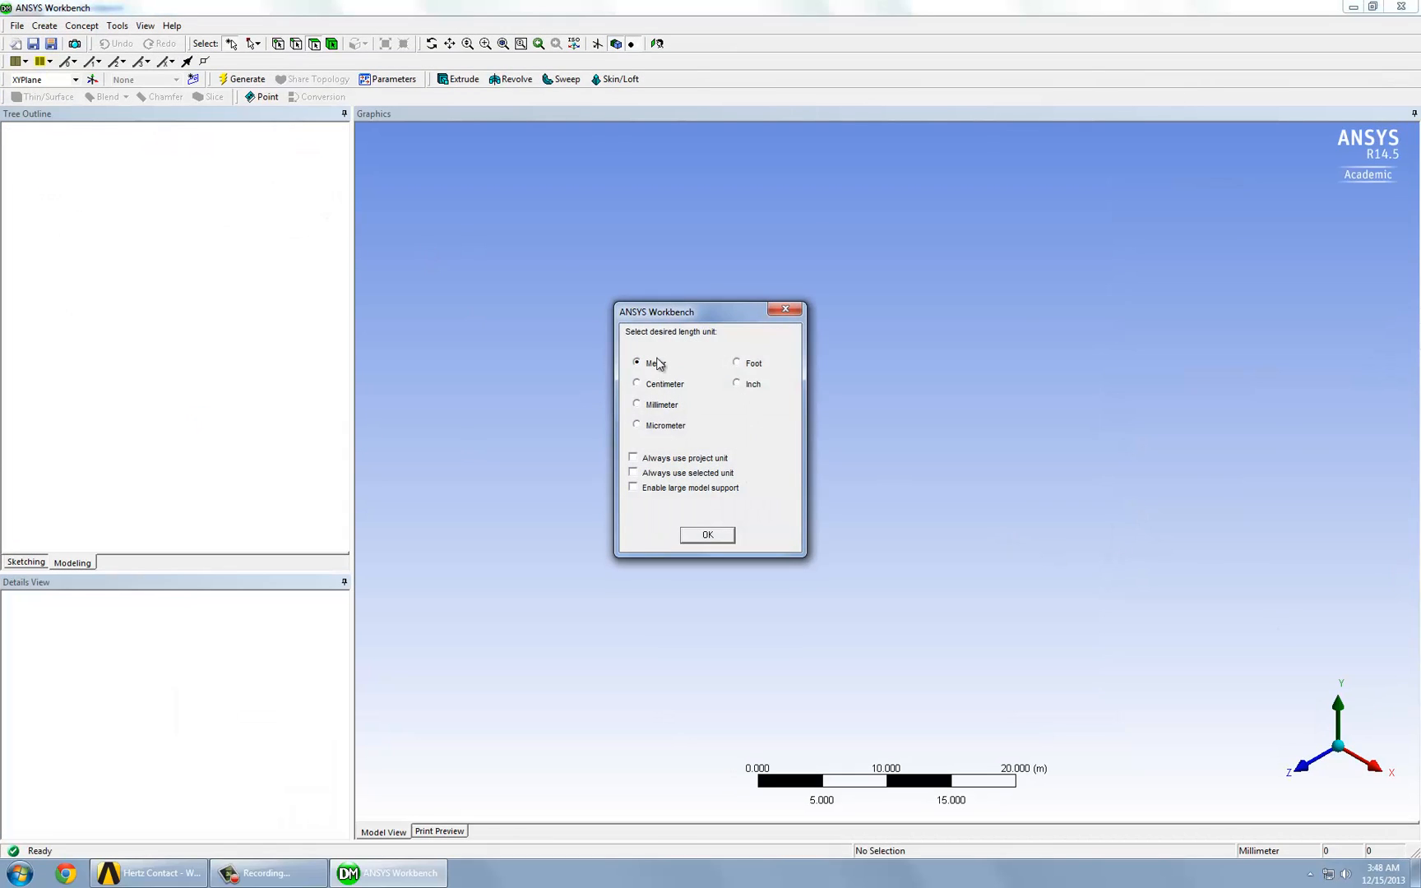
left_click(707, 533)
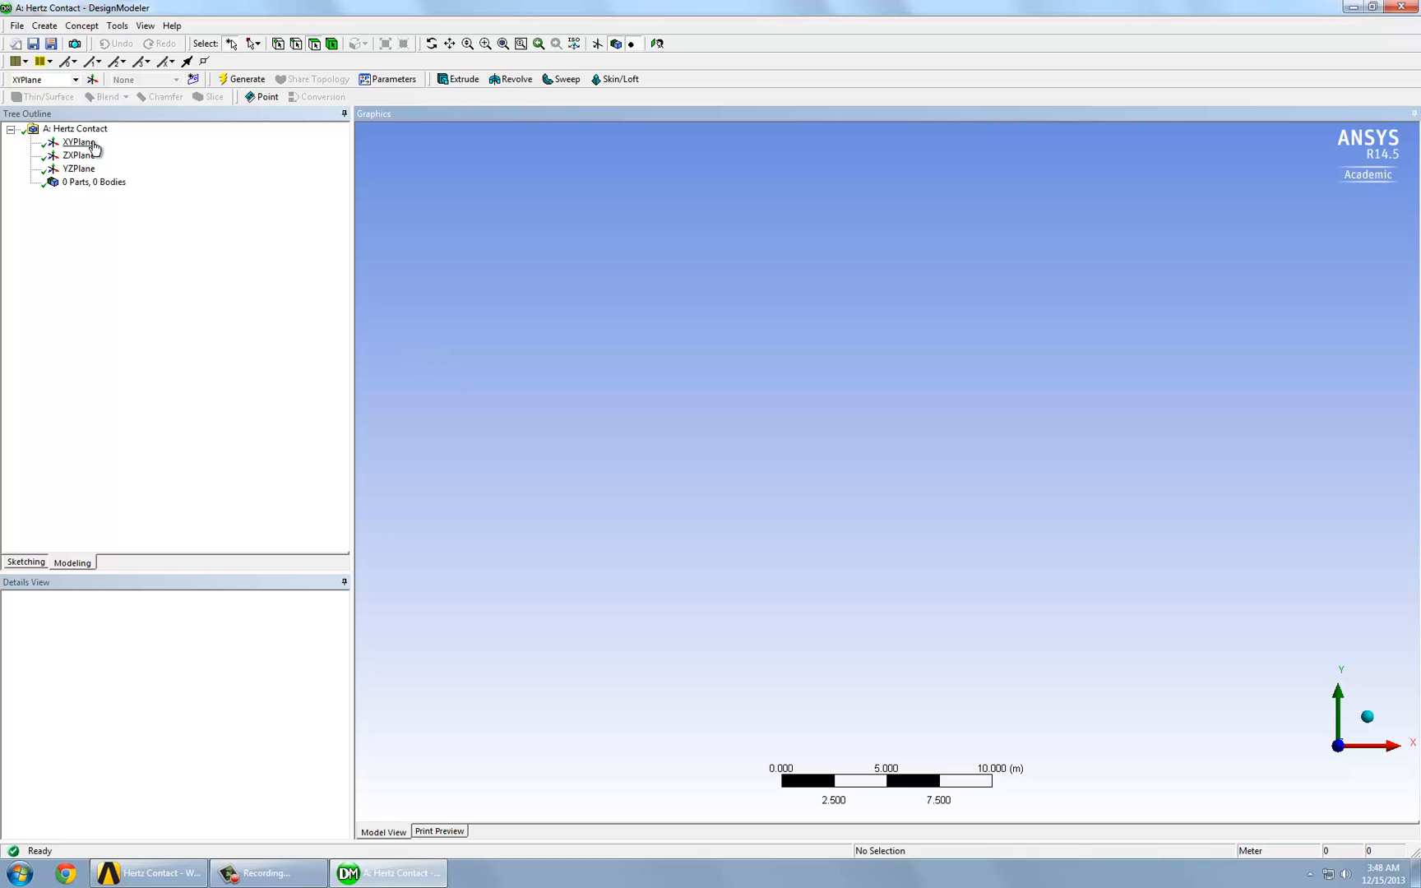
left_click(78, 142)
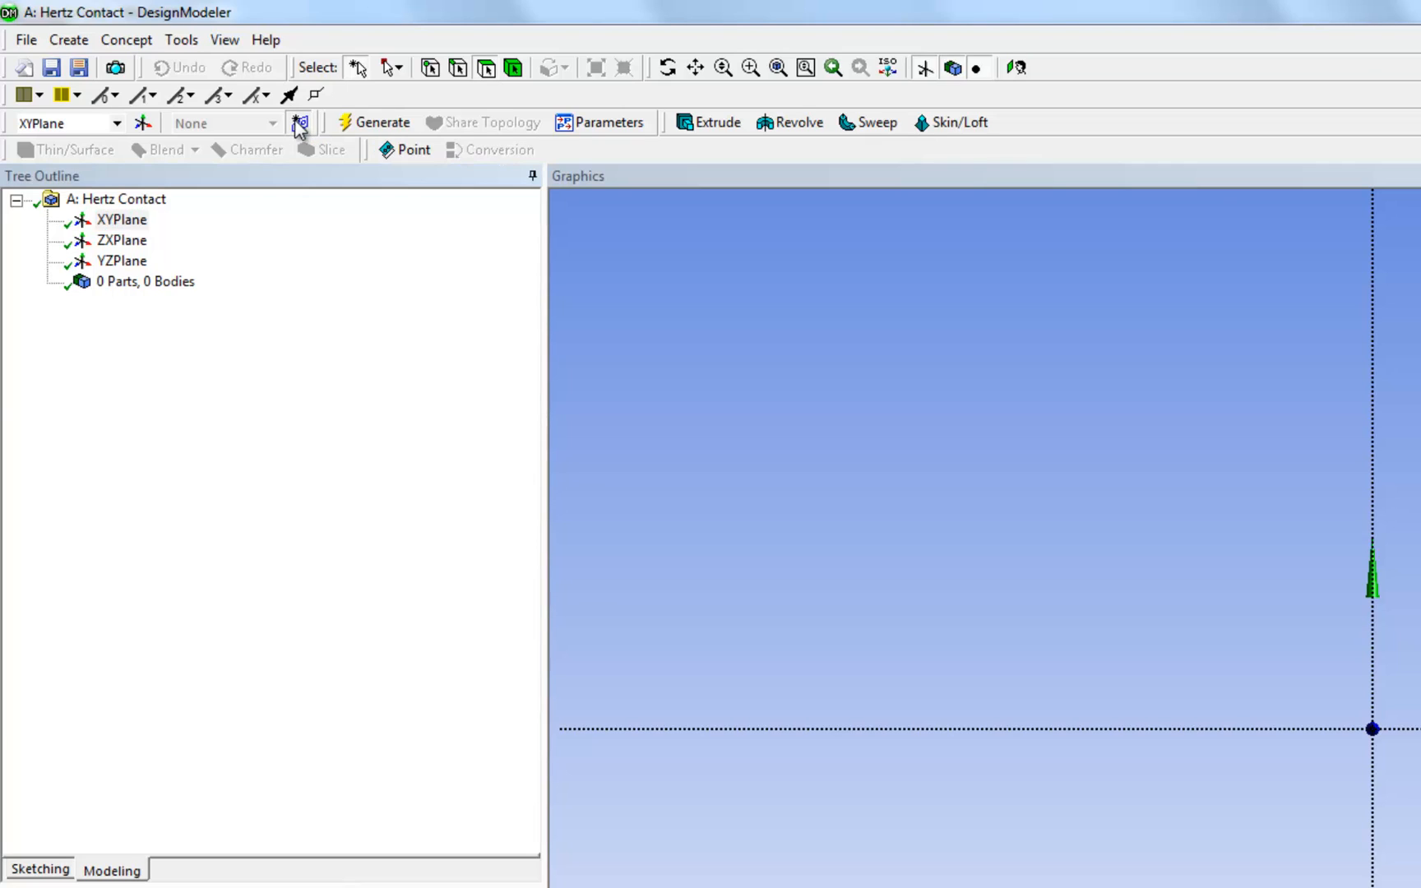
left_click(300, 122)
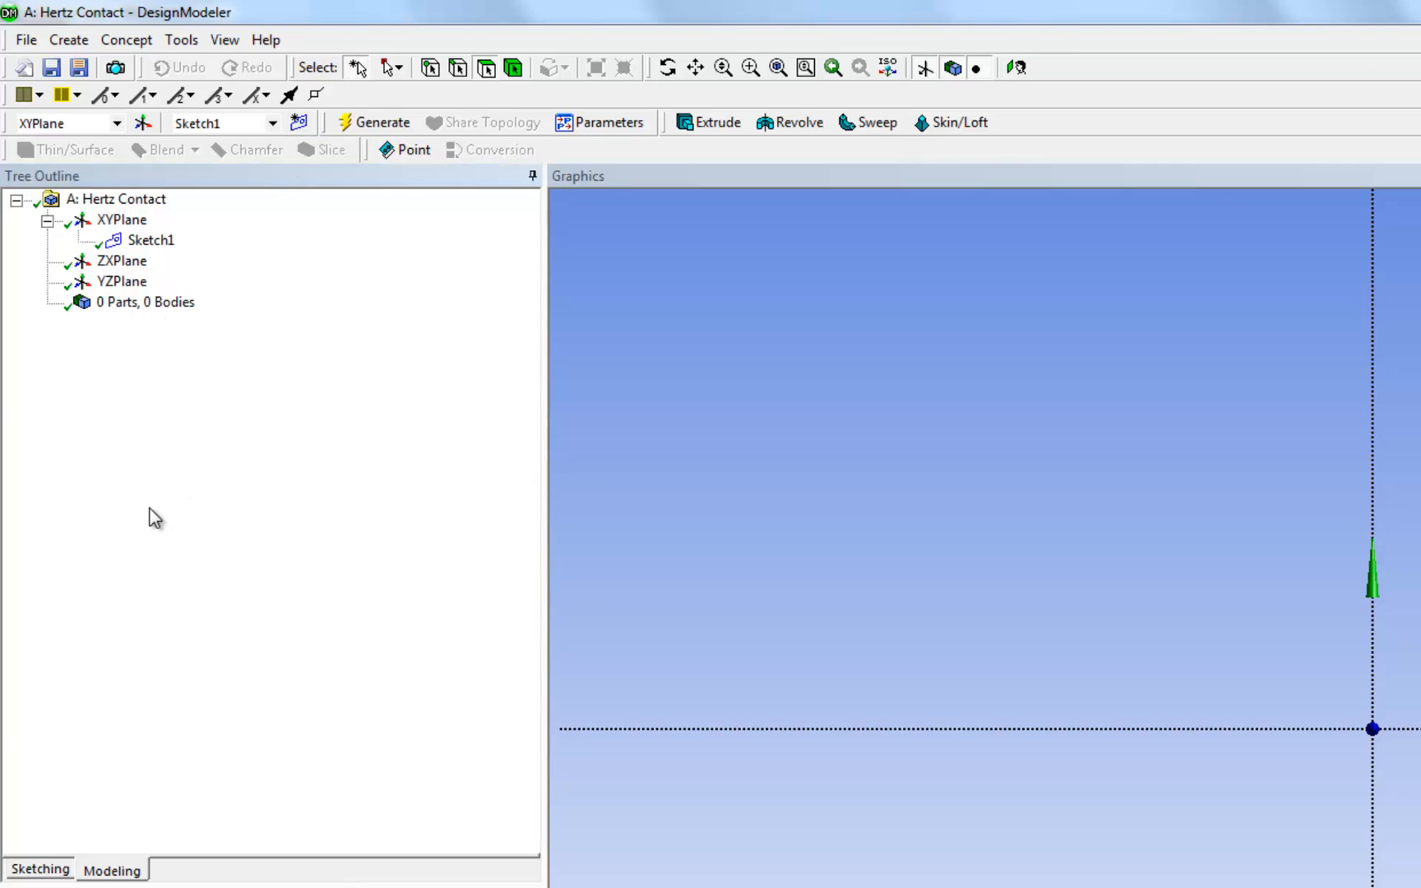
Step: Draw a vertical line upward from the origin along the Y axis
left_click(39, 869)
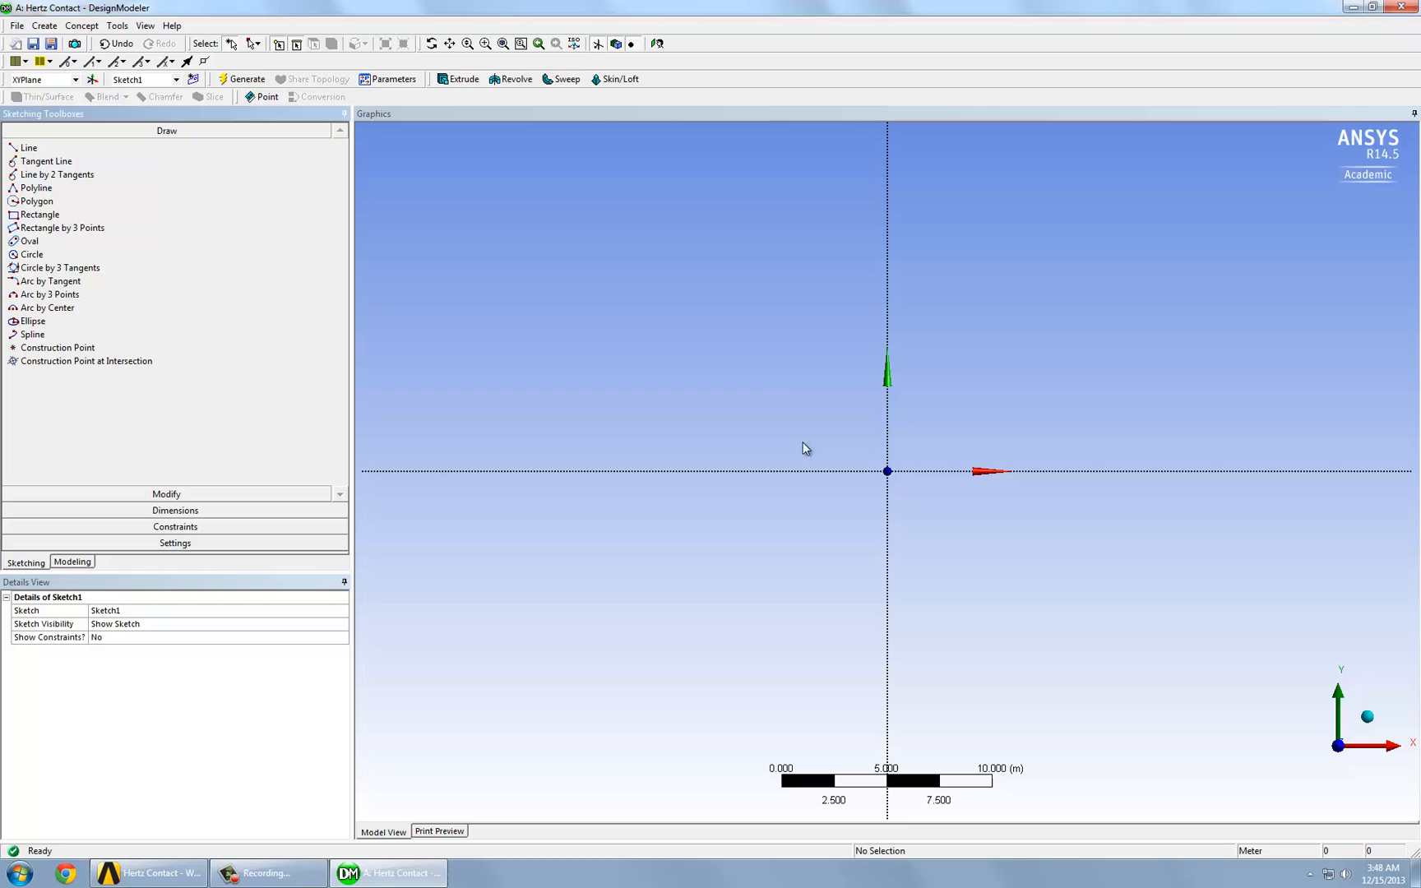
mouse_move(965, 416)
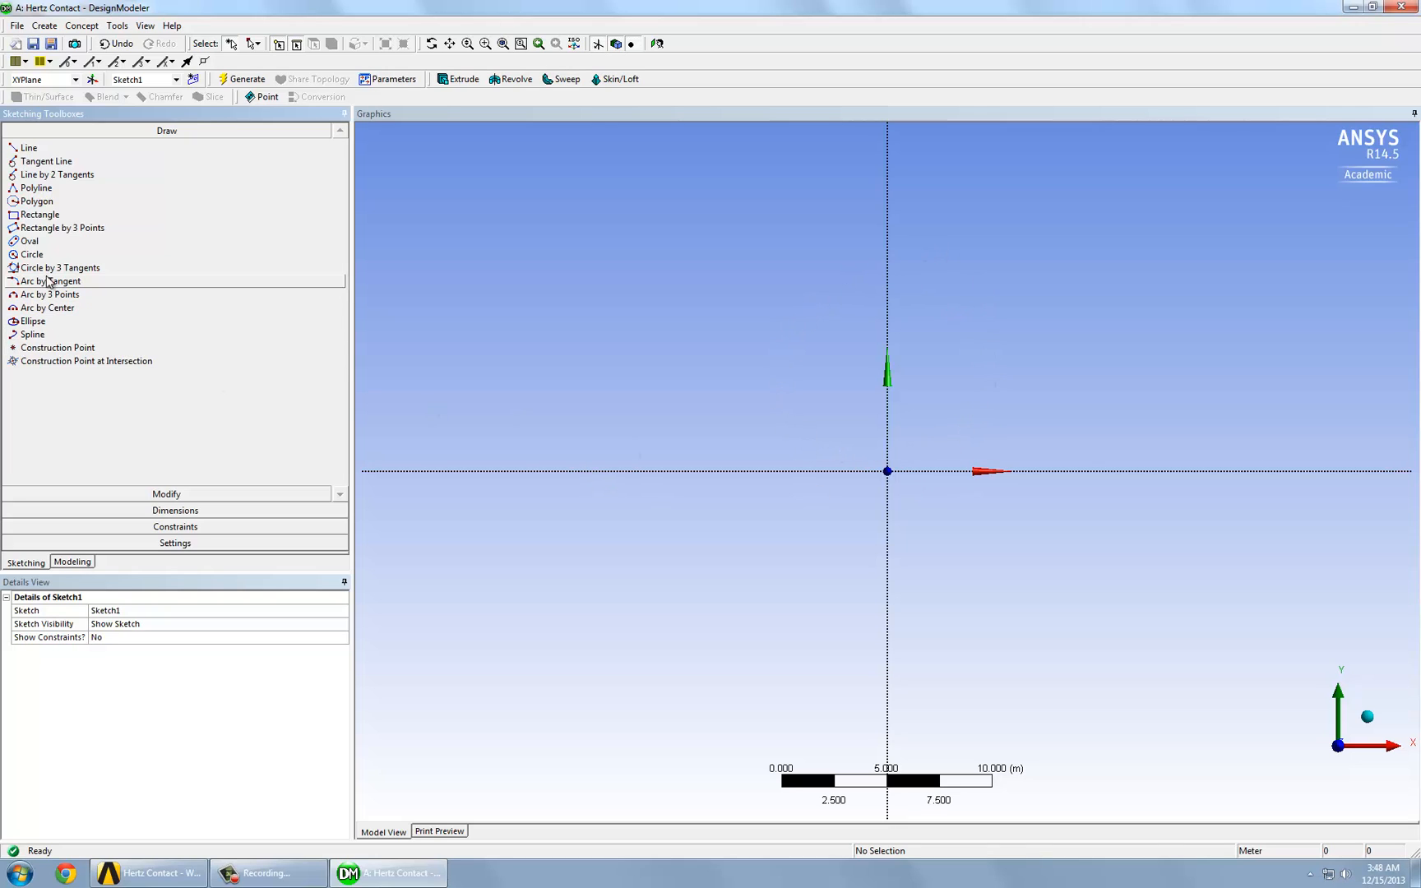
mouse_move(27, 148)
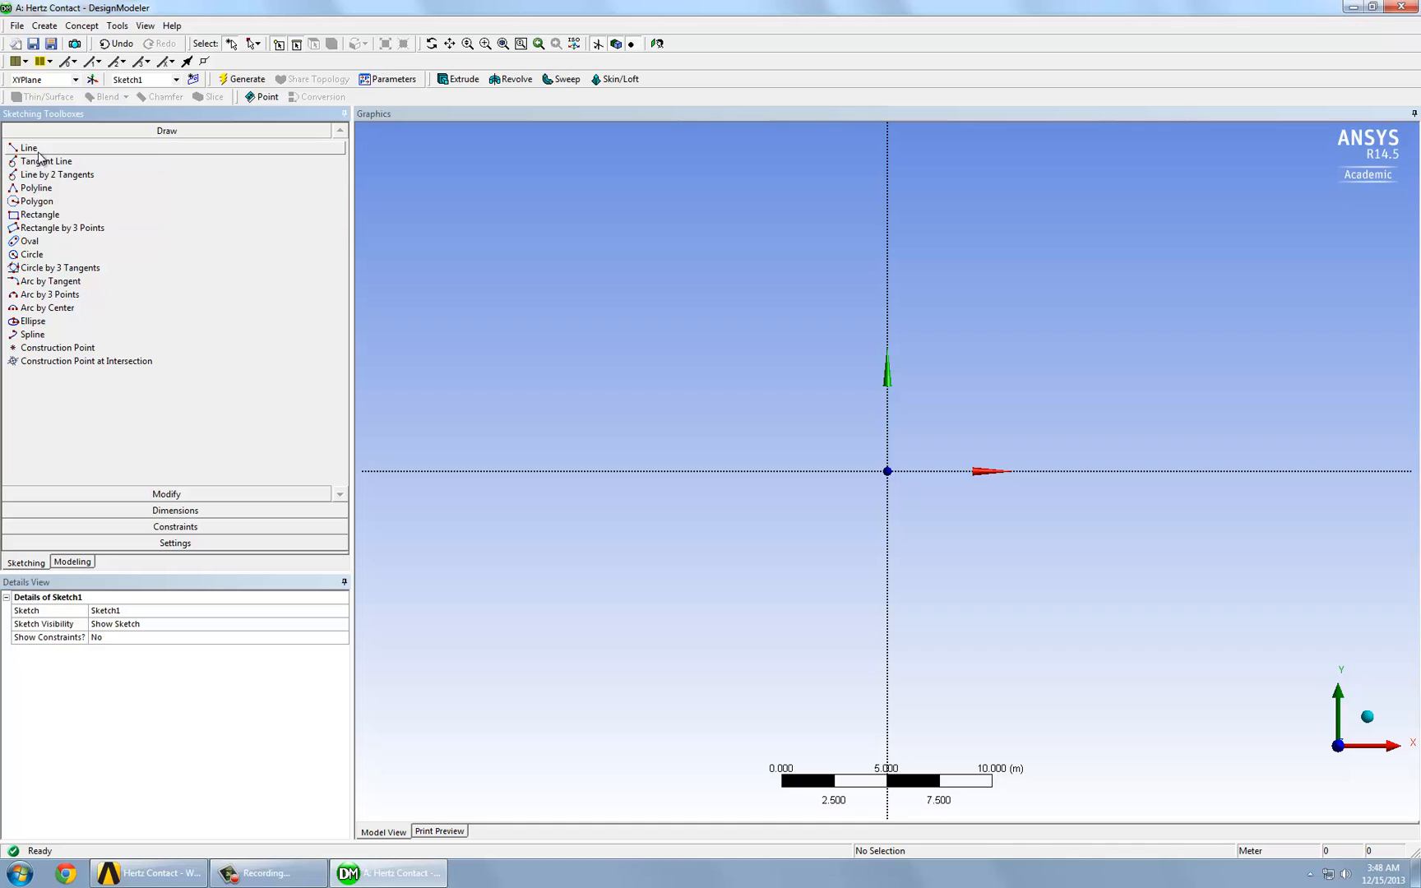
left_click(27, 148)
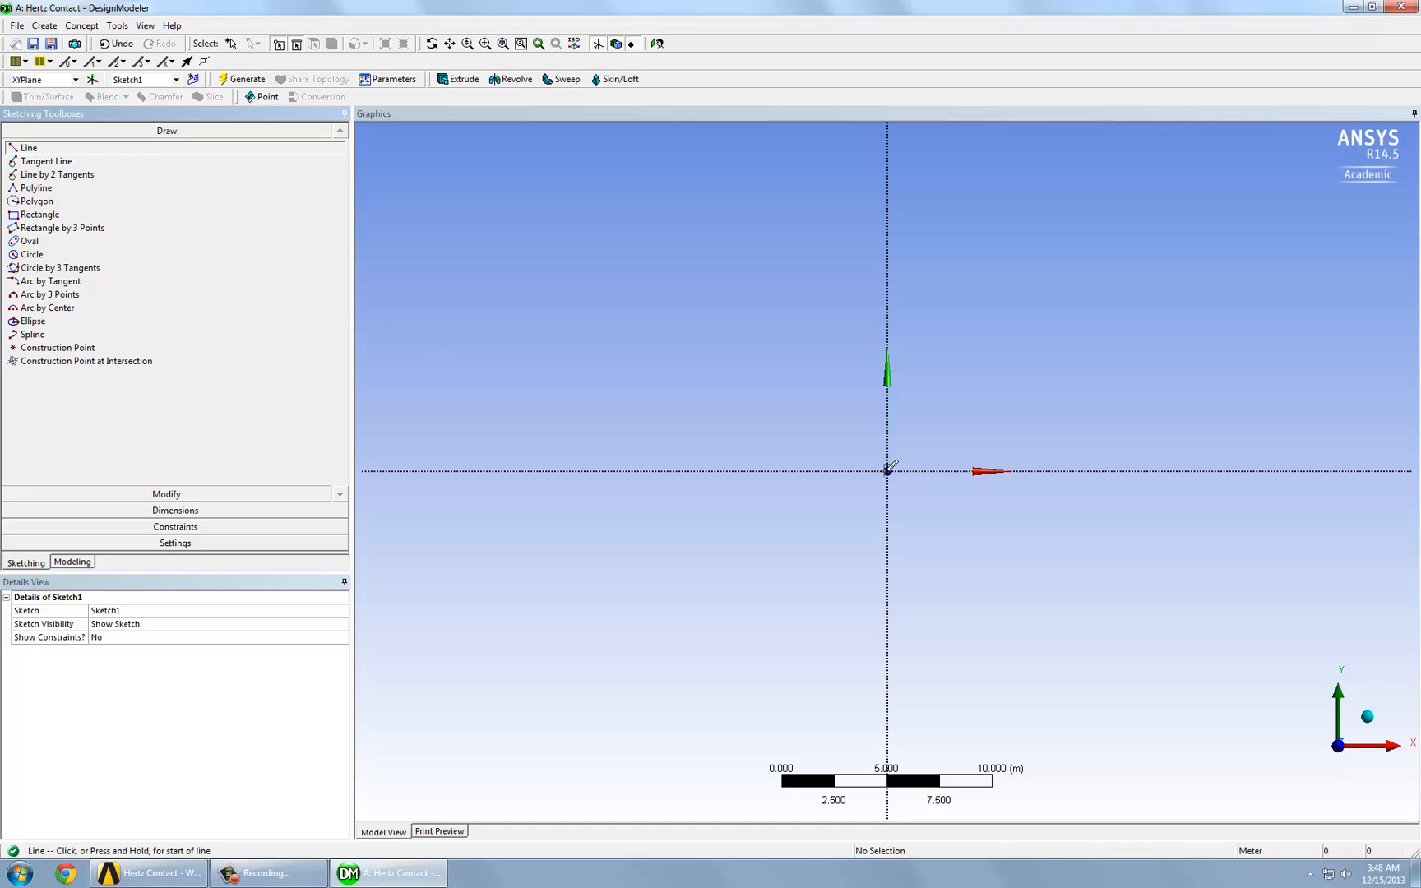
left_click(886, 470)
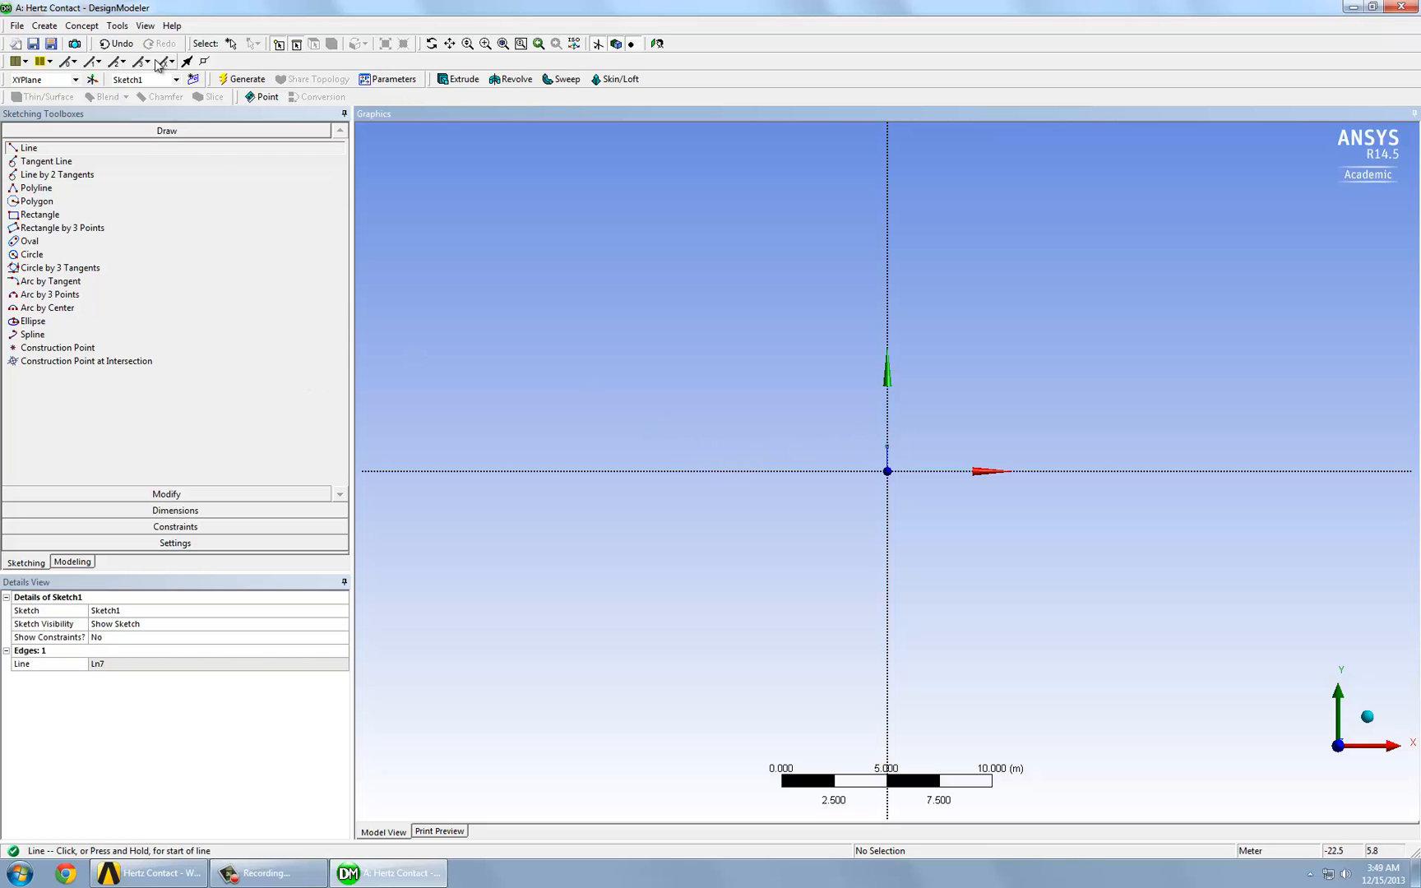
Step: Dimension the line, deleting the stray V1 and re-dimensioning it as V2 = 0.008 m
left_click(175, 509)
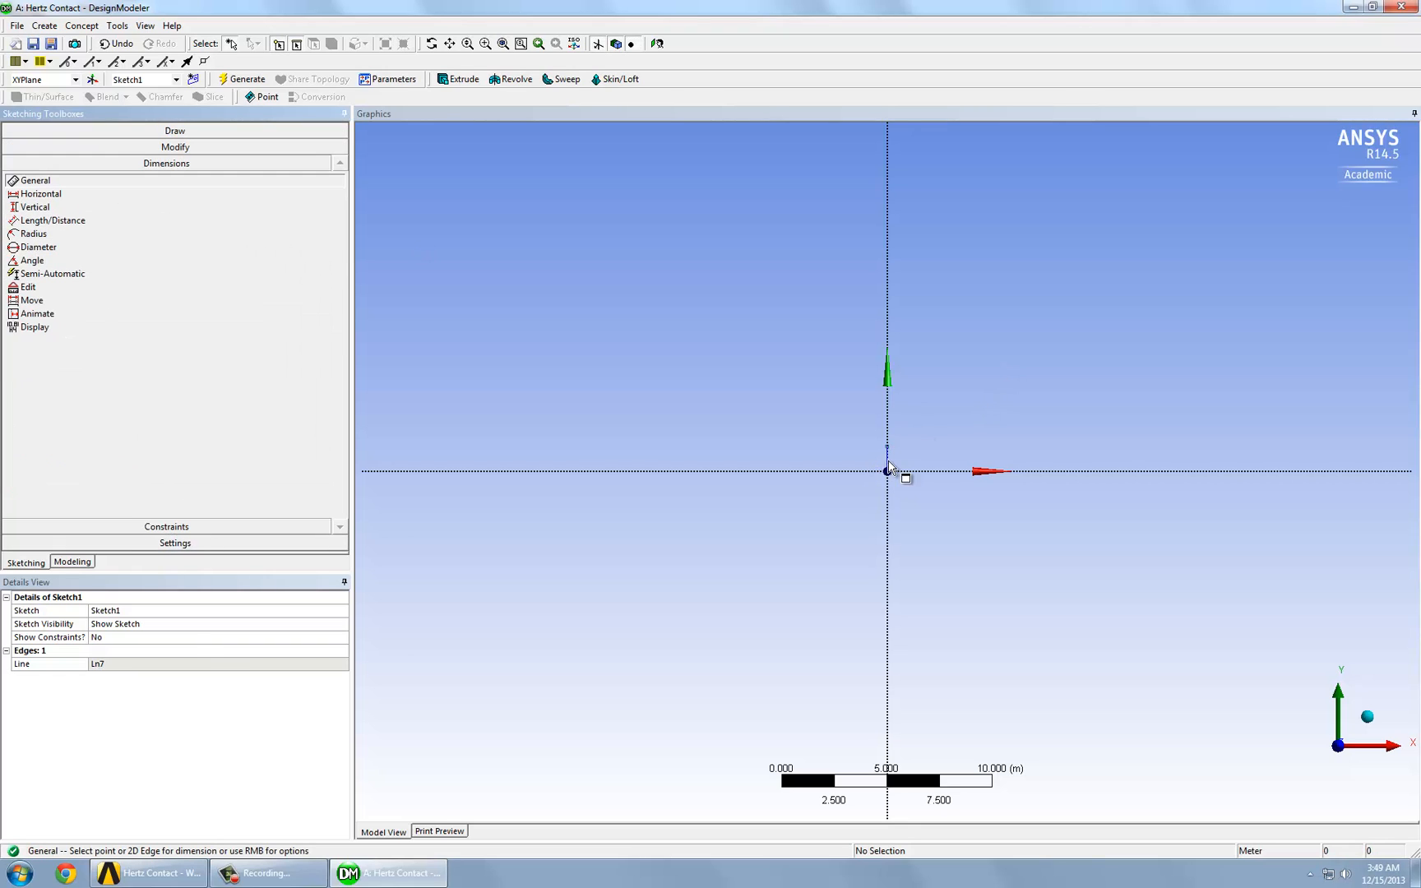
left_click(887, 470)
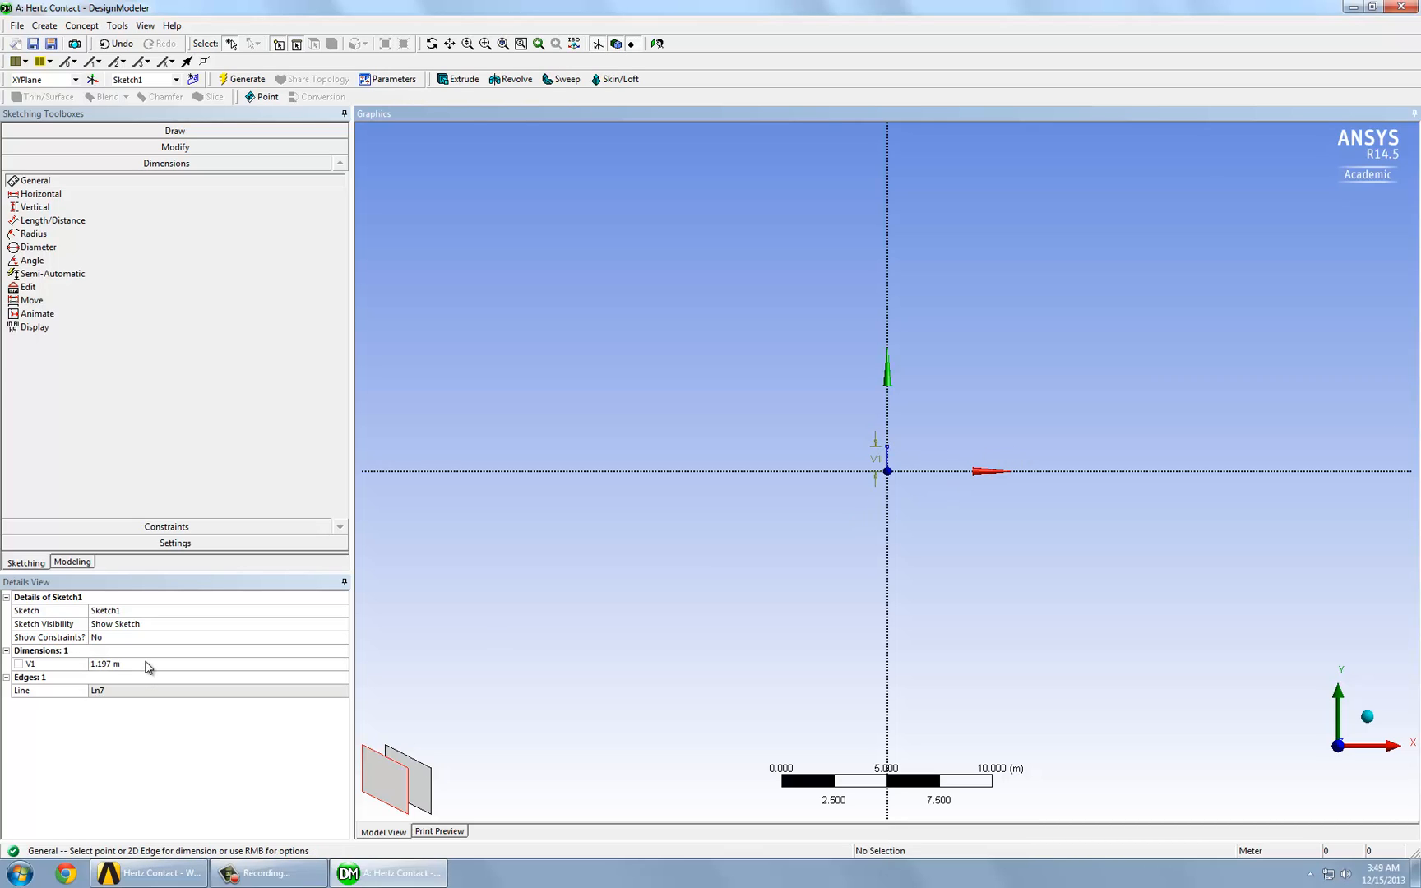
mouse_move(144, 677)
type("0.008")
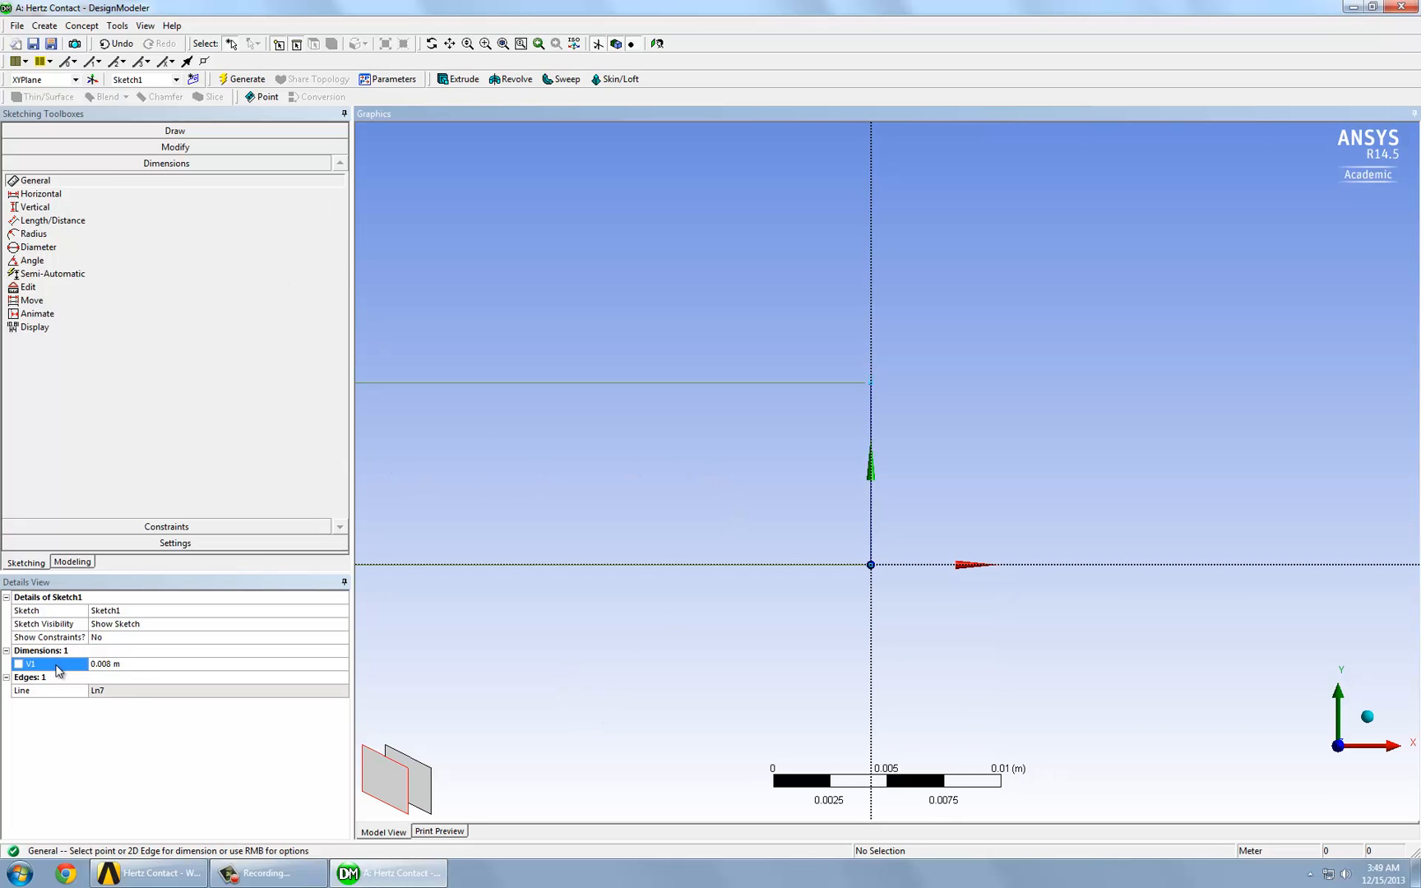
left_click(511, 432)
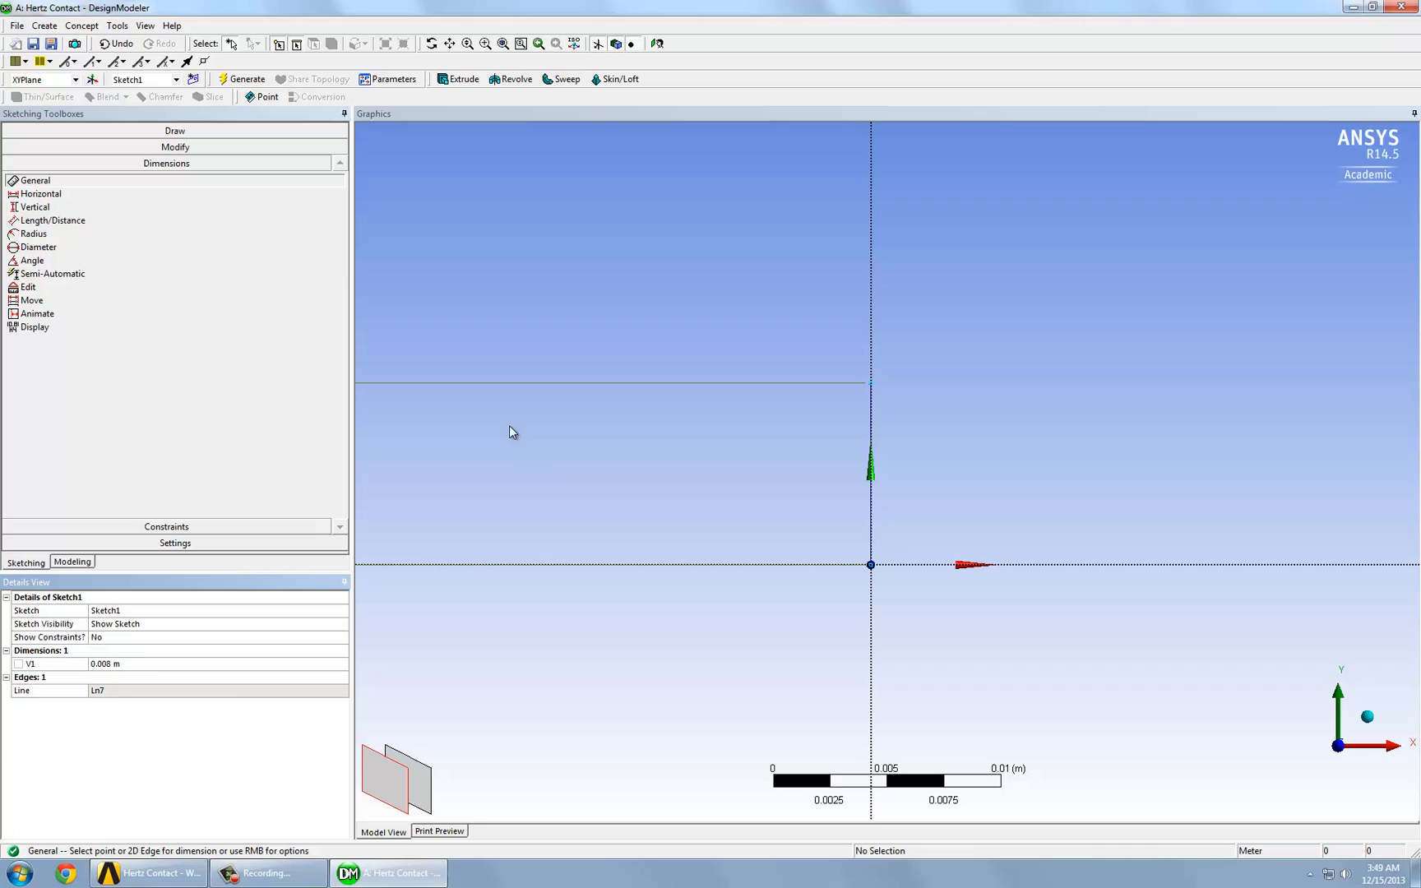
right_click(29, 664)
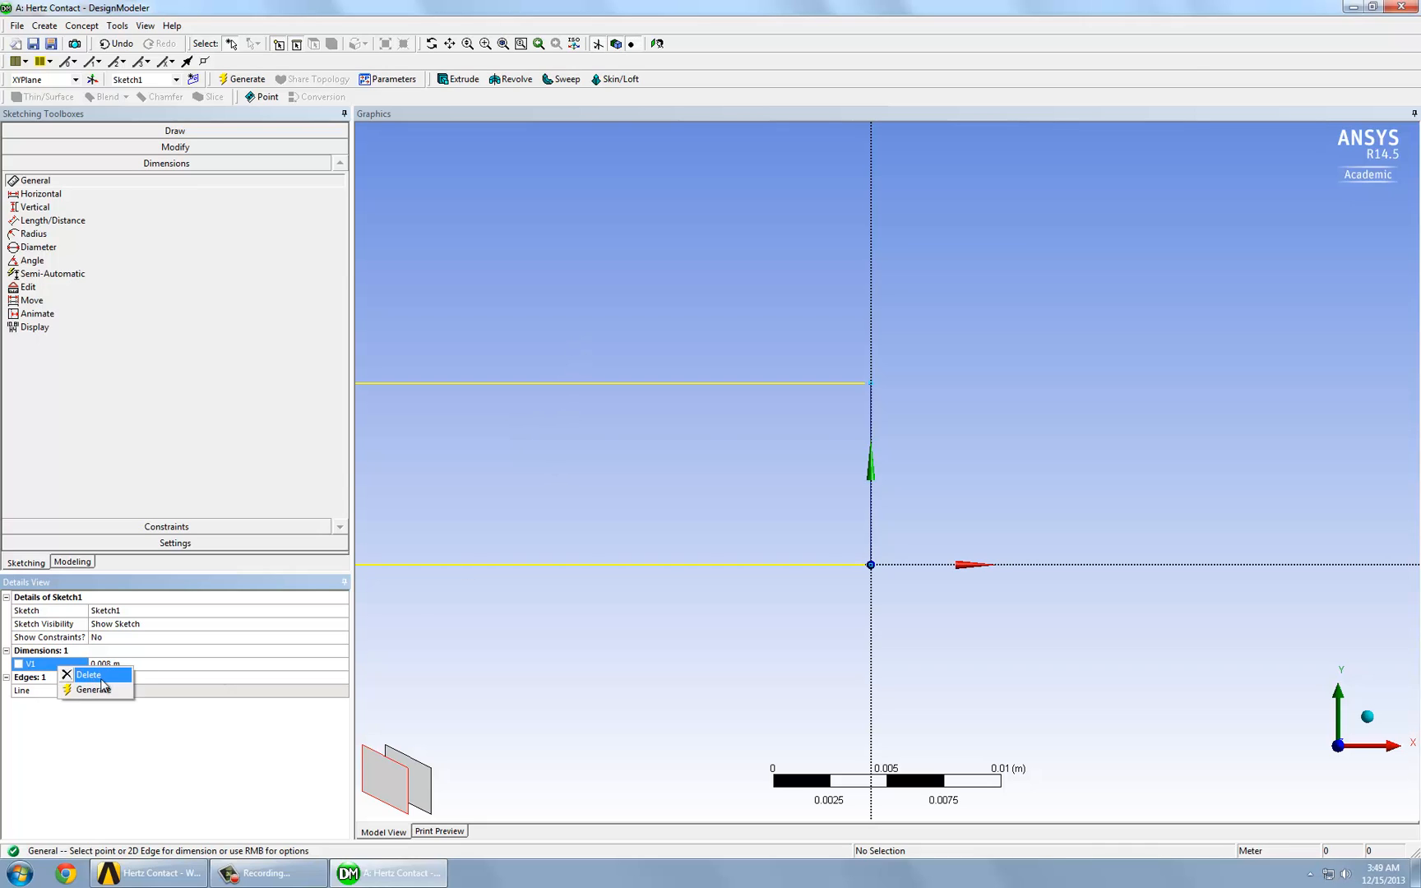
left_click(88, 677)
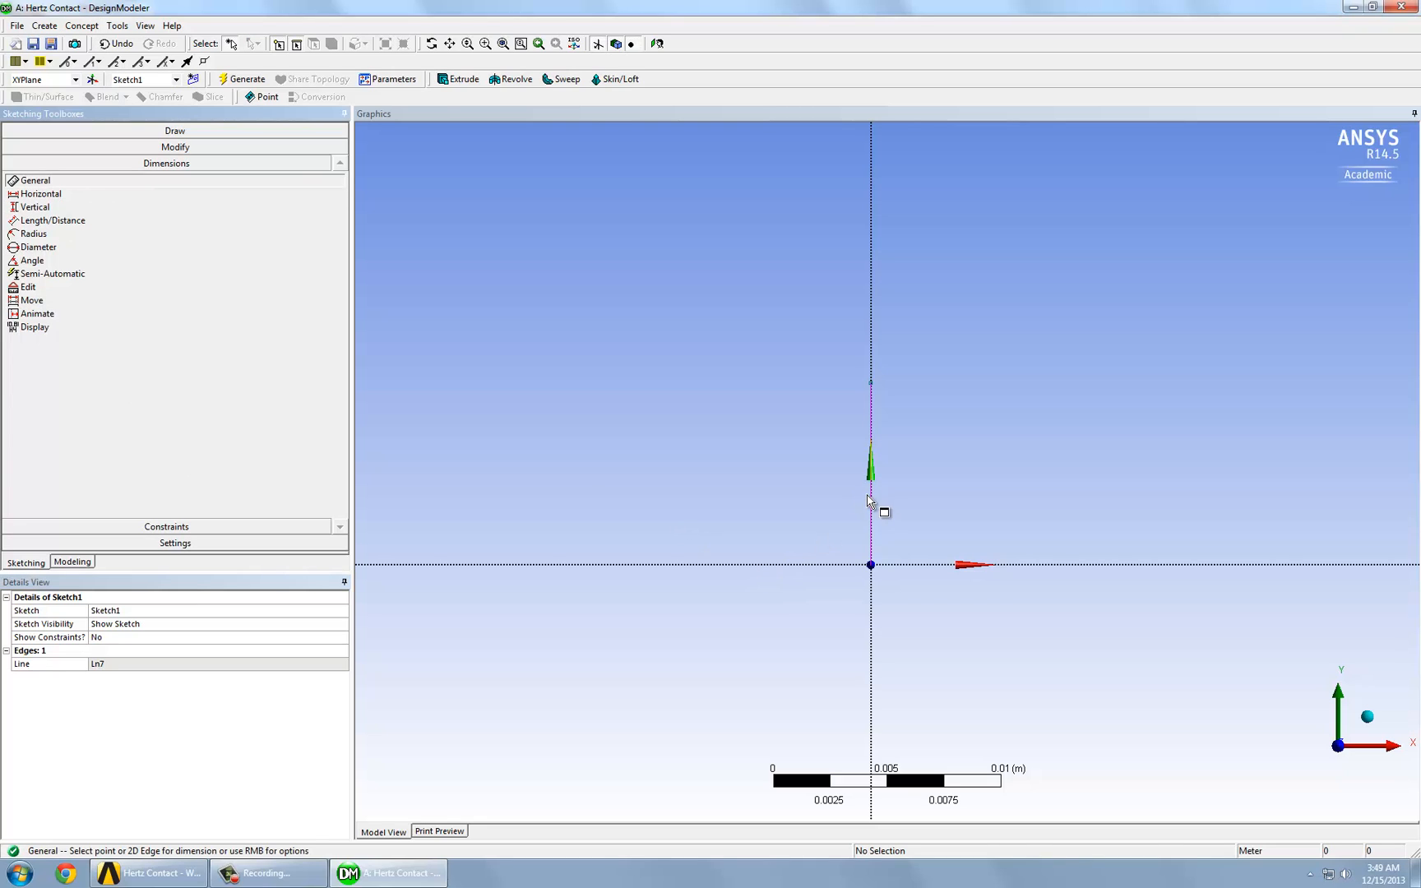
left_click(870, 471)
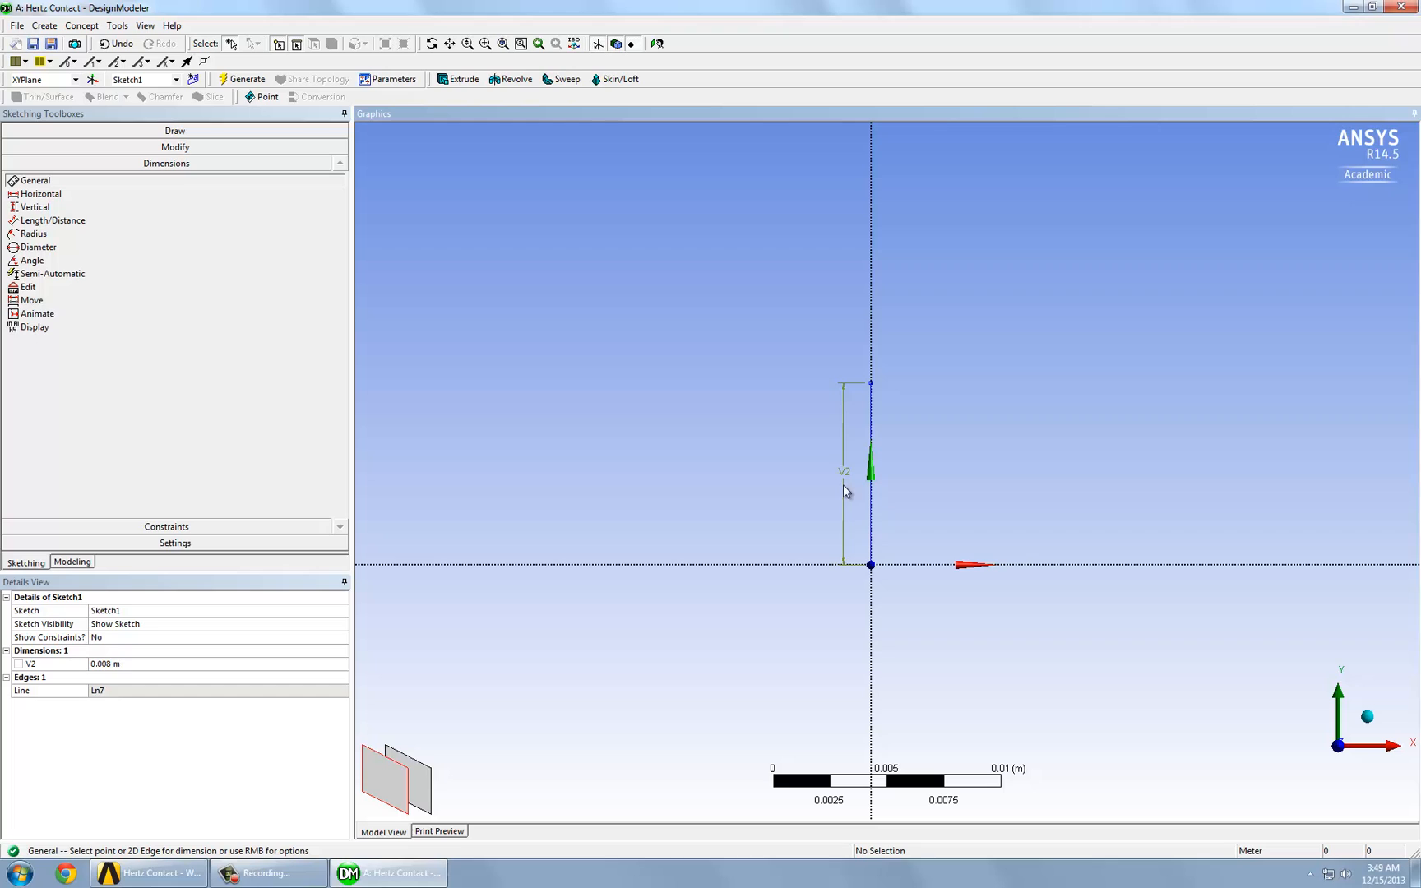
mouse_move(219, 463)
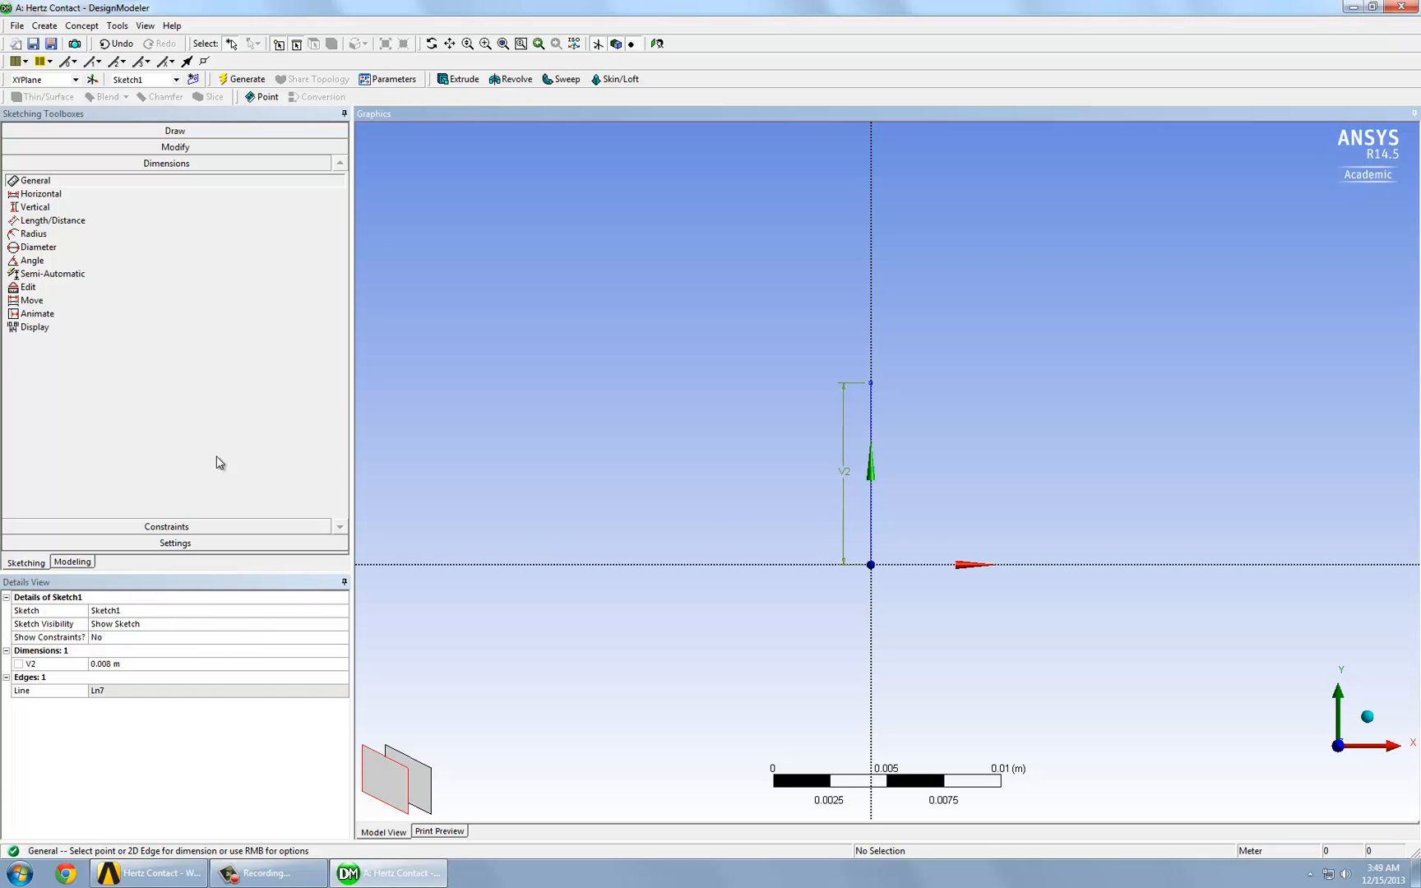
Step: Draw a second vertical line above the first and set its dimension V3 to 0.008 m
left_click(167, 130)
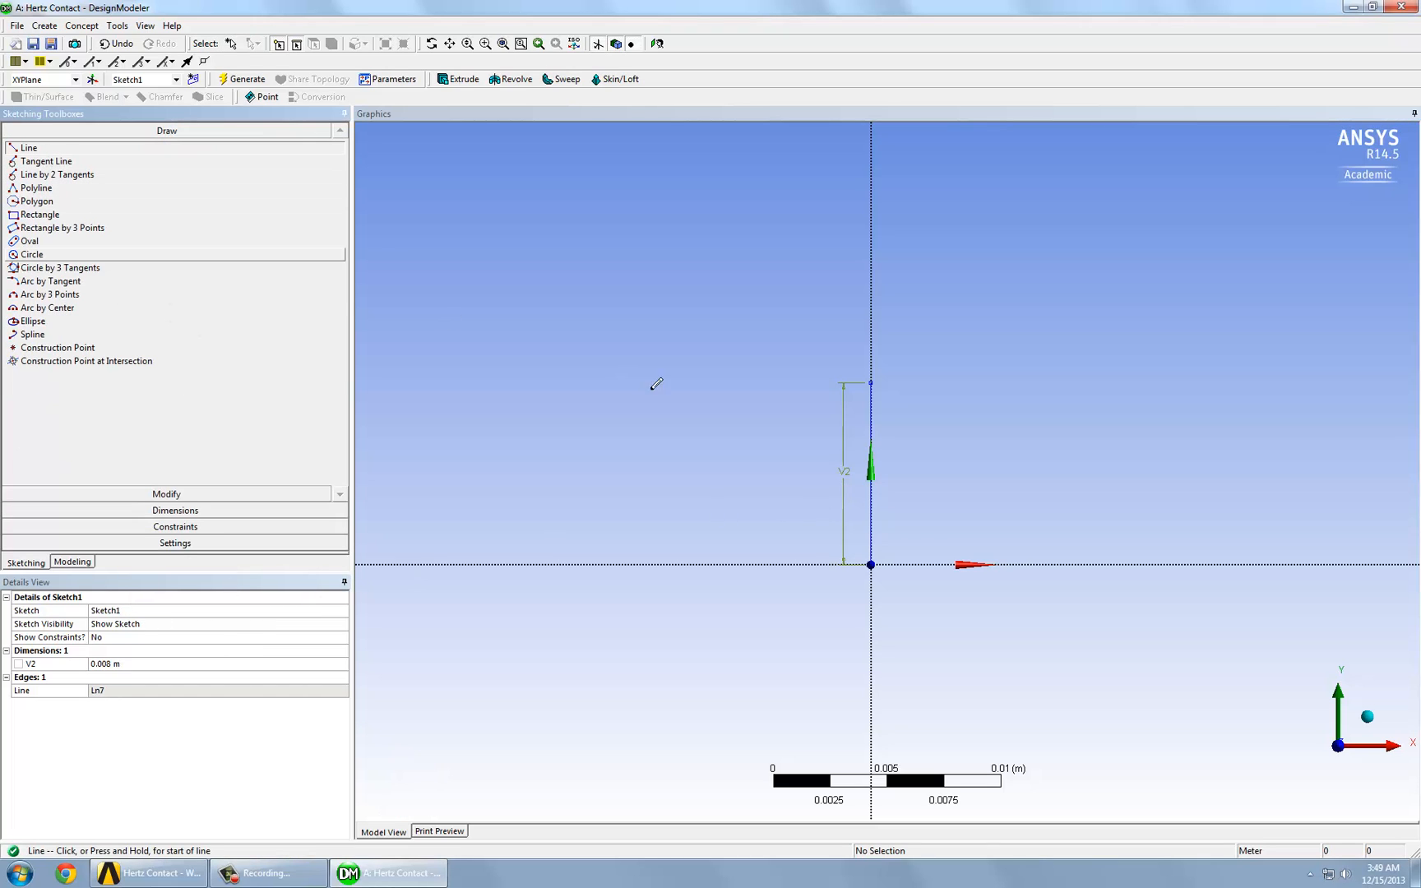
mouse_move(873, 379)
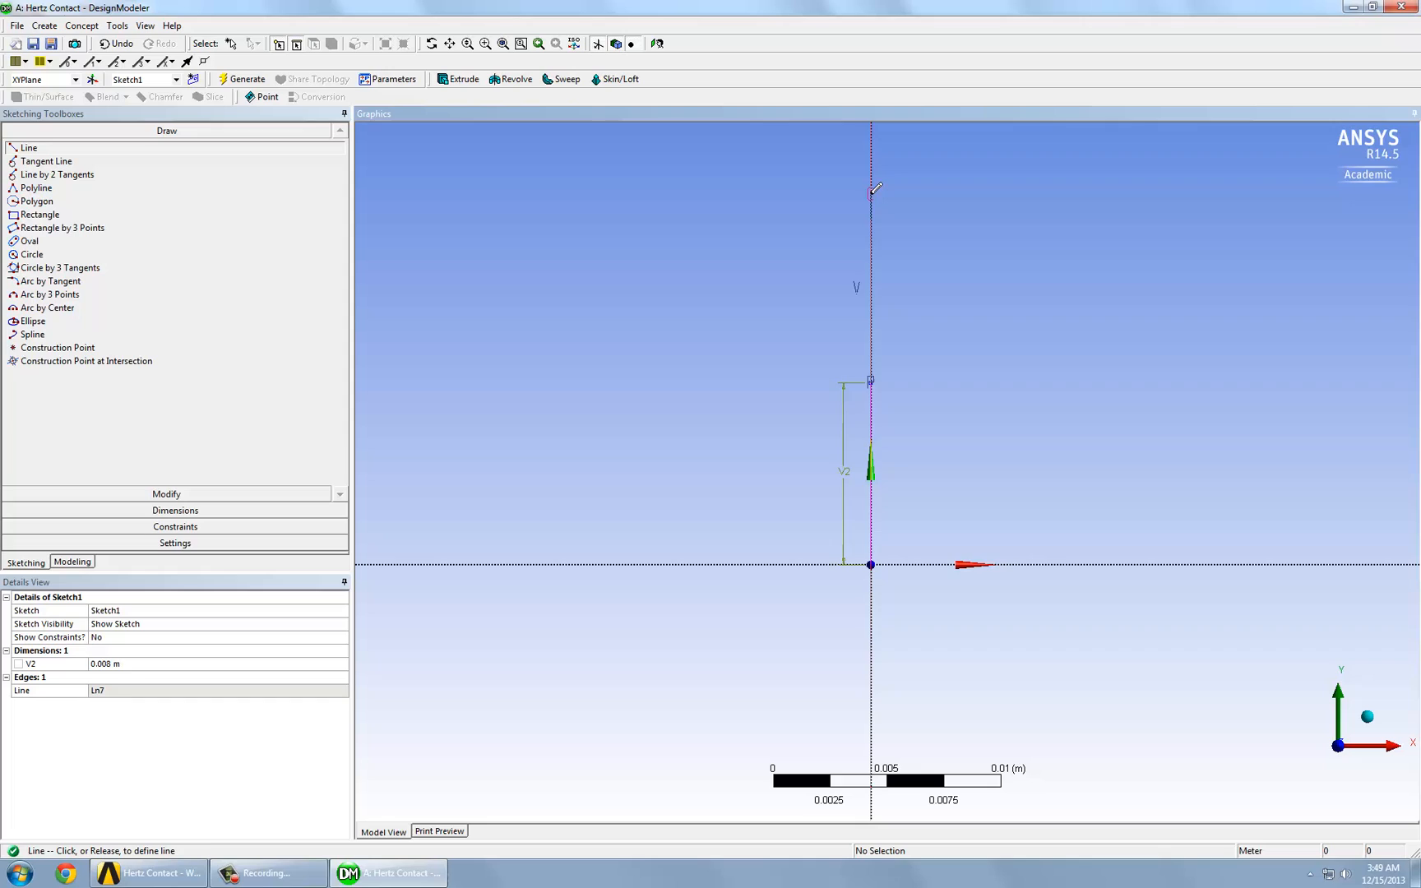
left_click(869, 188)
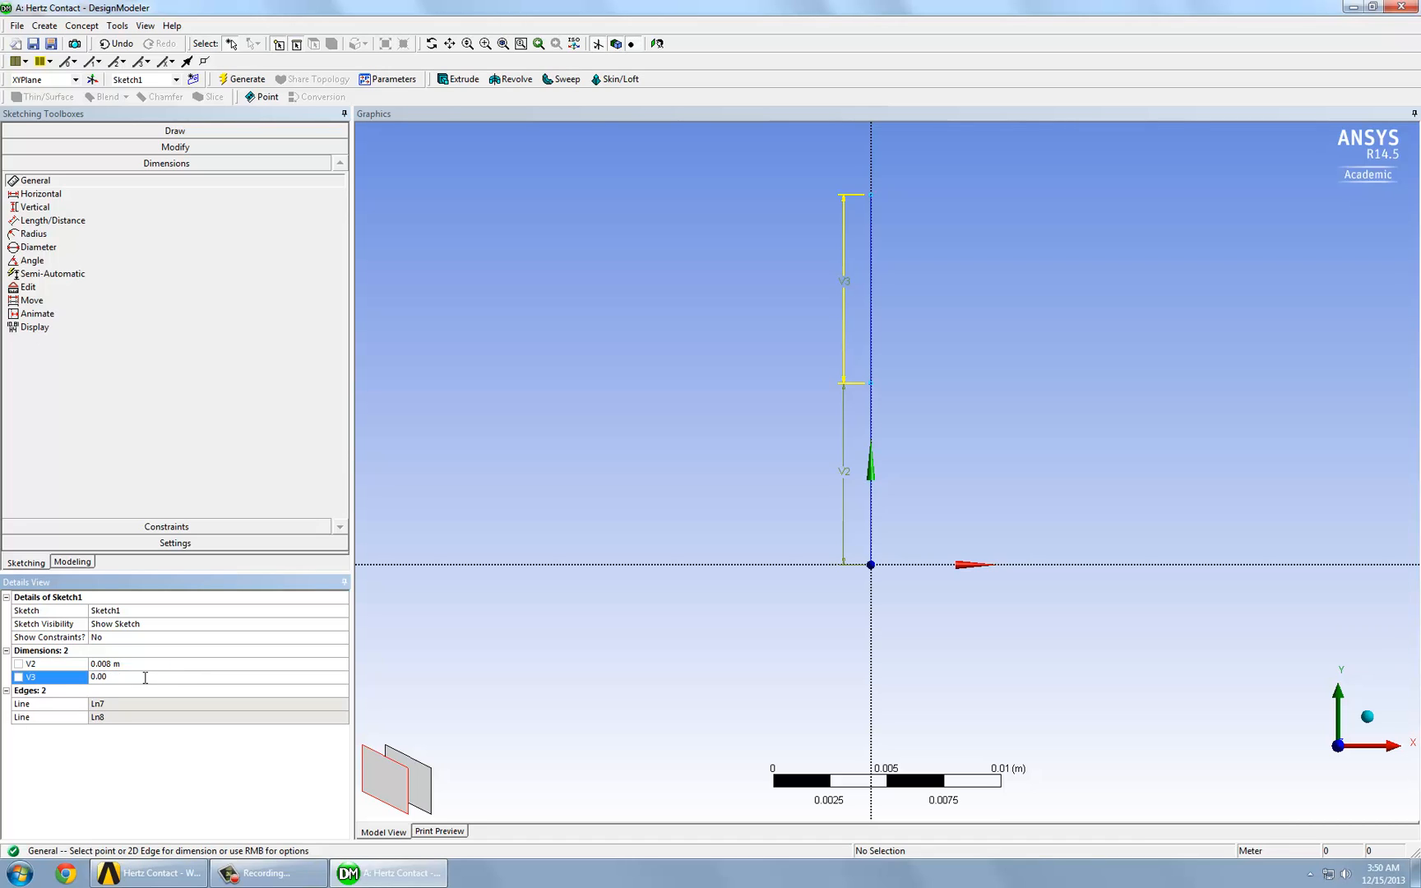
type("0.008 m")
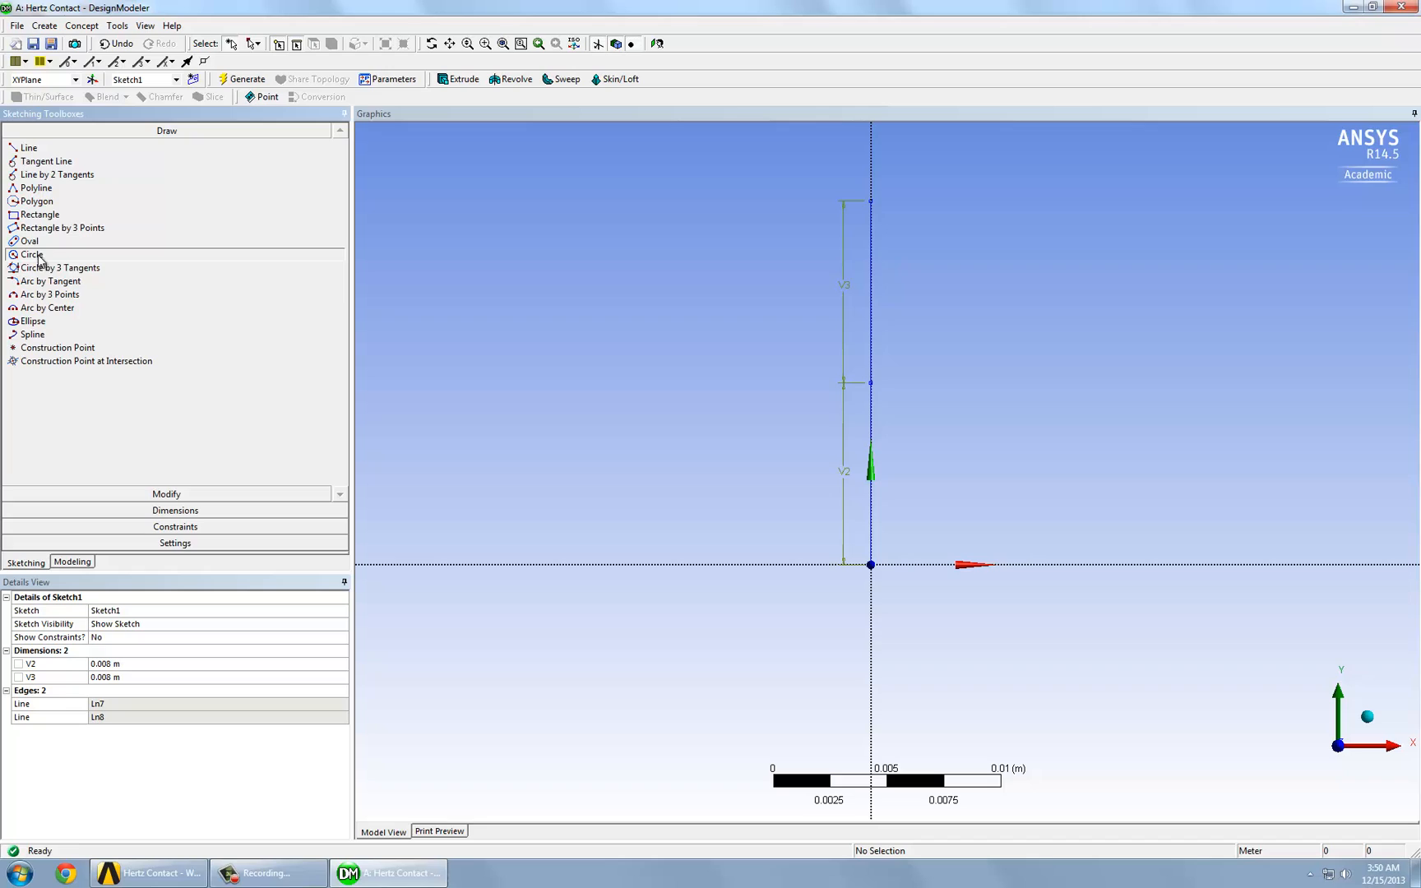
Step: Draw a circle centred on the lines' shared midpoint, passing through the origin
left_click(32, 254)
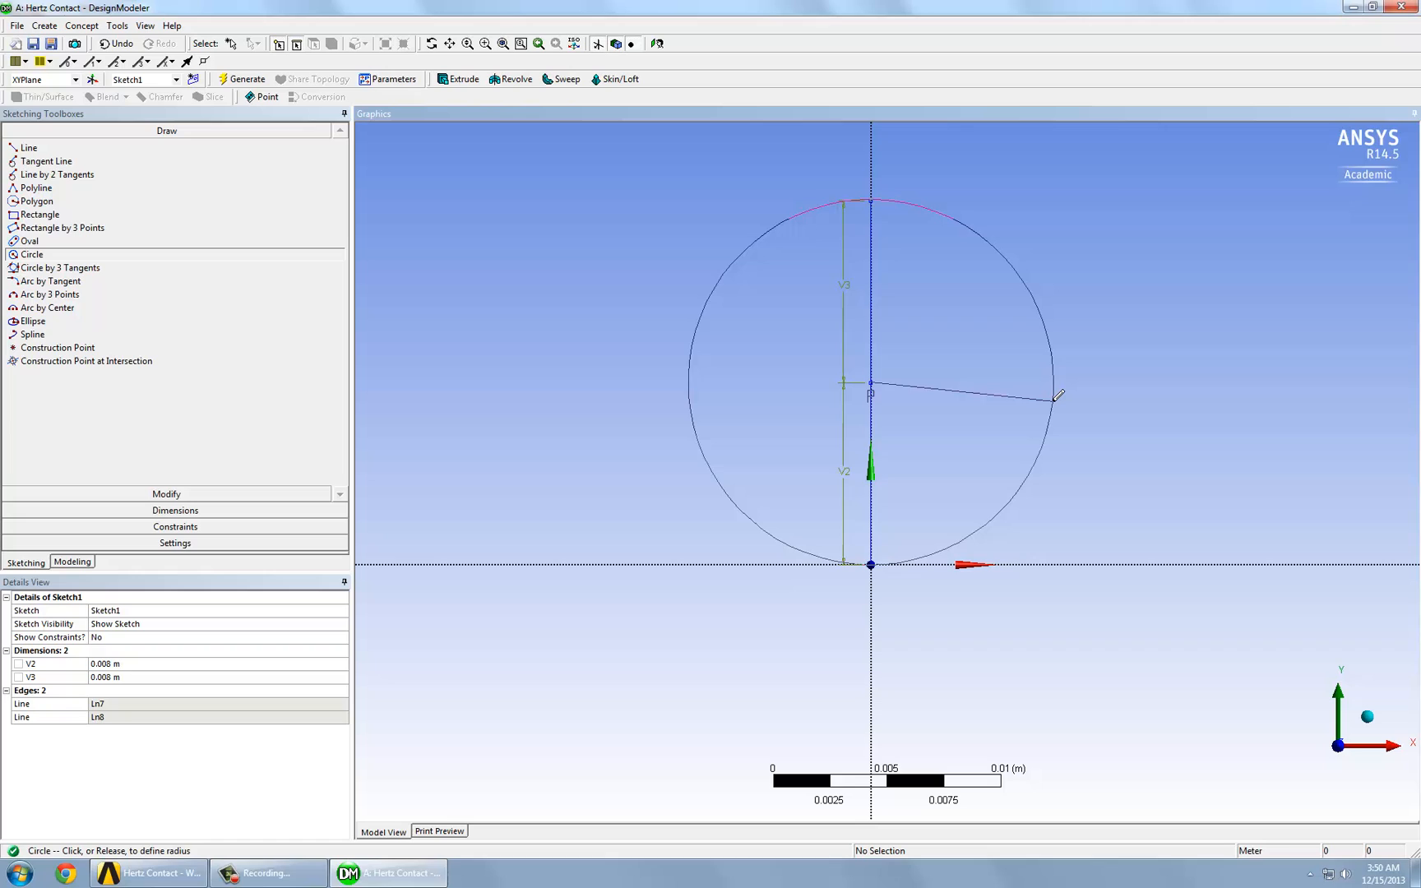
left_click(1058, 396)
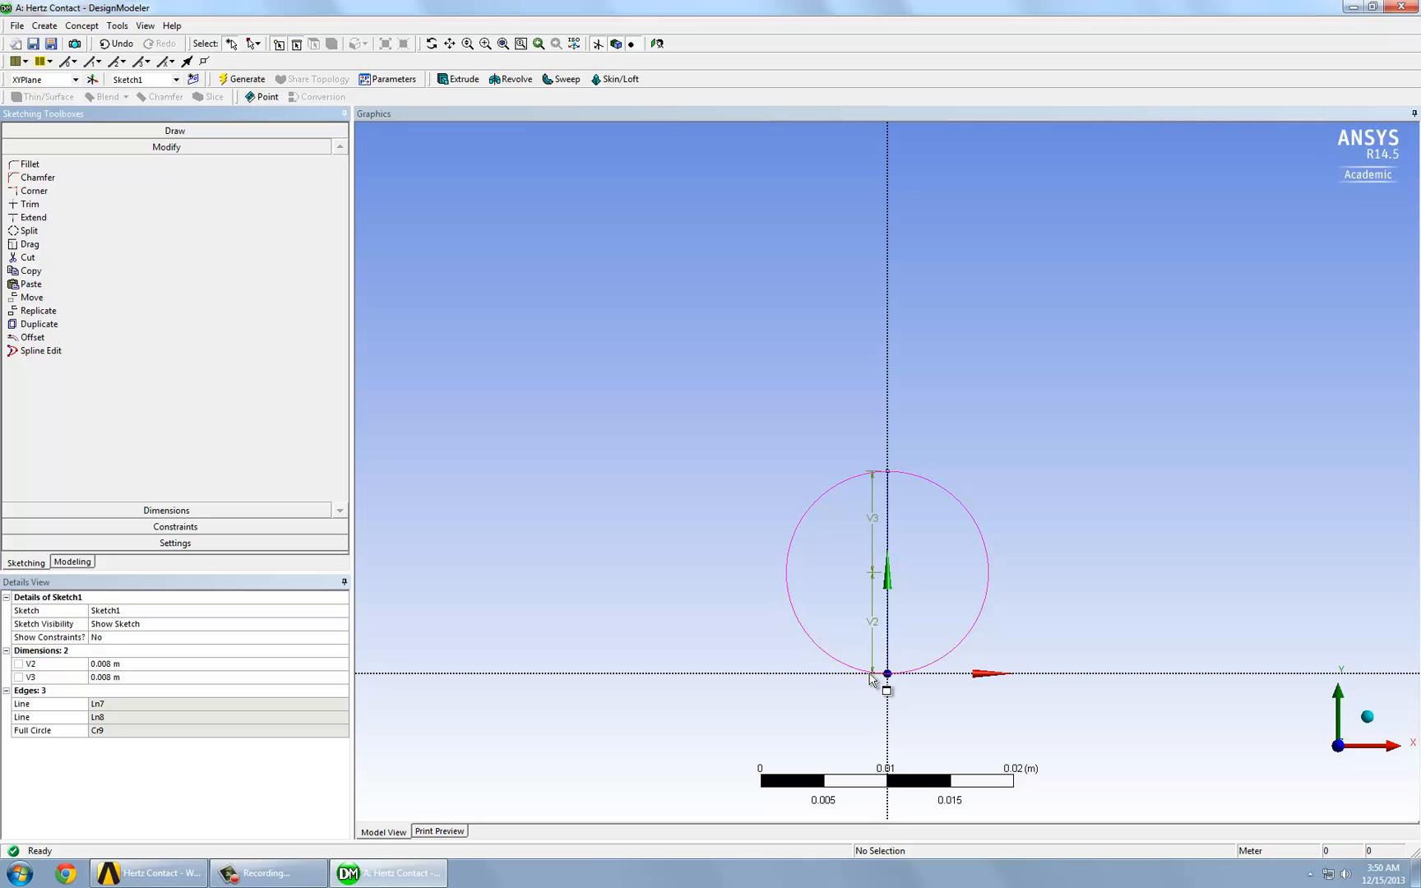
mouse_move(844, 665)
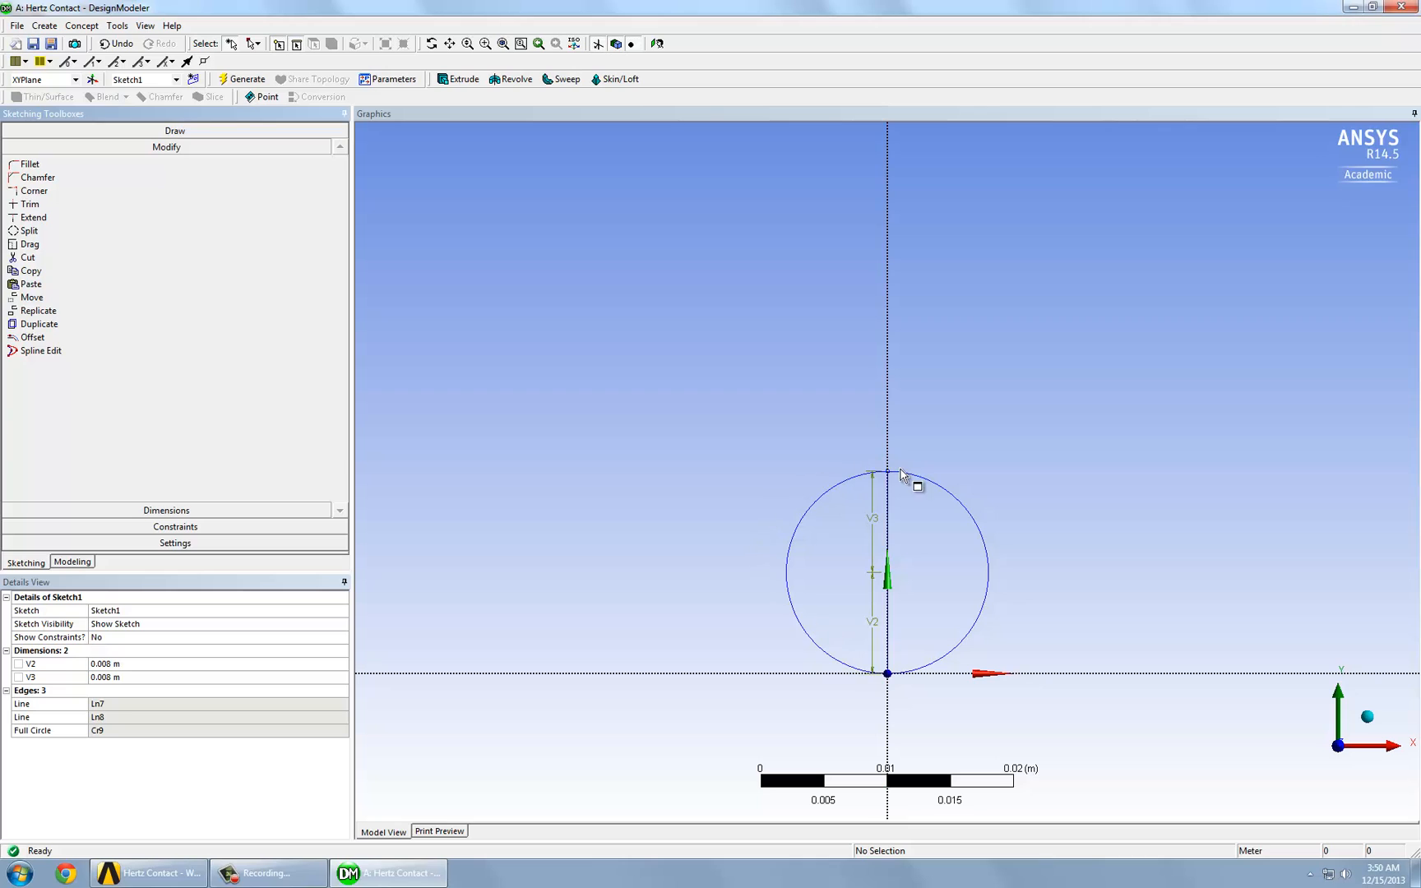
mouse_move(984, 553)
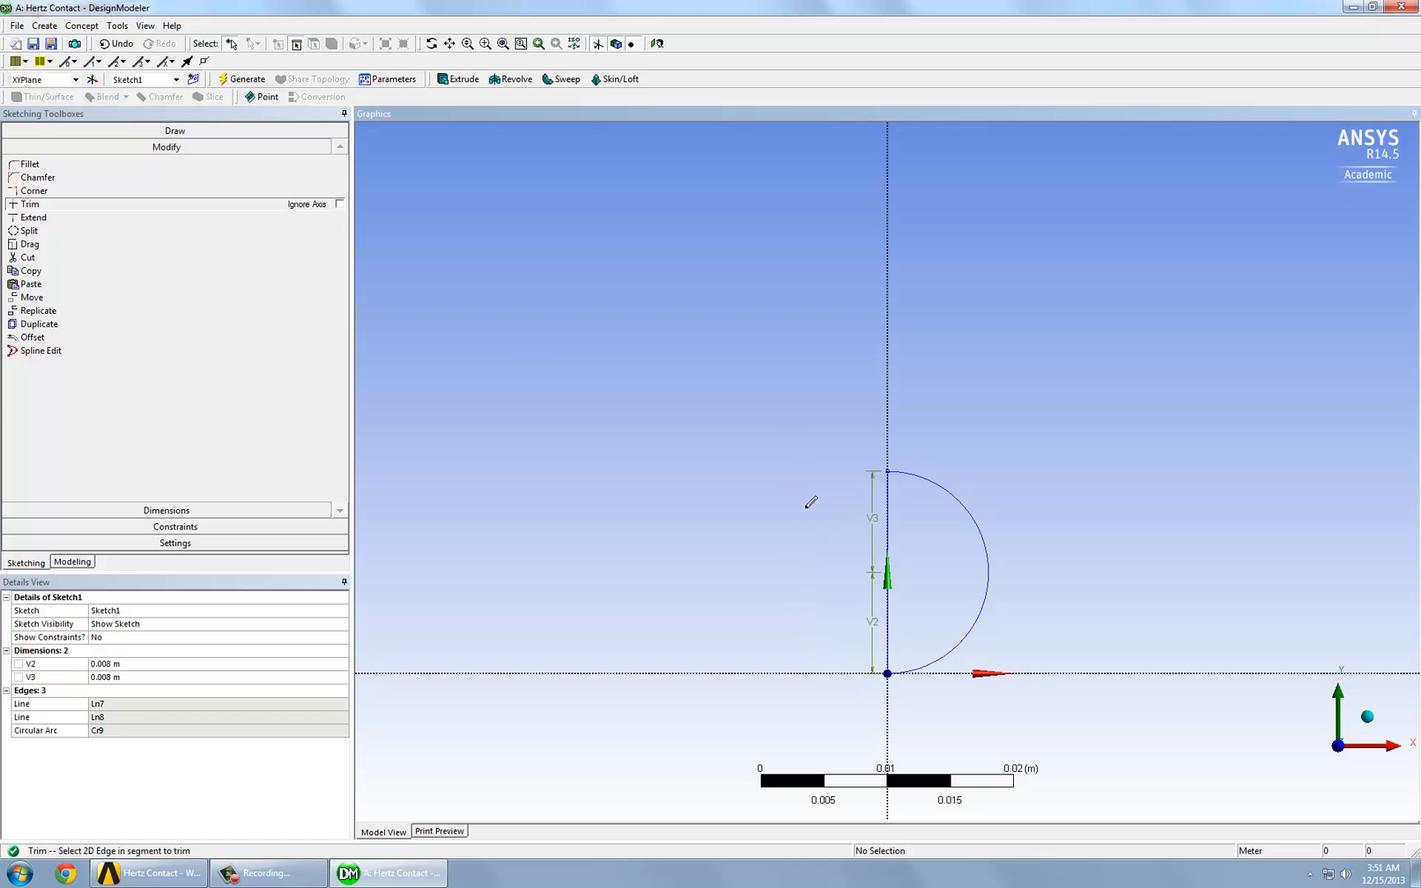
mouse_move(868, 562)
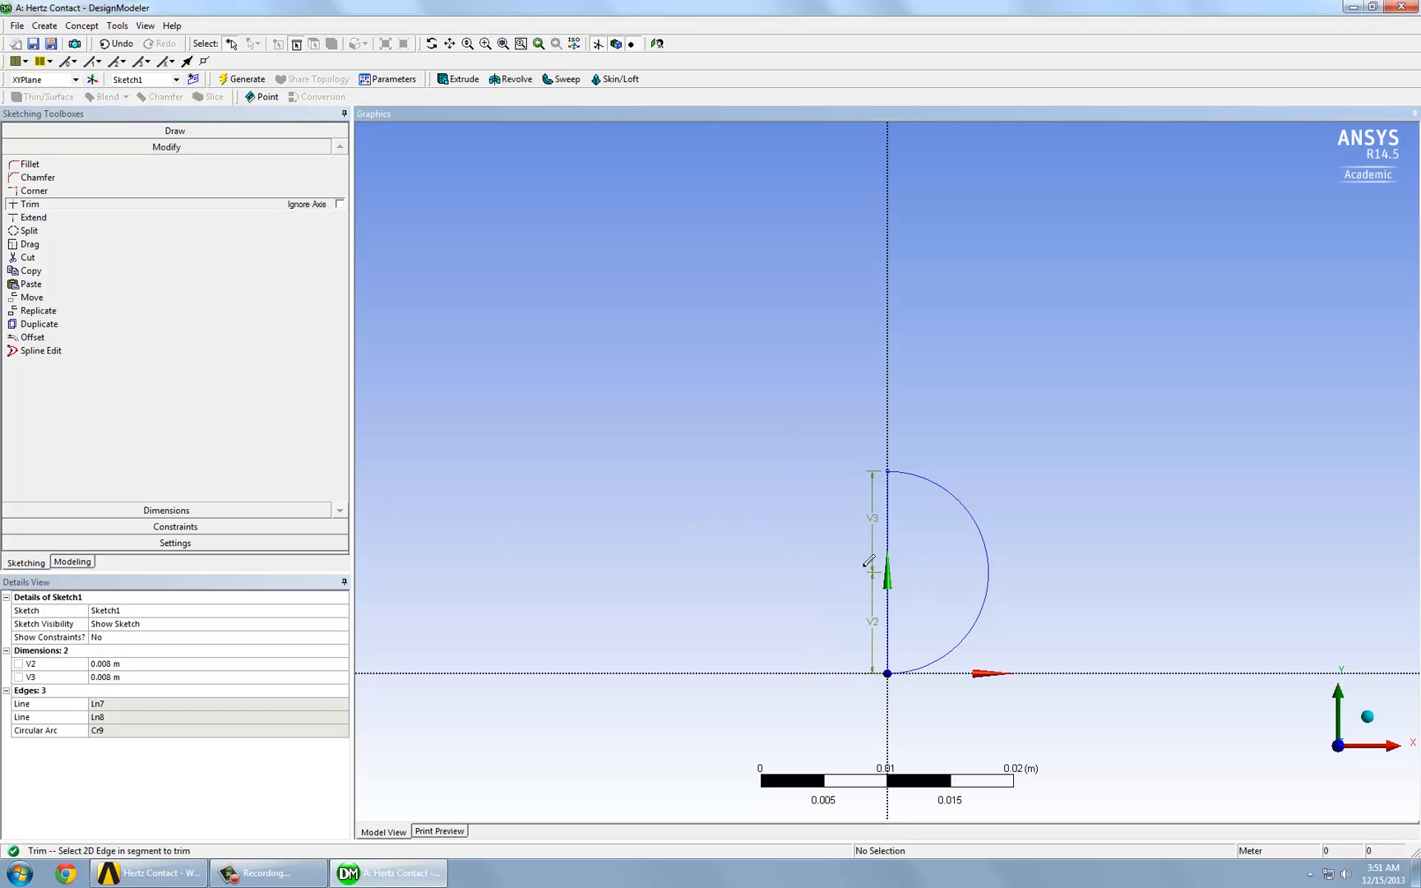
mouse_move(896, 530)
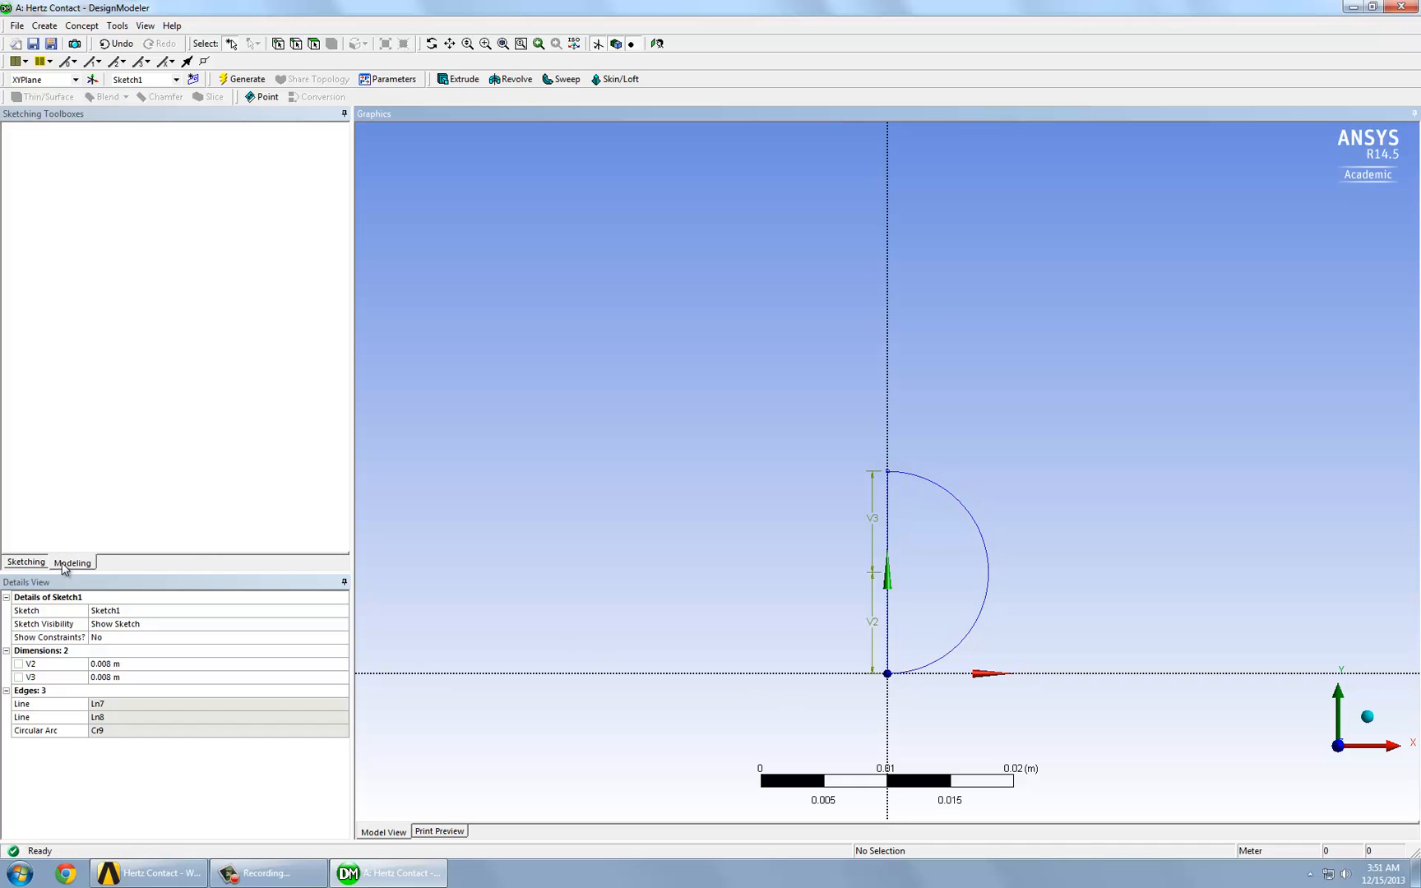
Step: Create SurfaceSk1 from the sketch with Operation set to Add Frozen, and generate it
left_click(72, 563)
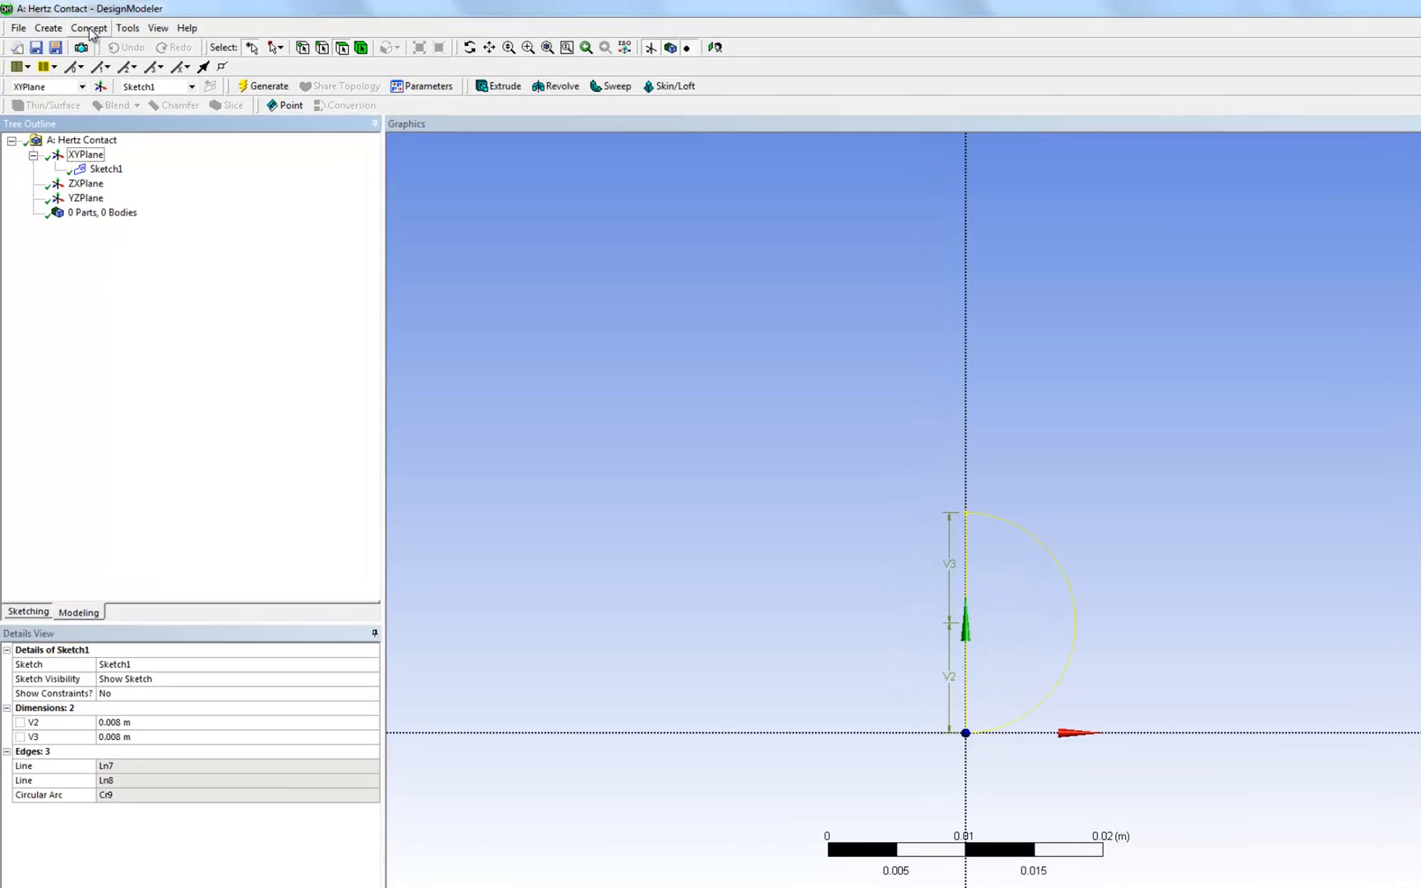
left_click(89, 27)
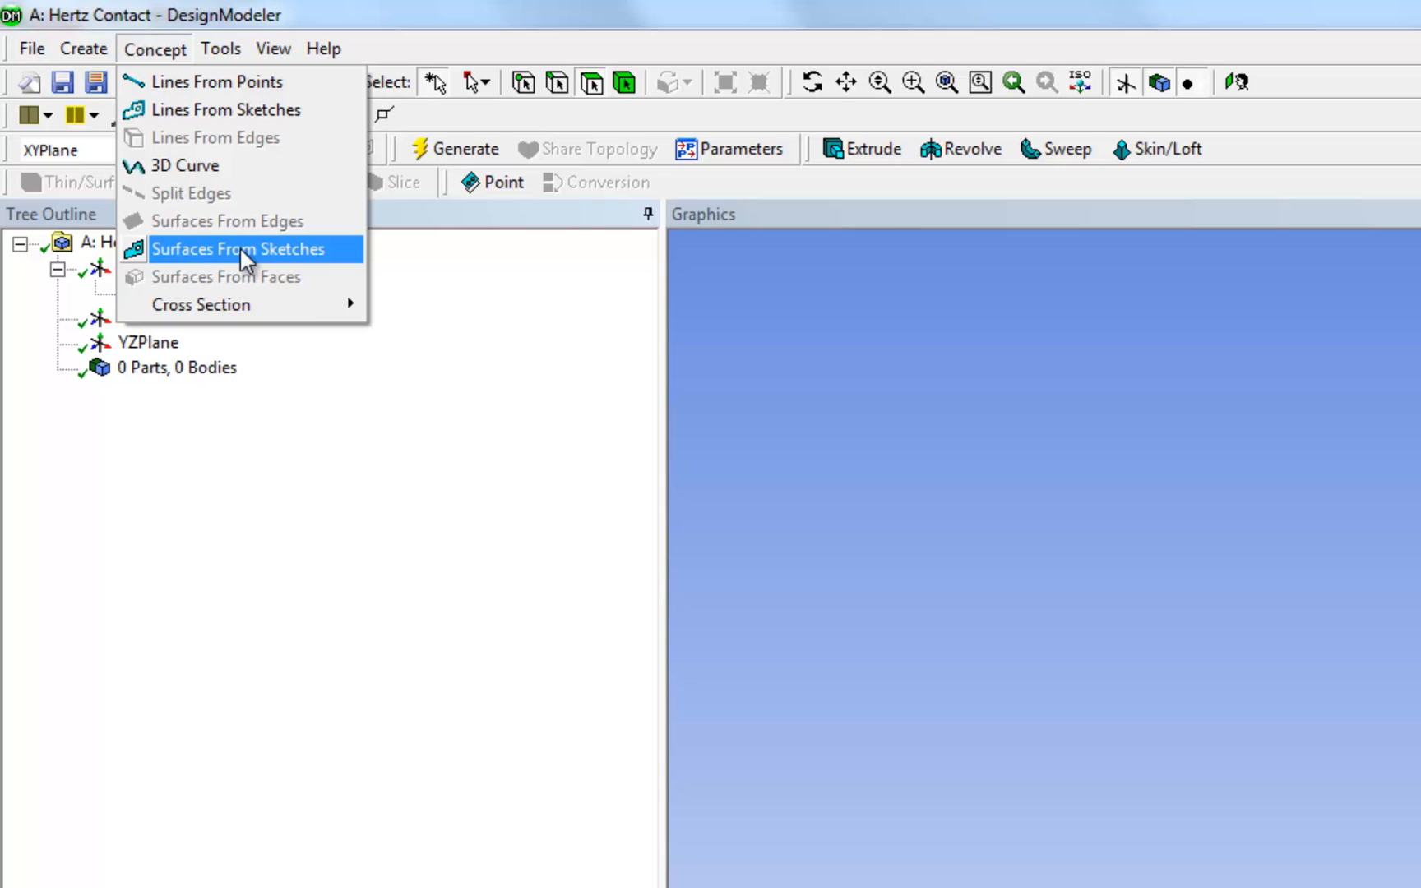
left_click(239, 248)
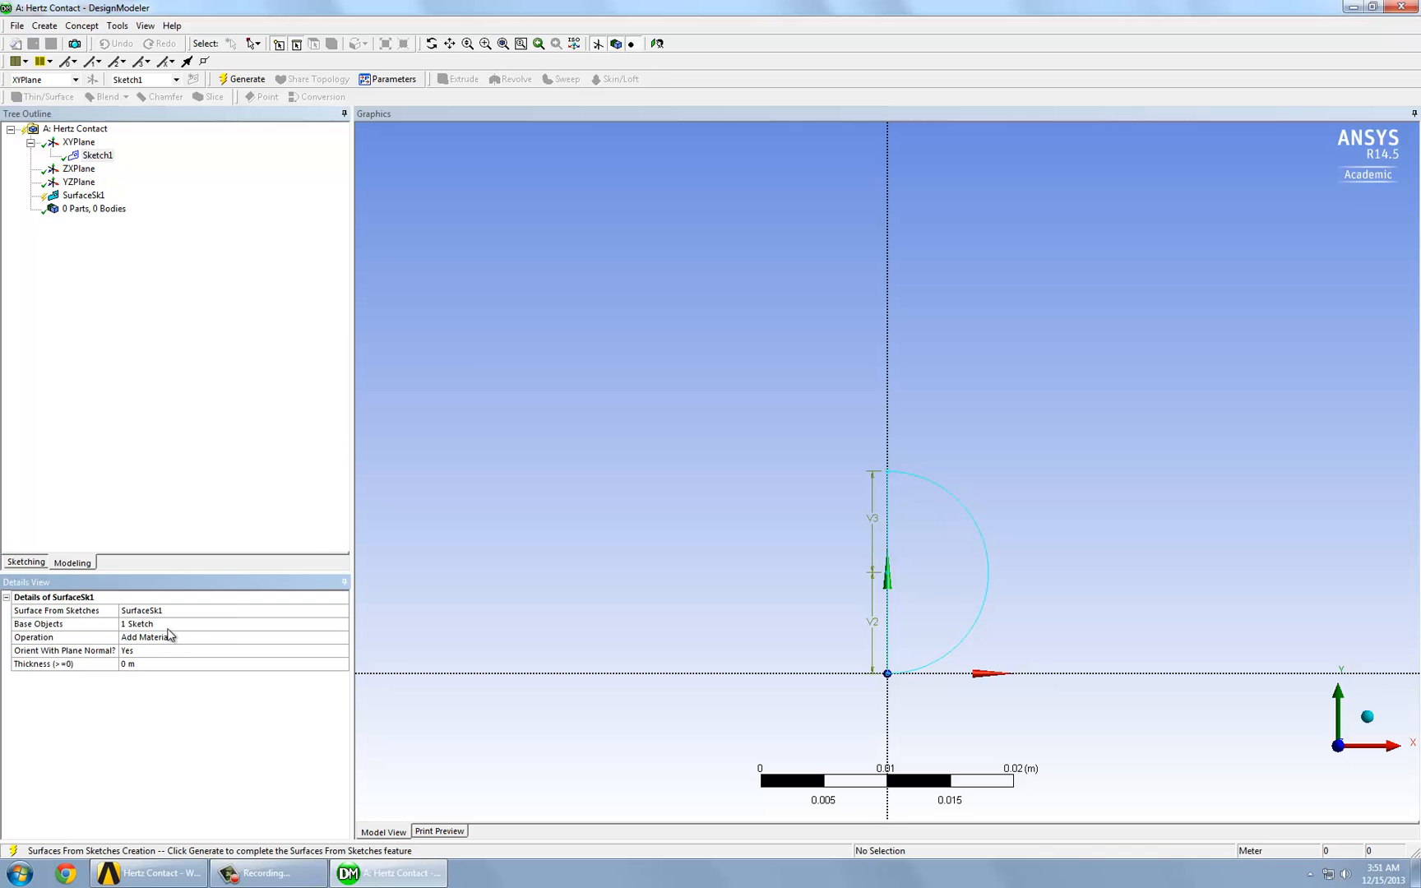
mouse_move(46, 643)
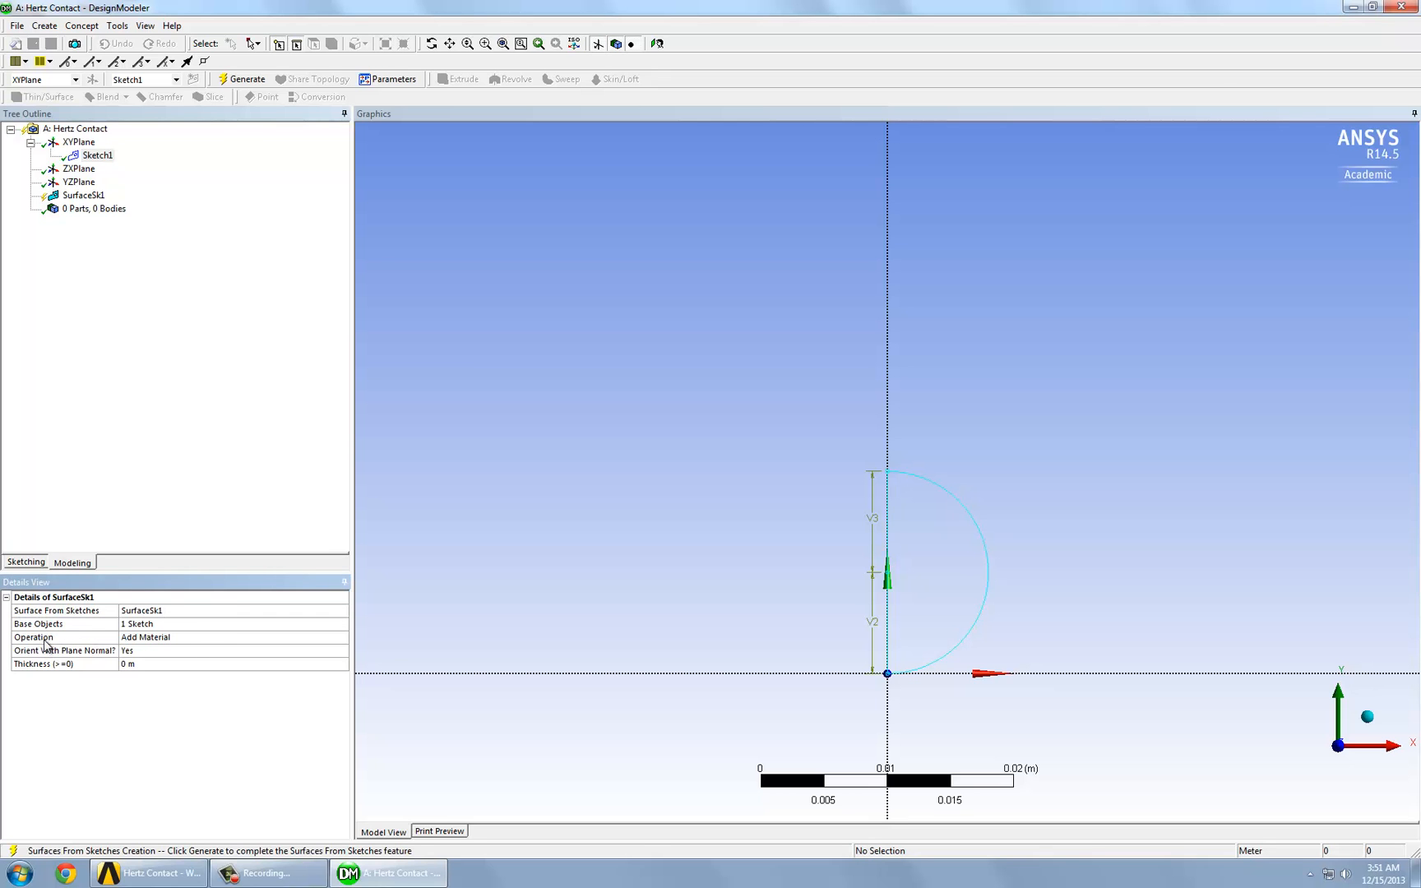
left_click(338, 637)
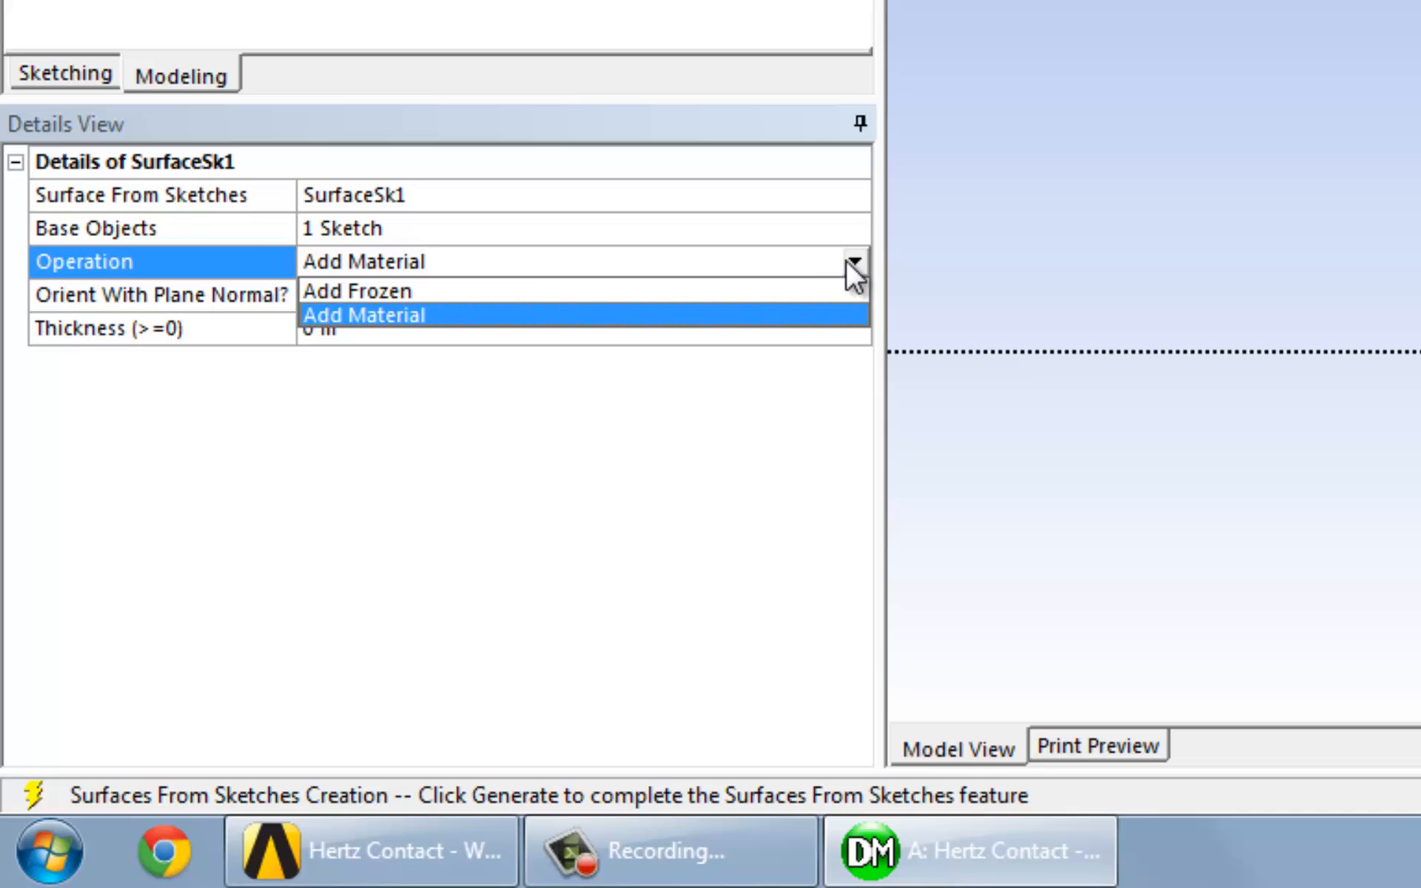
left_click(356, 290)
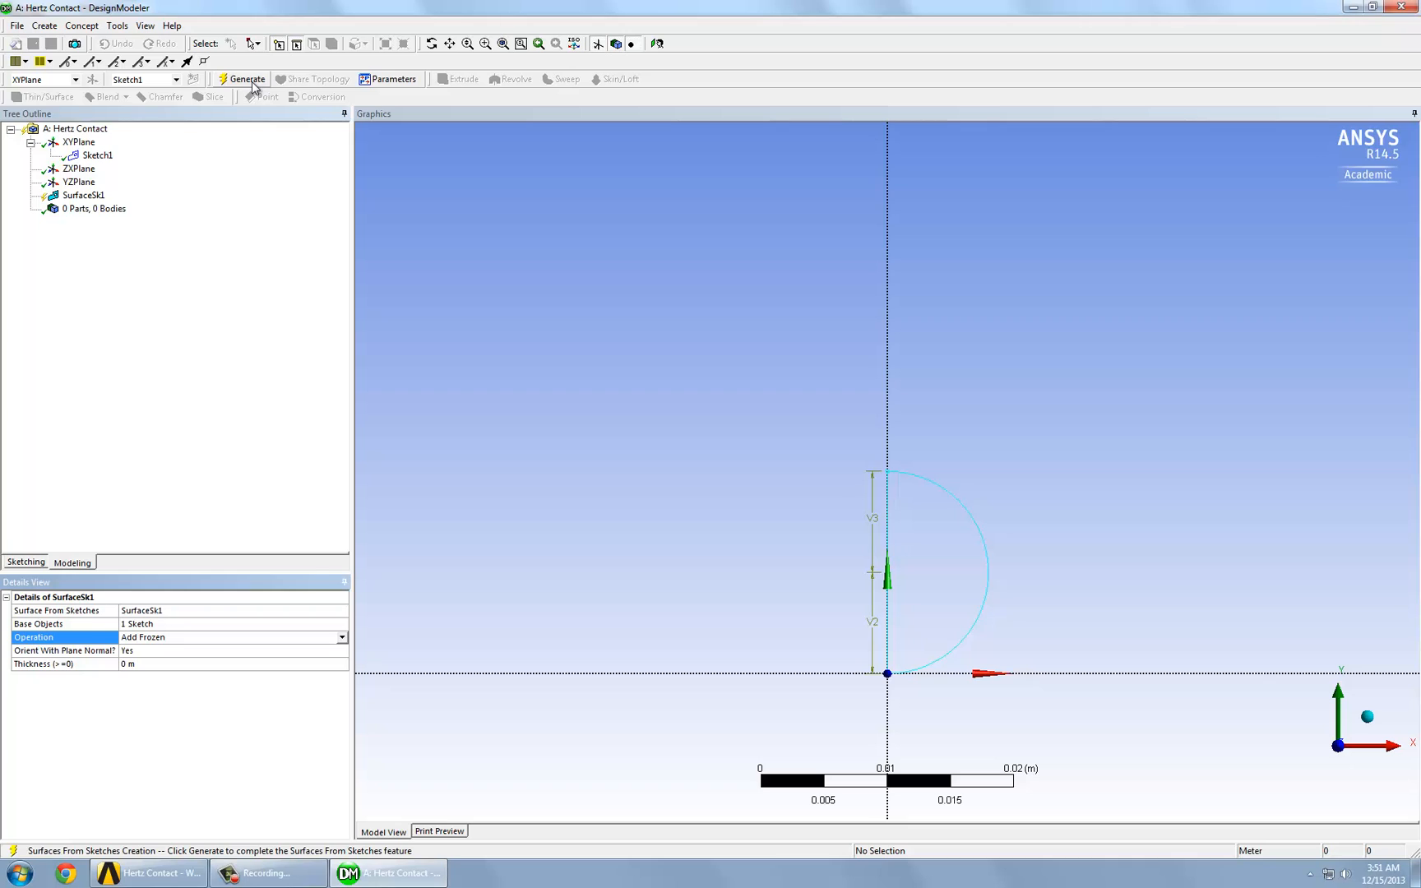
left_click(246, 79)
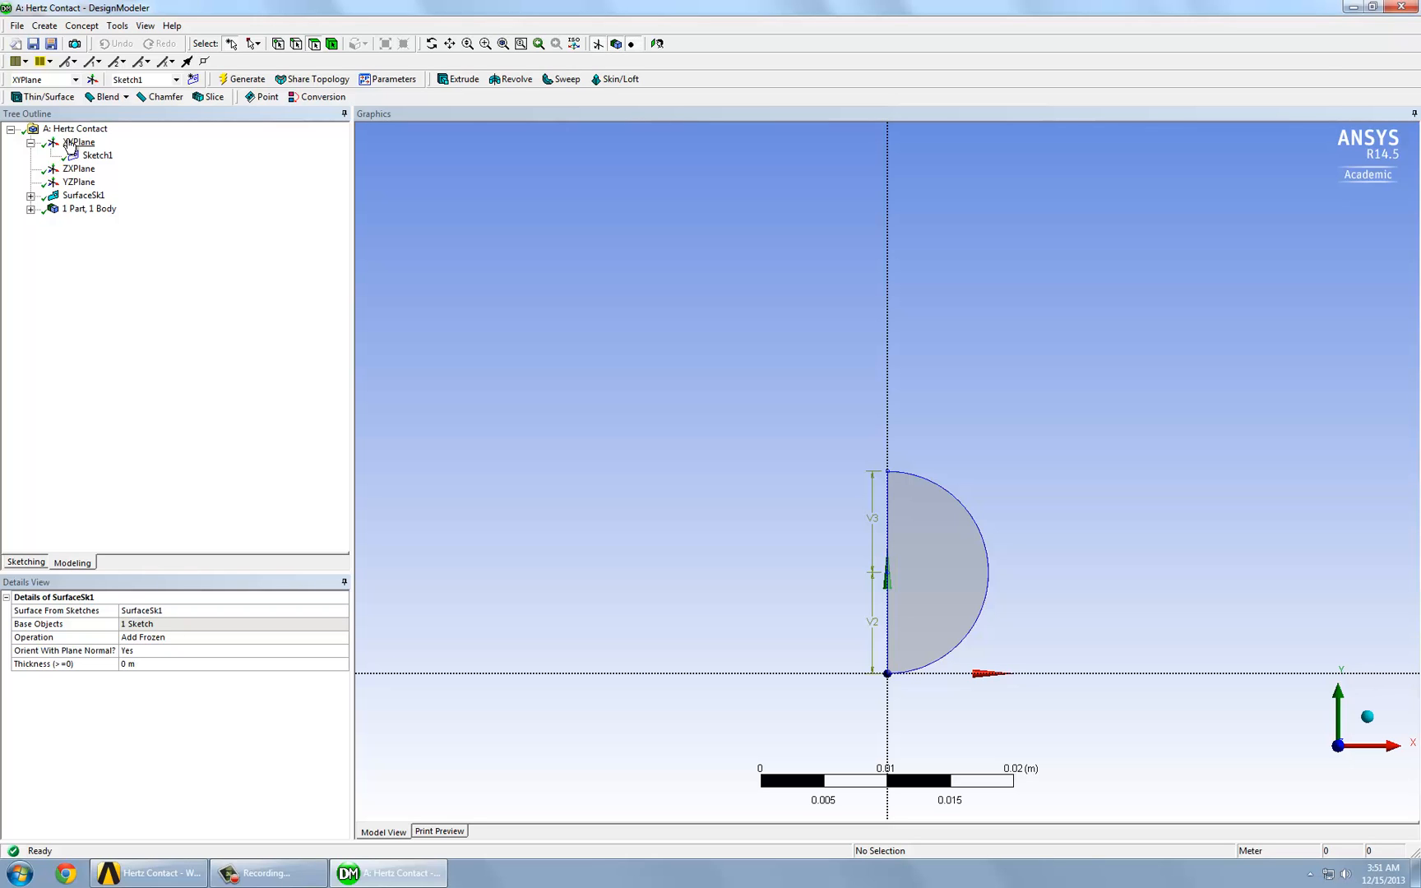
Step: Add Sketch2 on the XYPlane and enter sketching mode in it
scroll("down", 3)
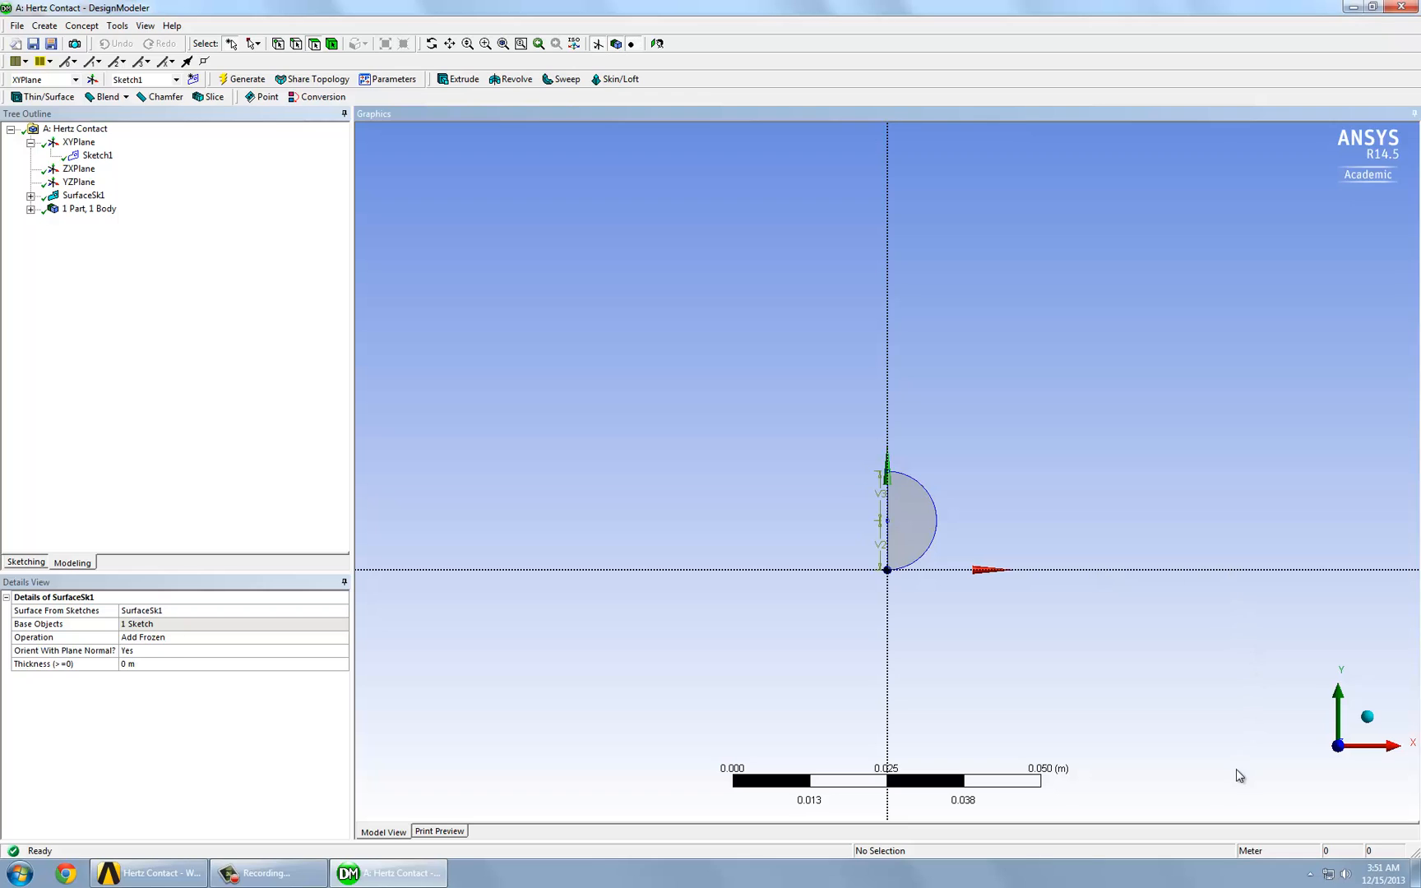
mouse_move(77, 444)
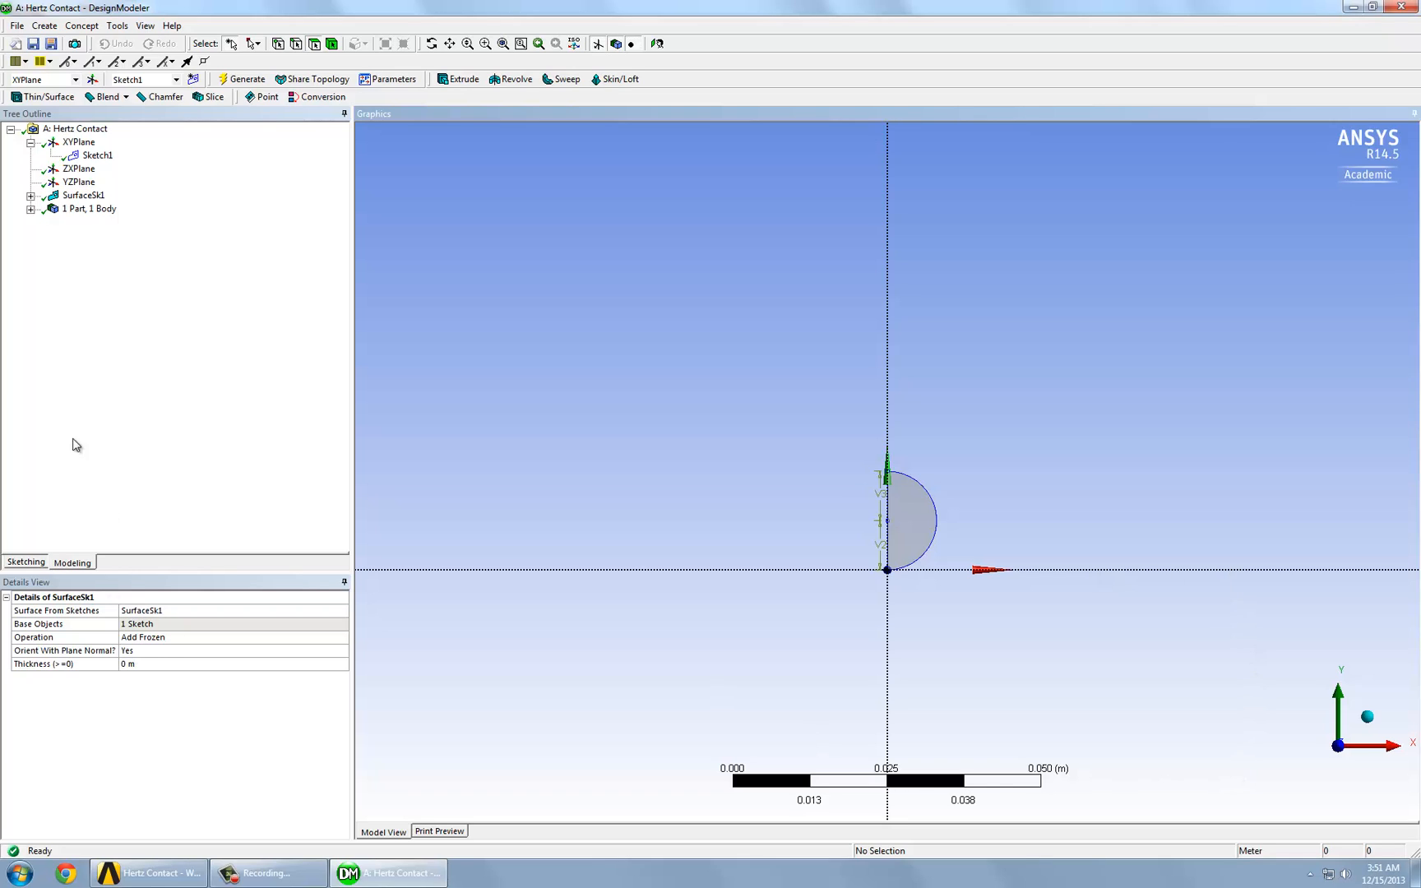
left_click(80, 142)
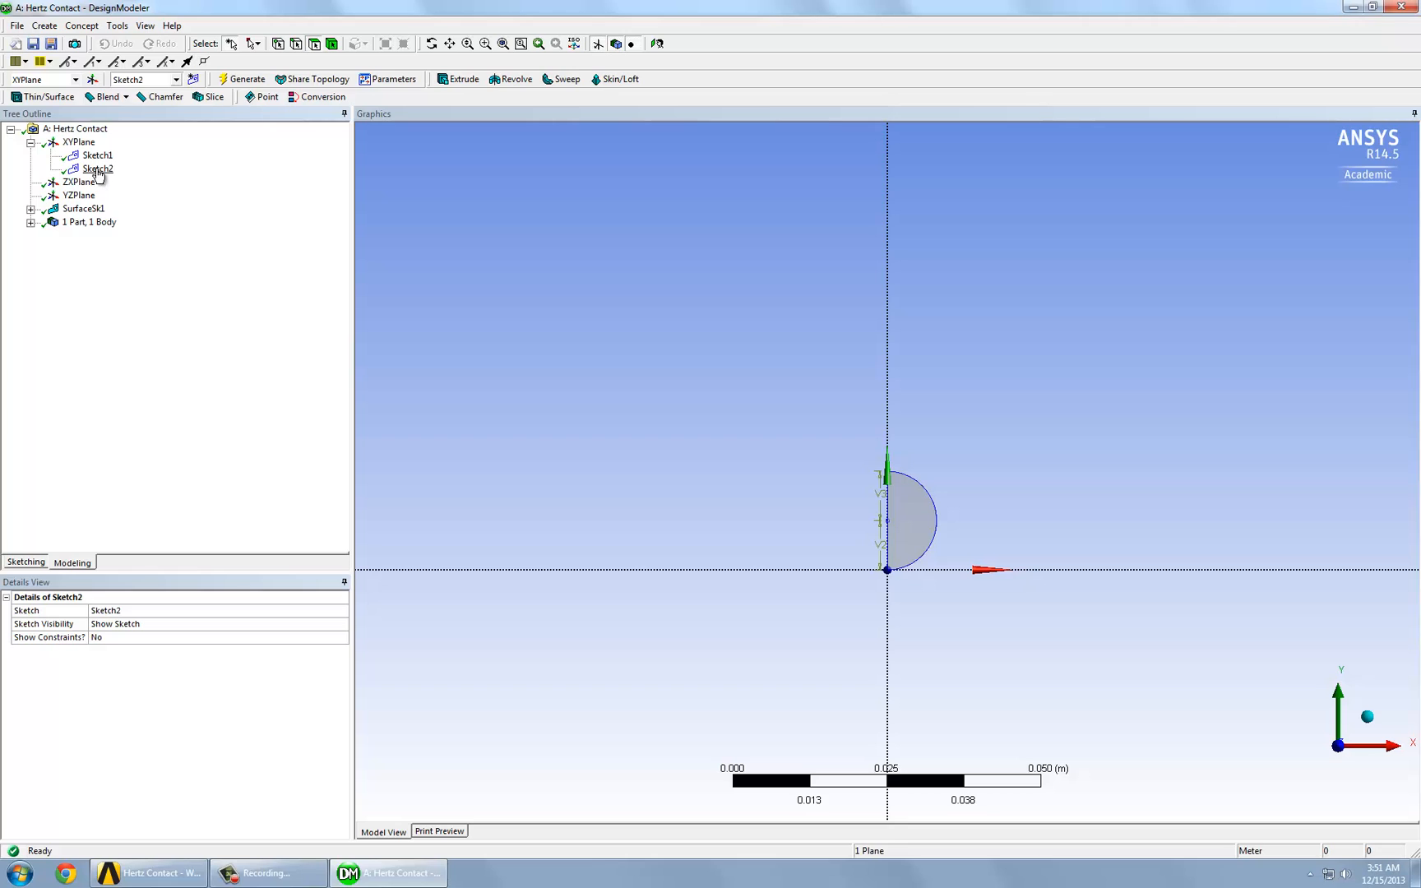
left_click(26, 562)
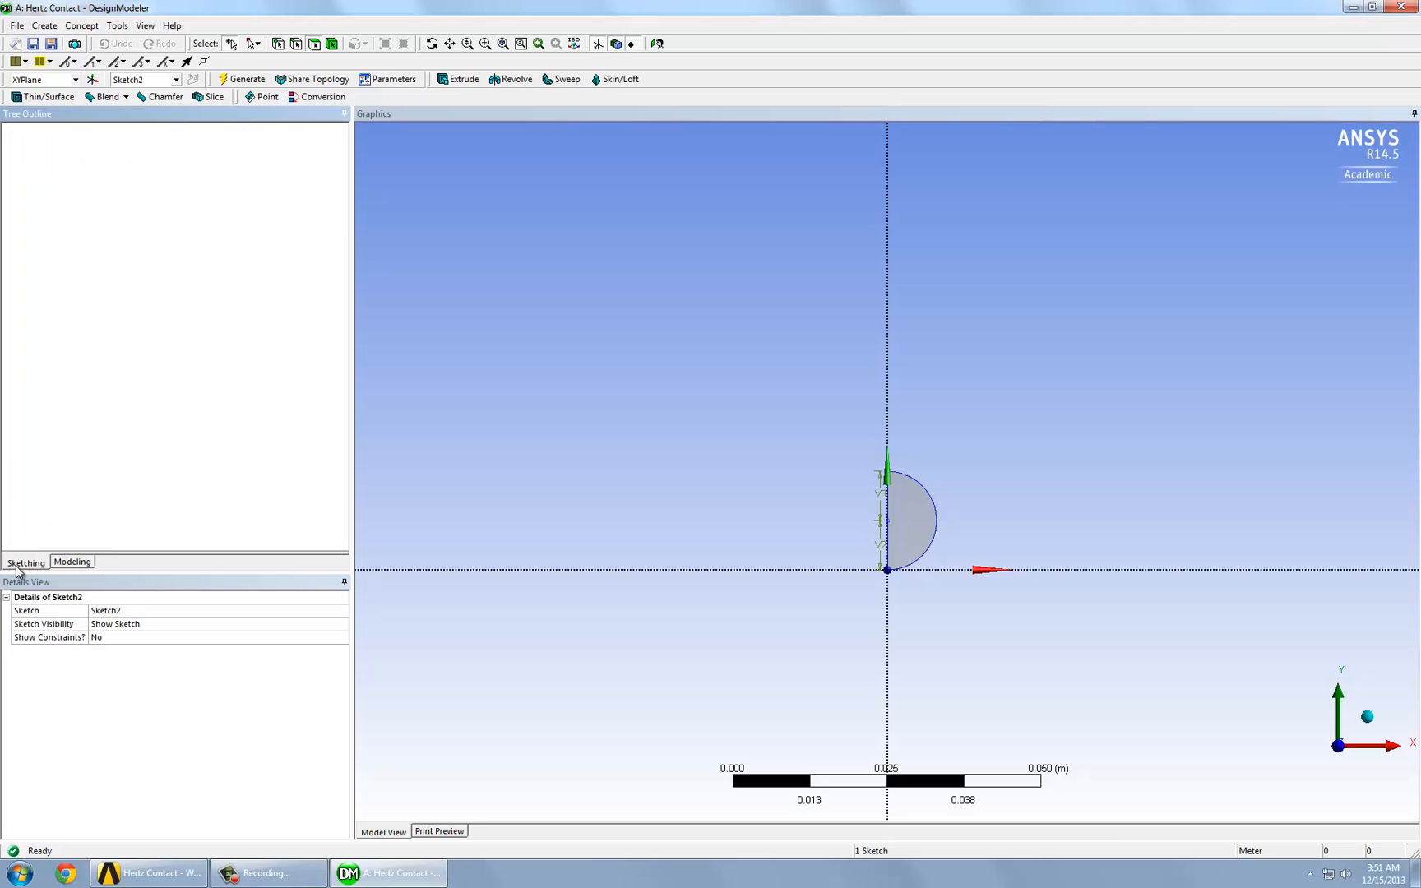
left_click(26, 563)
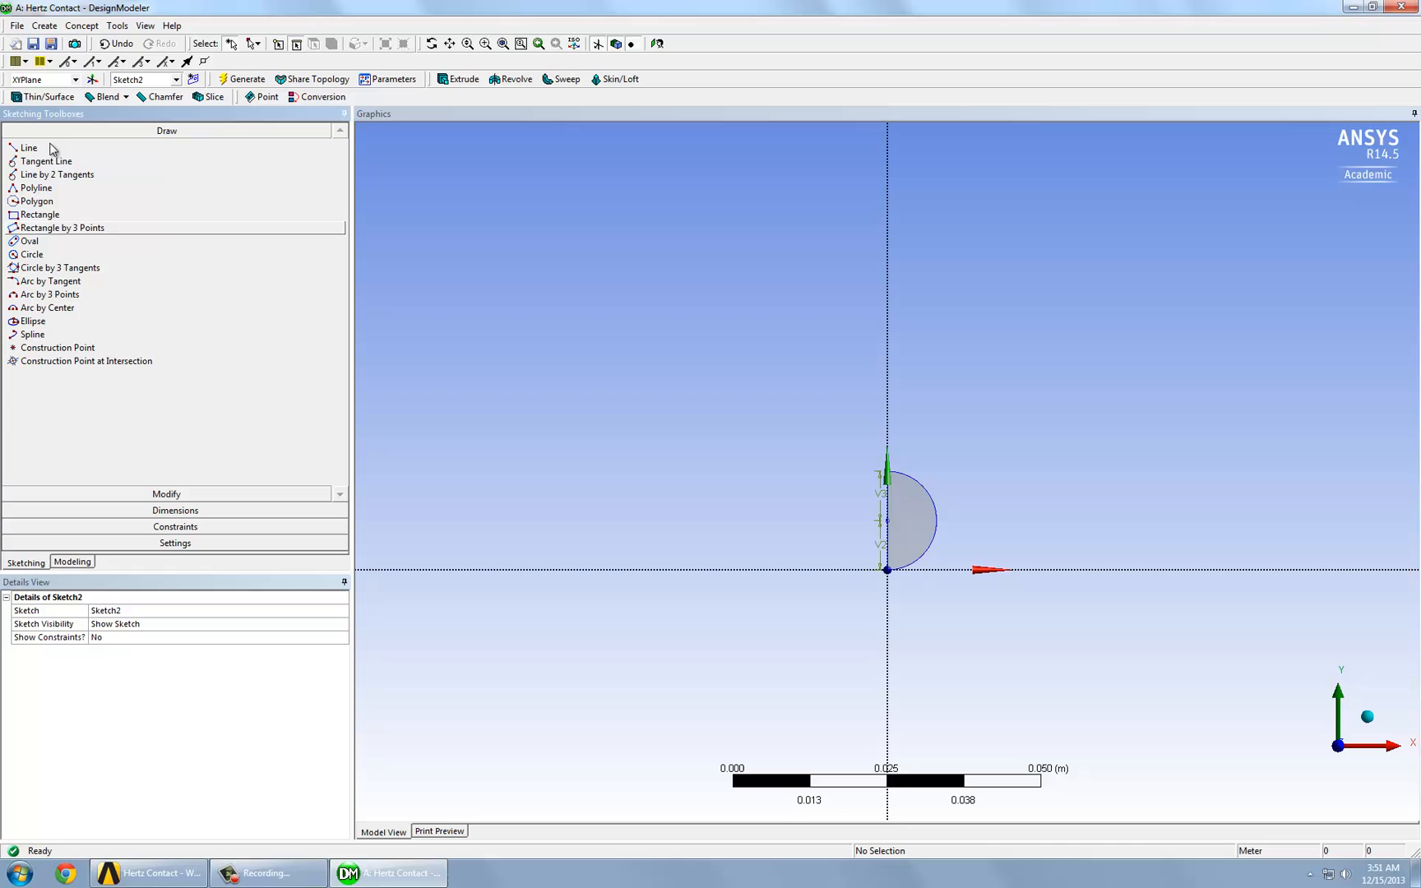
Step: Draw a rectangle from the origin extending down and to the right
left_click(39, 215)
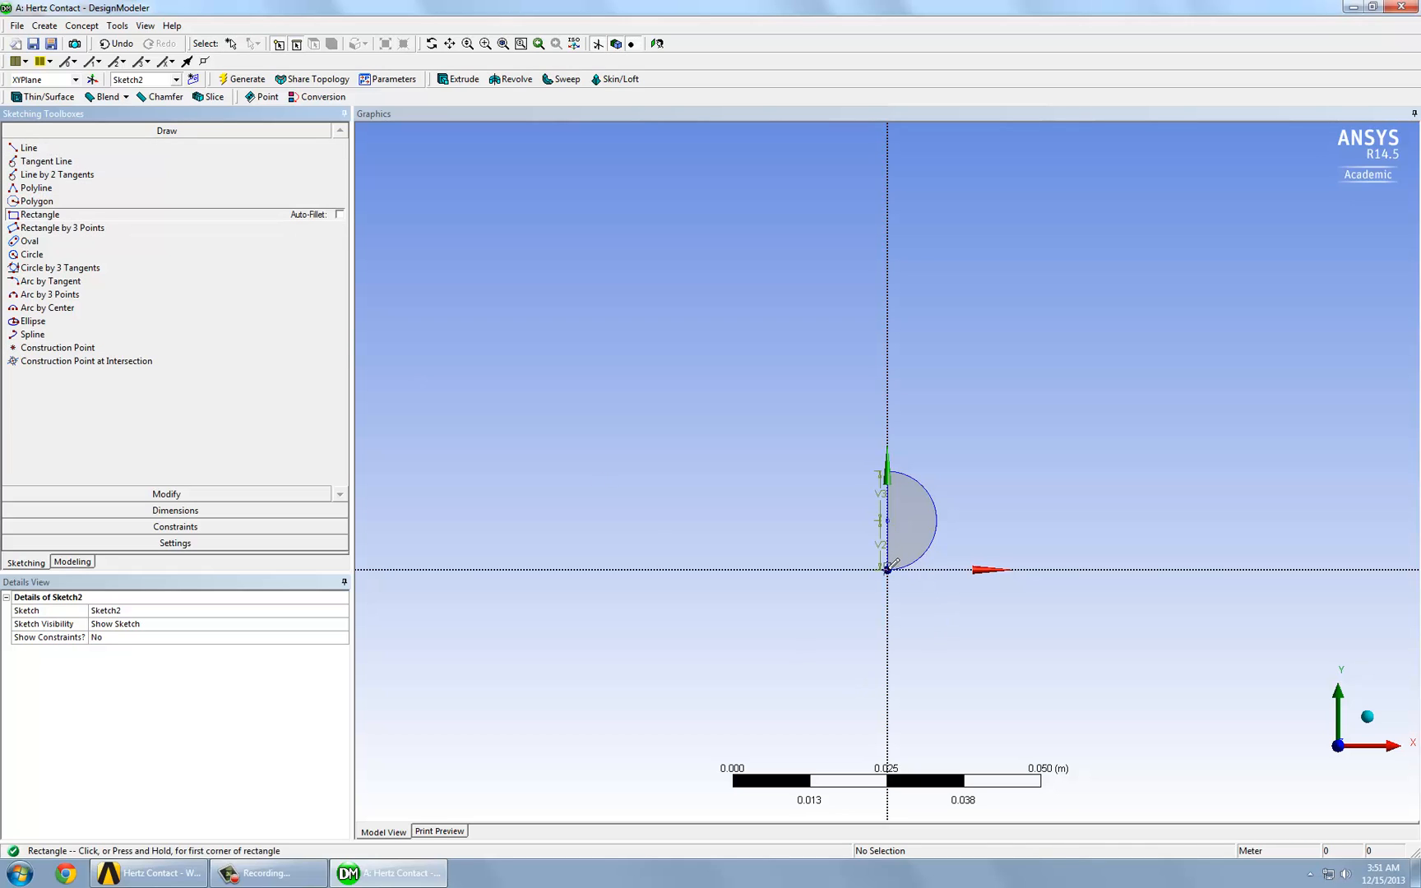
left_click_drag(887, 569, 1229, 709)
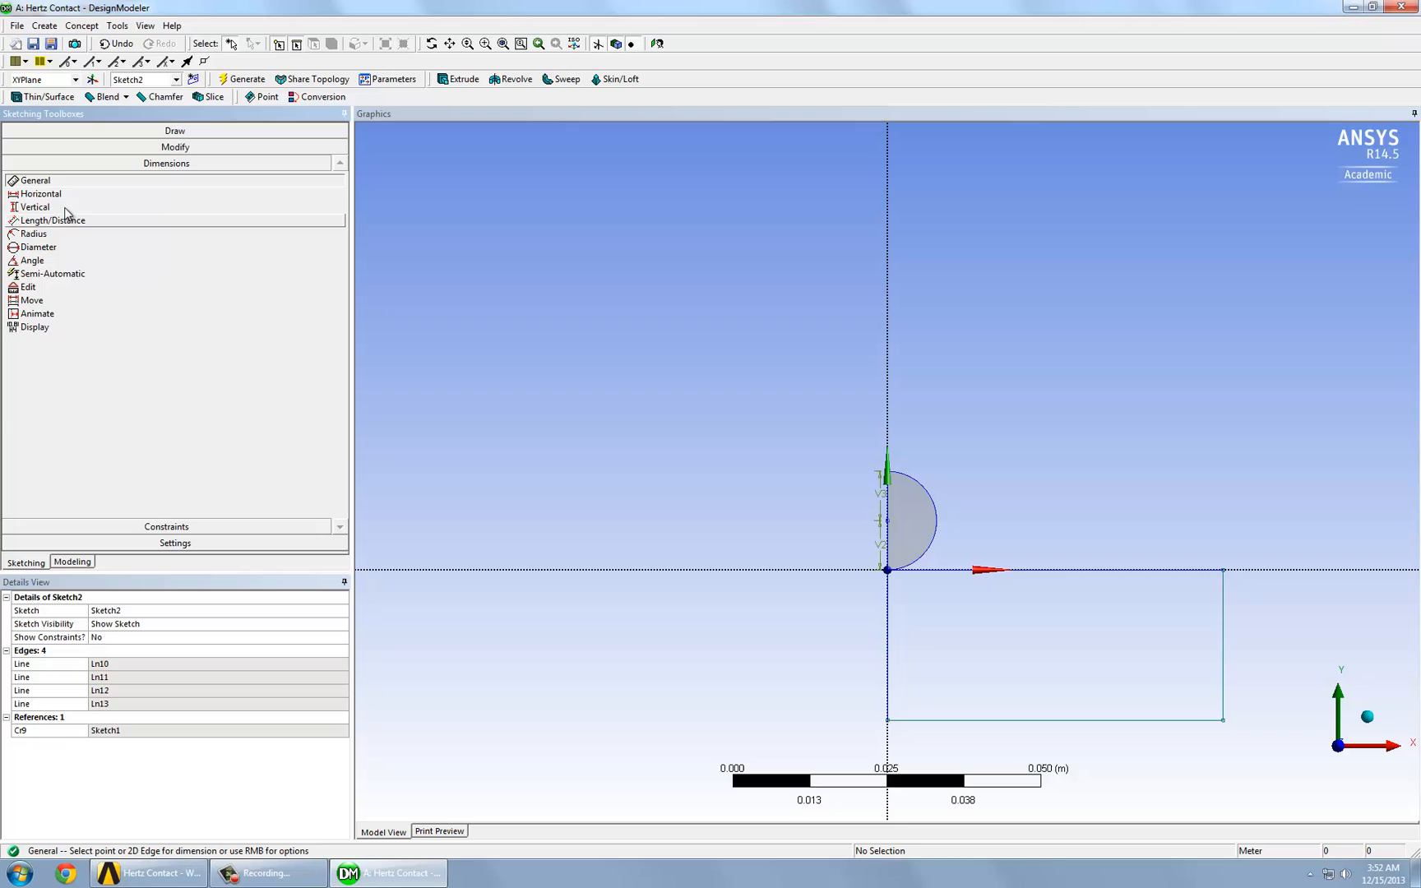
Step: Dimension the rectangle's edges: height V4 = 0.04 m and width H5 = 0.05 m
left_click(886, 634)
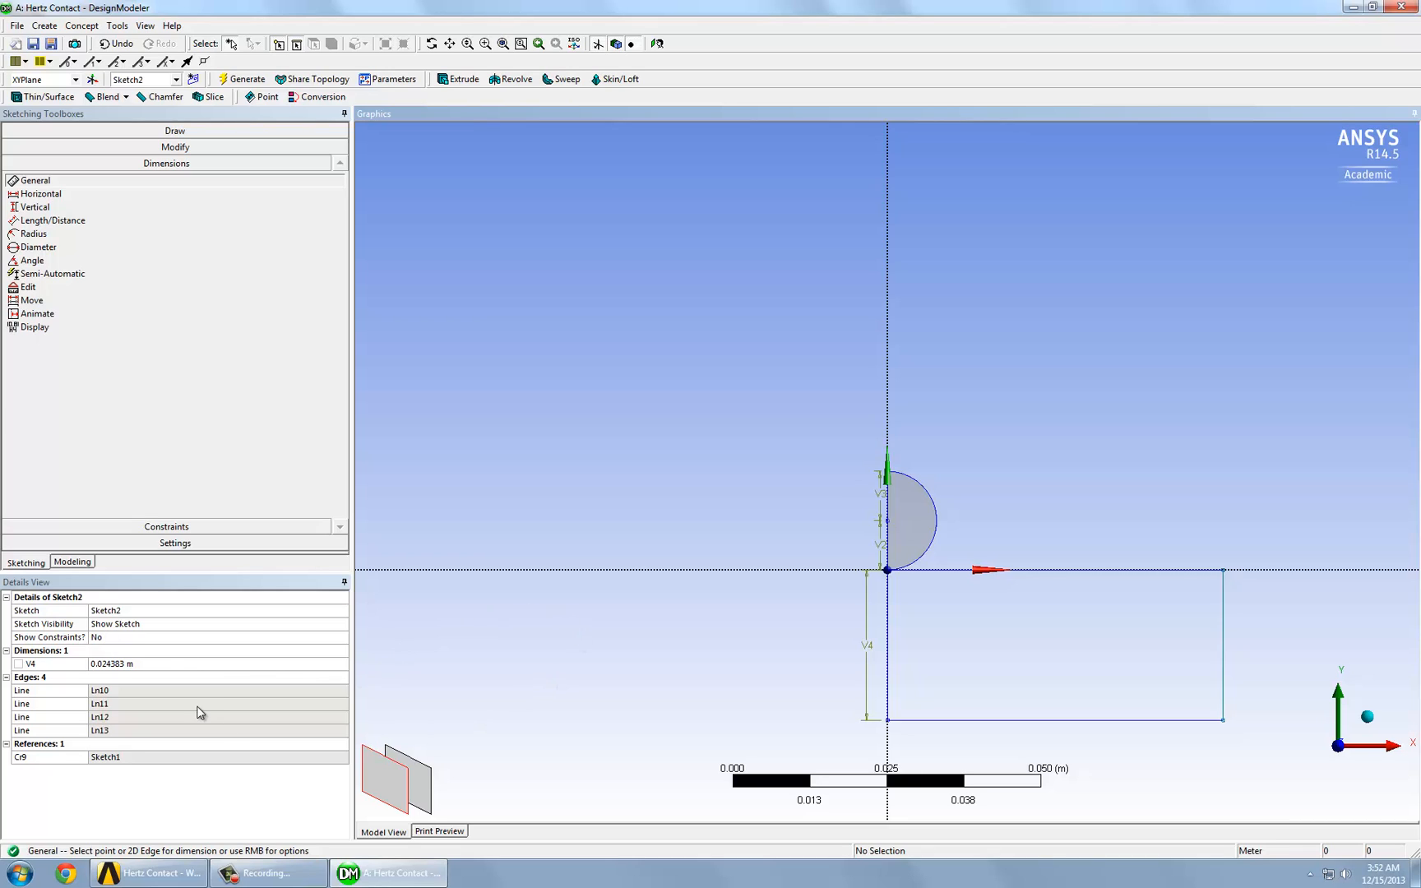
mouse_move(163, 669)
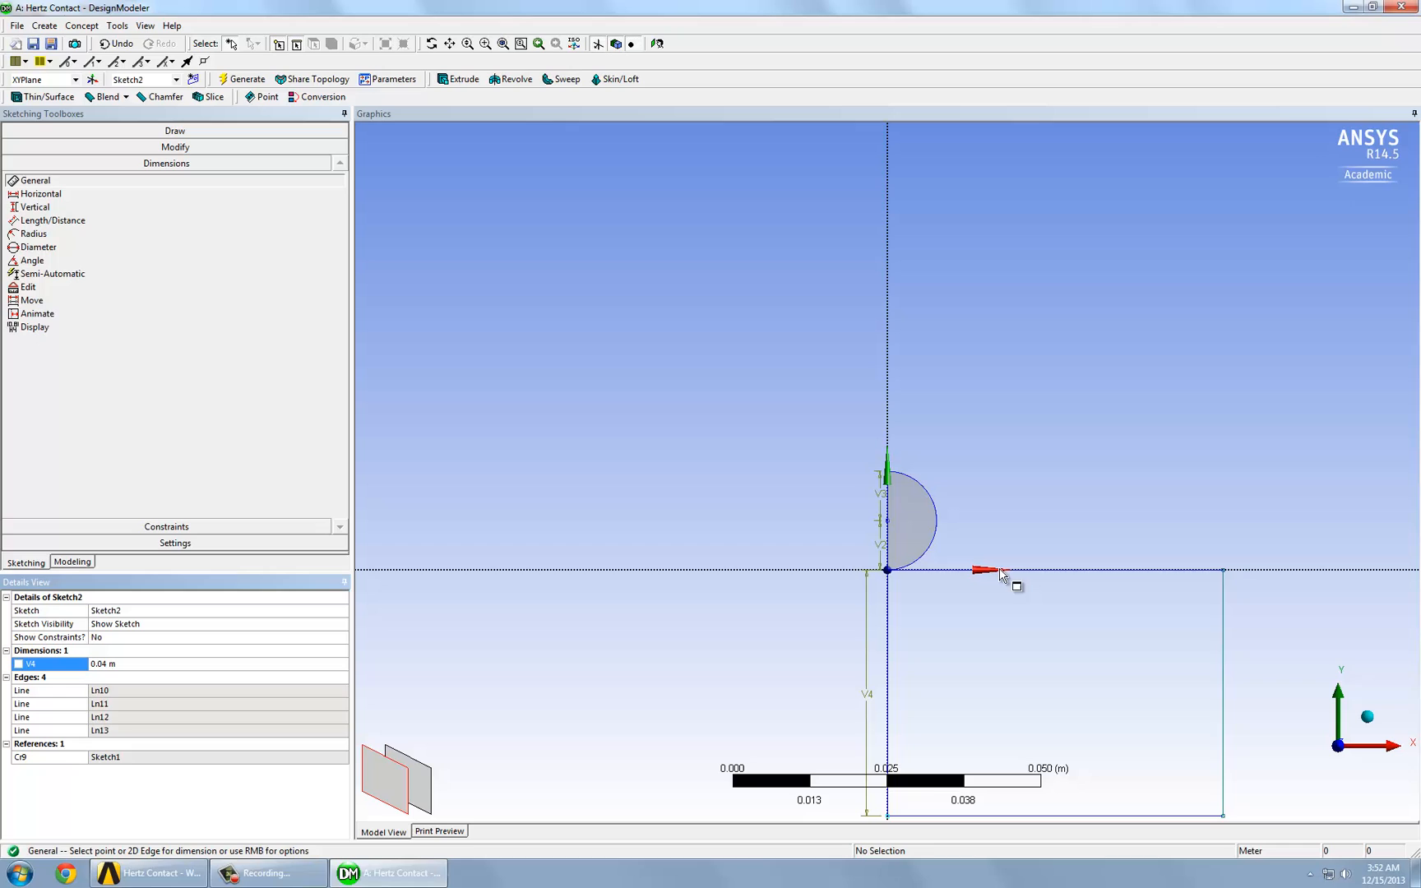
left_click(996, 569)
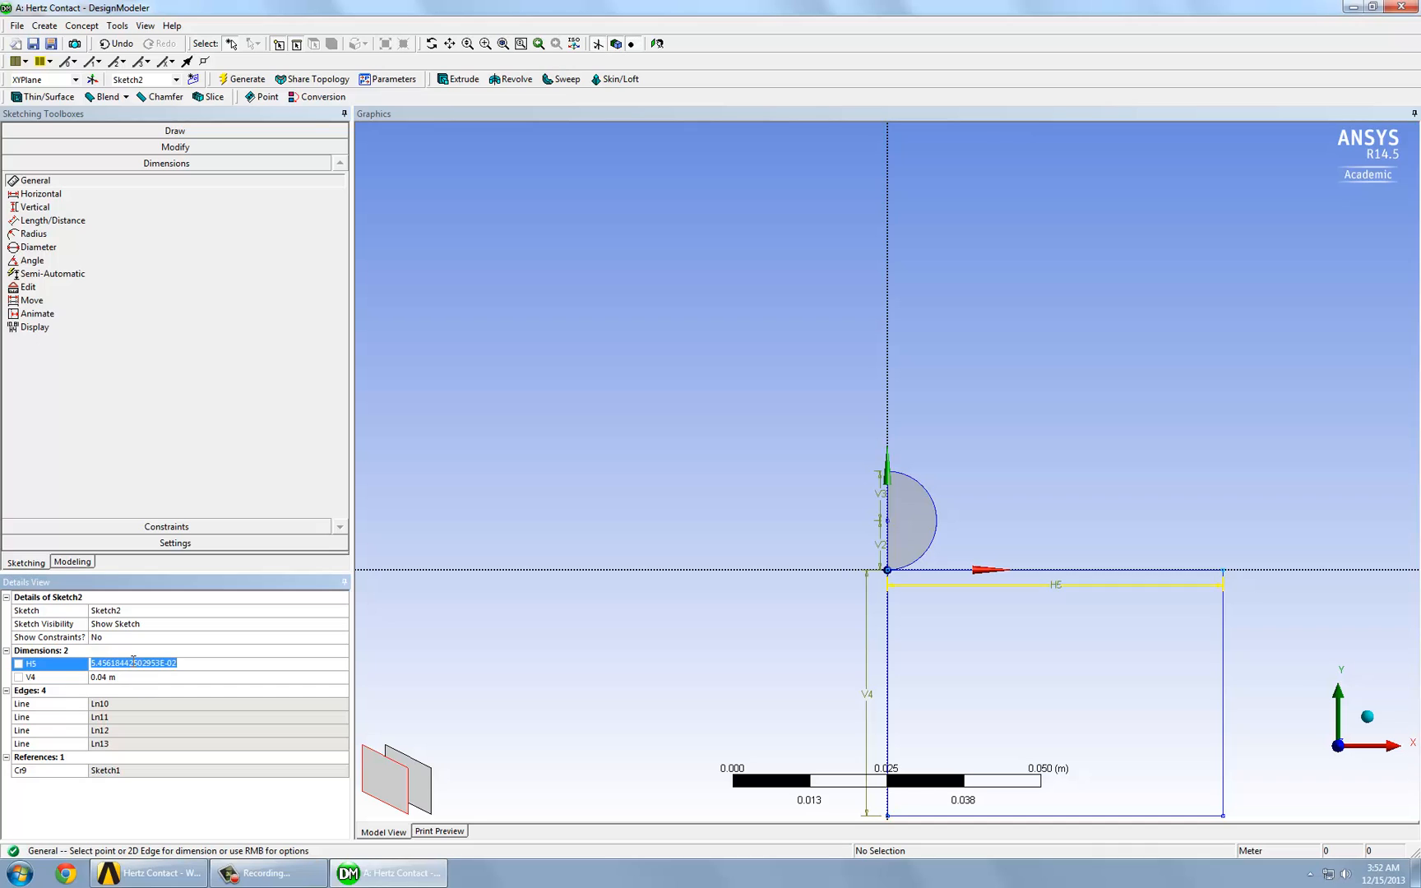
type("0.05 m")
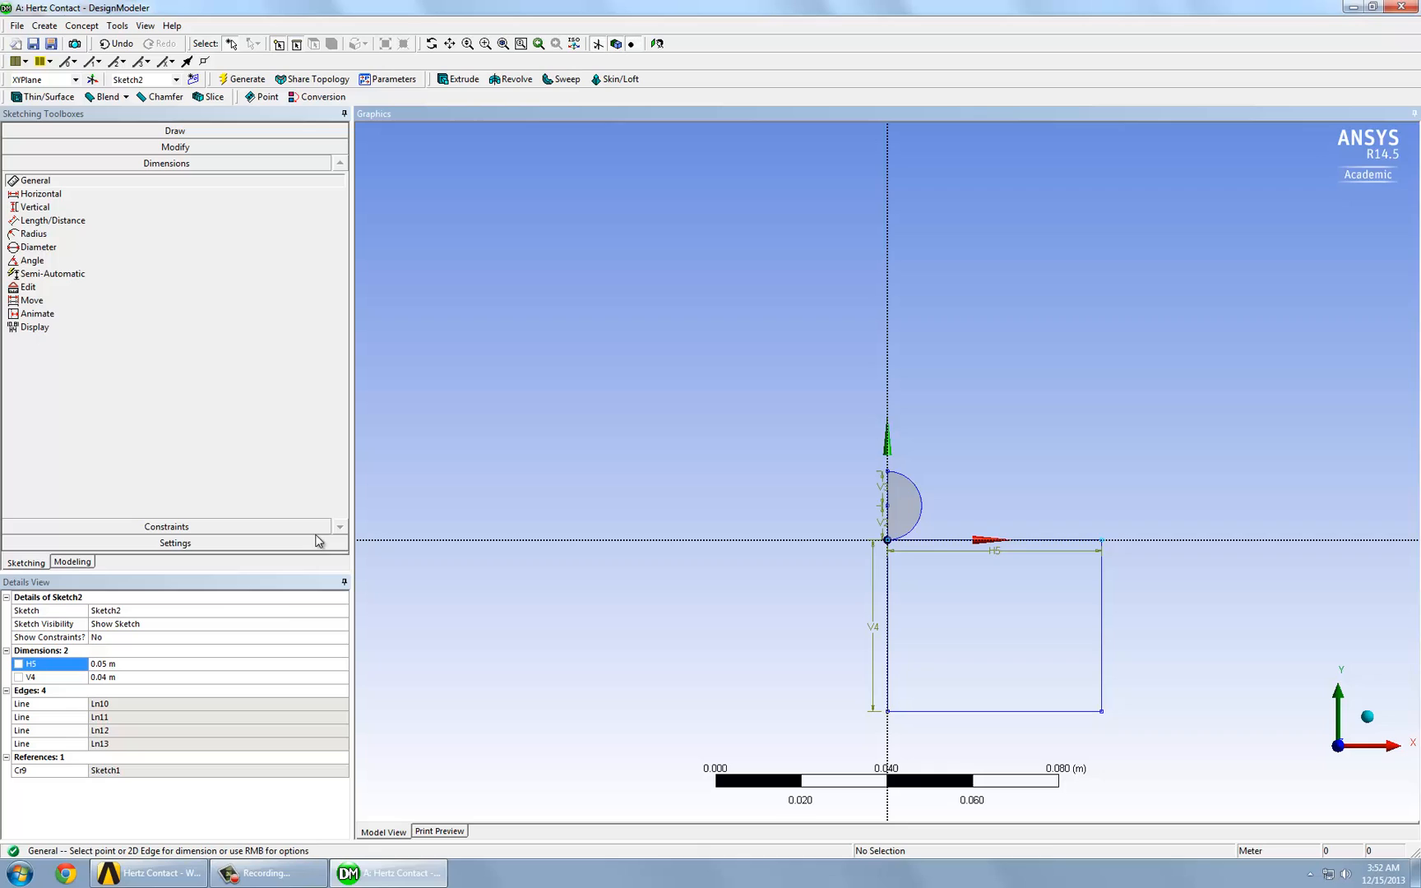
left_click(71, 561)
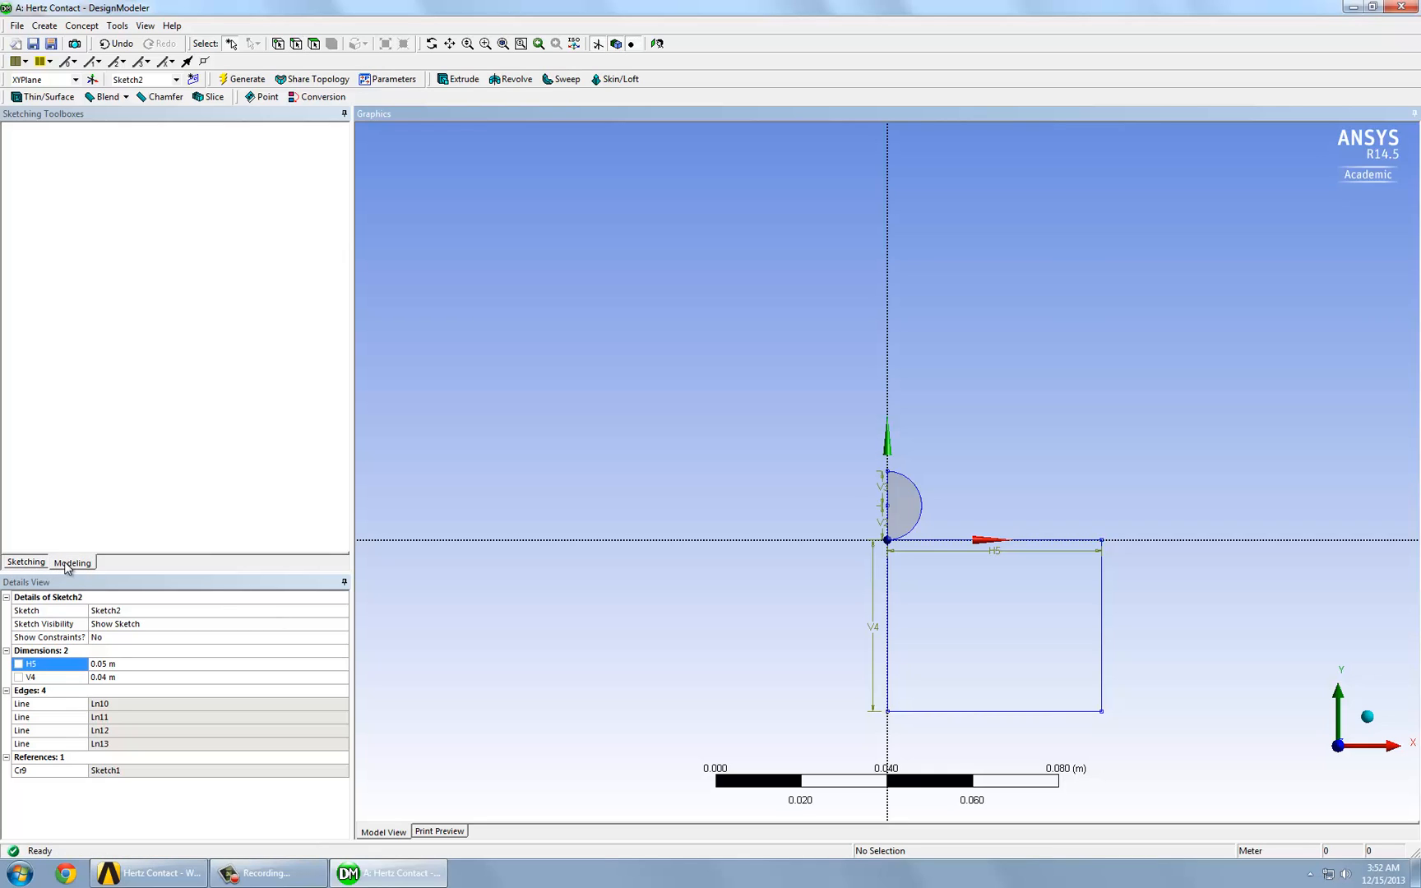
Step: Generate surface body SurfaceSk2 from the rectangular Sketch2 and orbit to view the plate
left_click(71, 562)
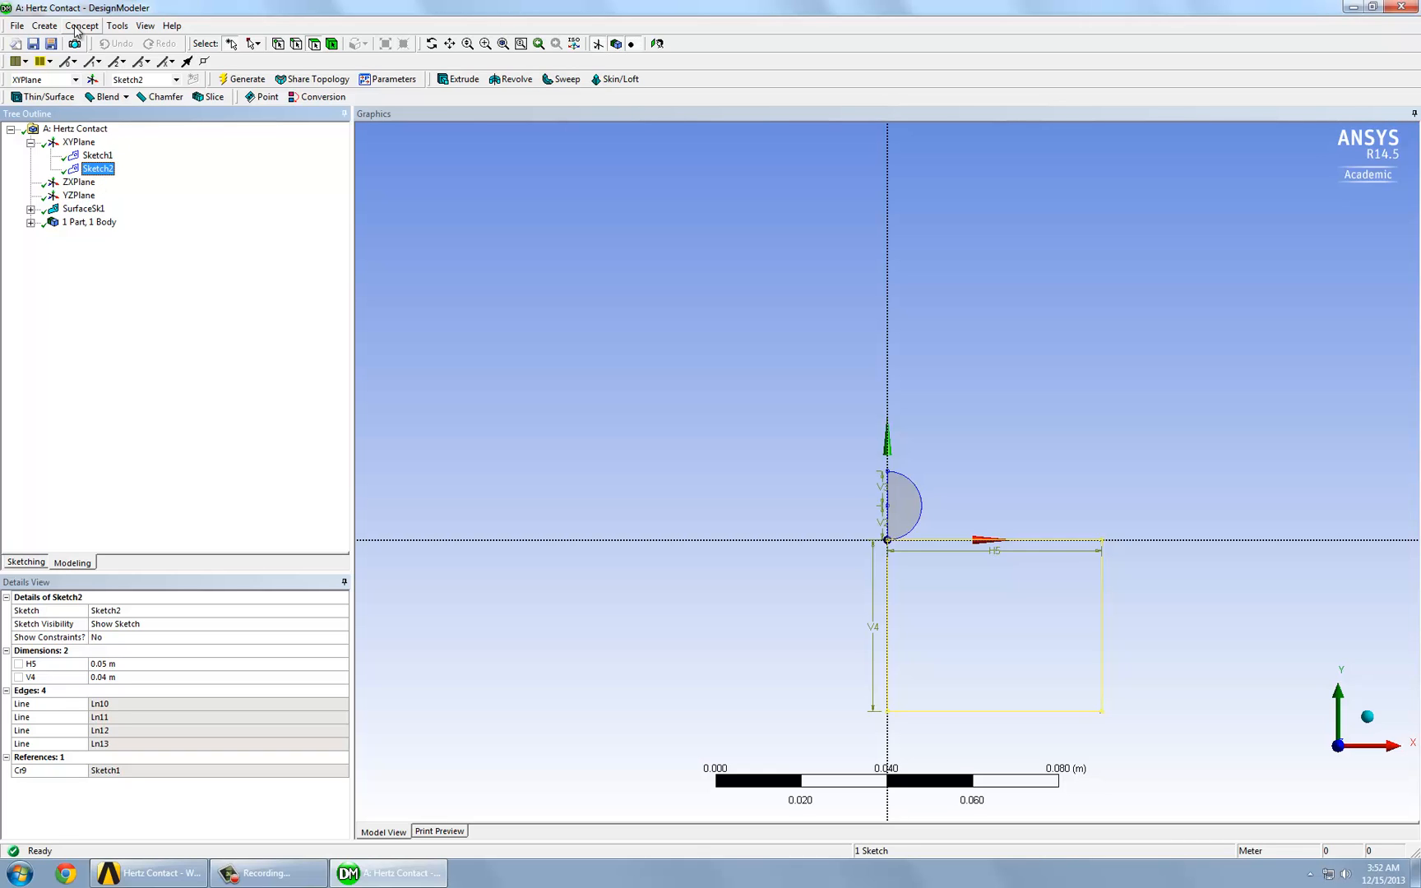
left_click(82, 25)
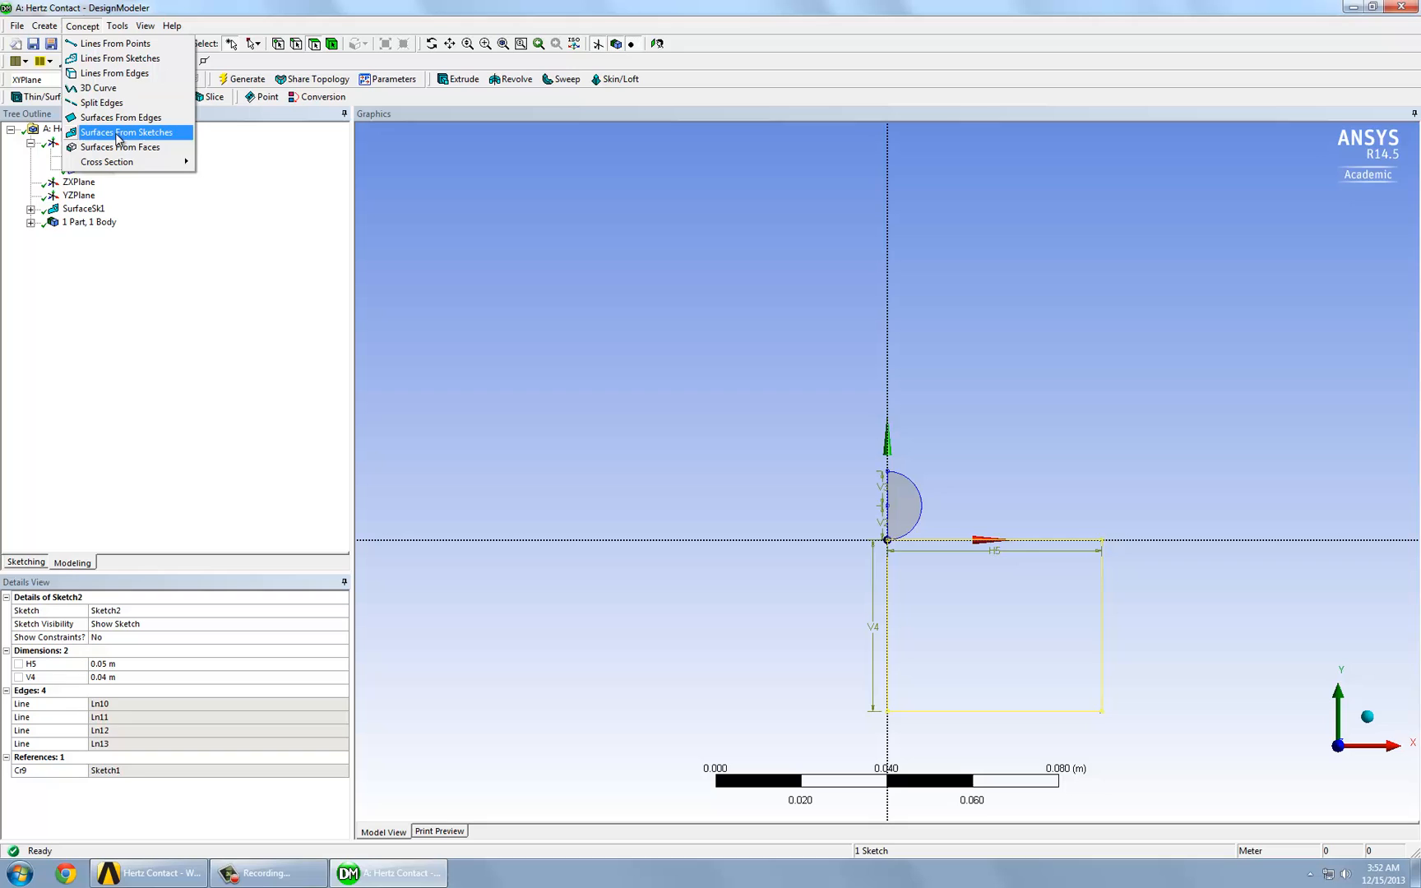
left_click(127, 133)
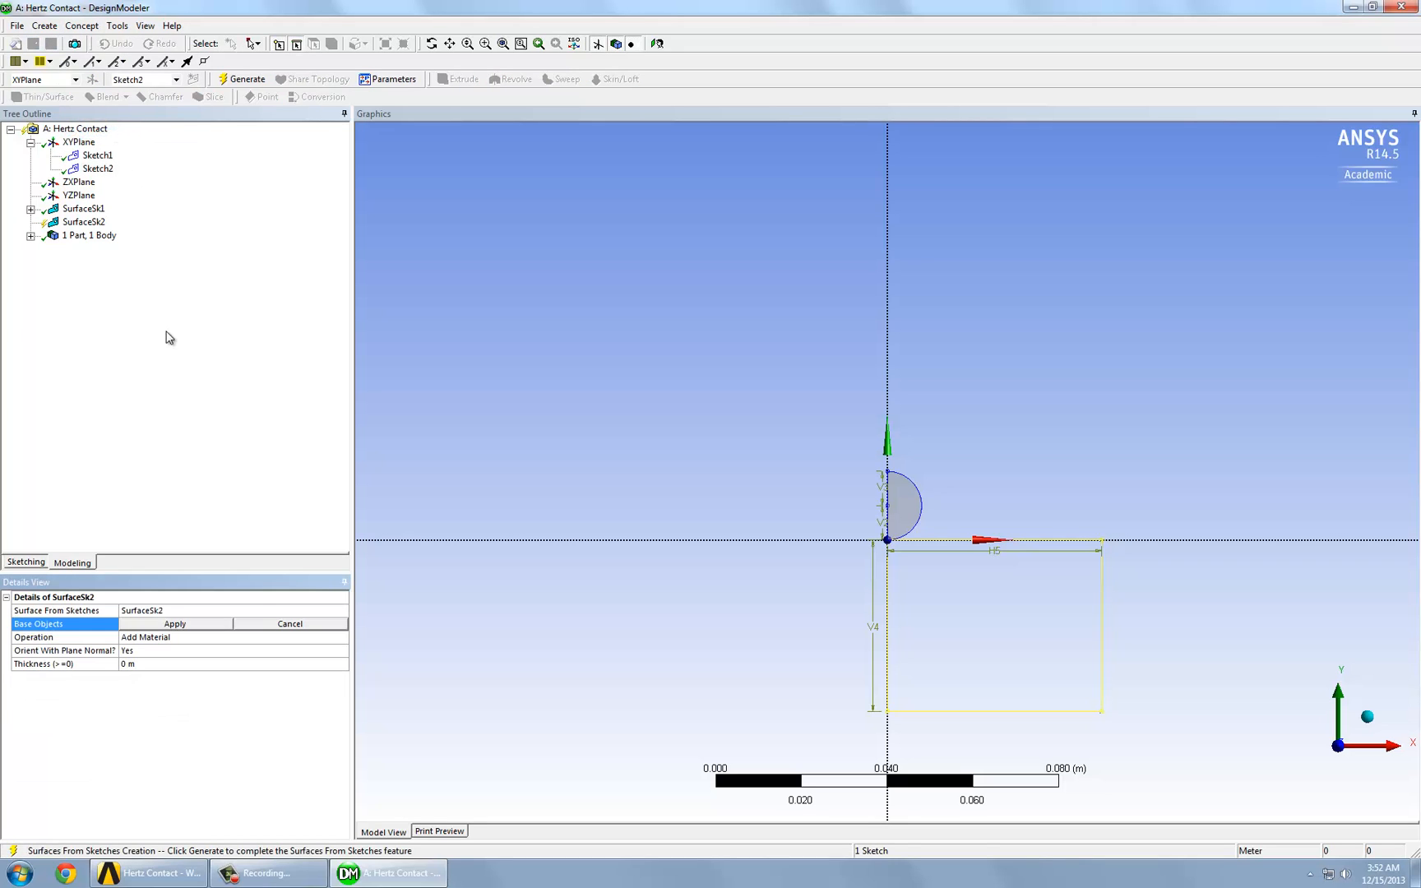
mouse_move(178, 532)
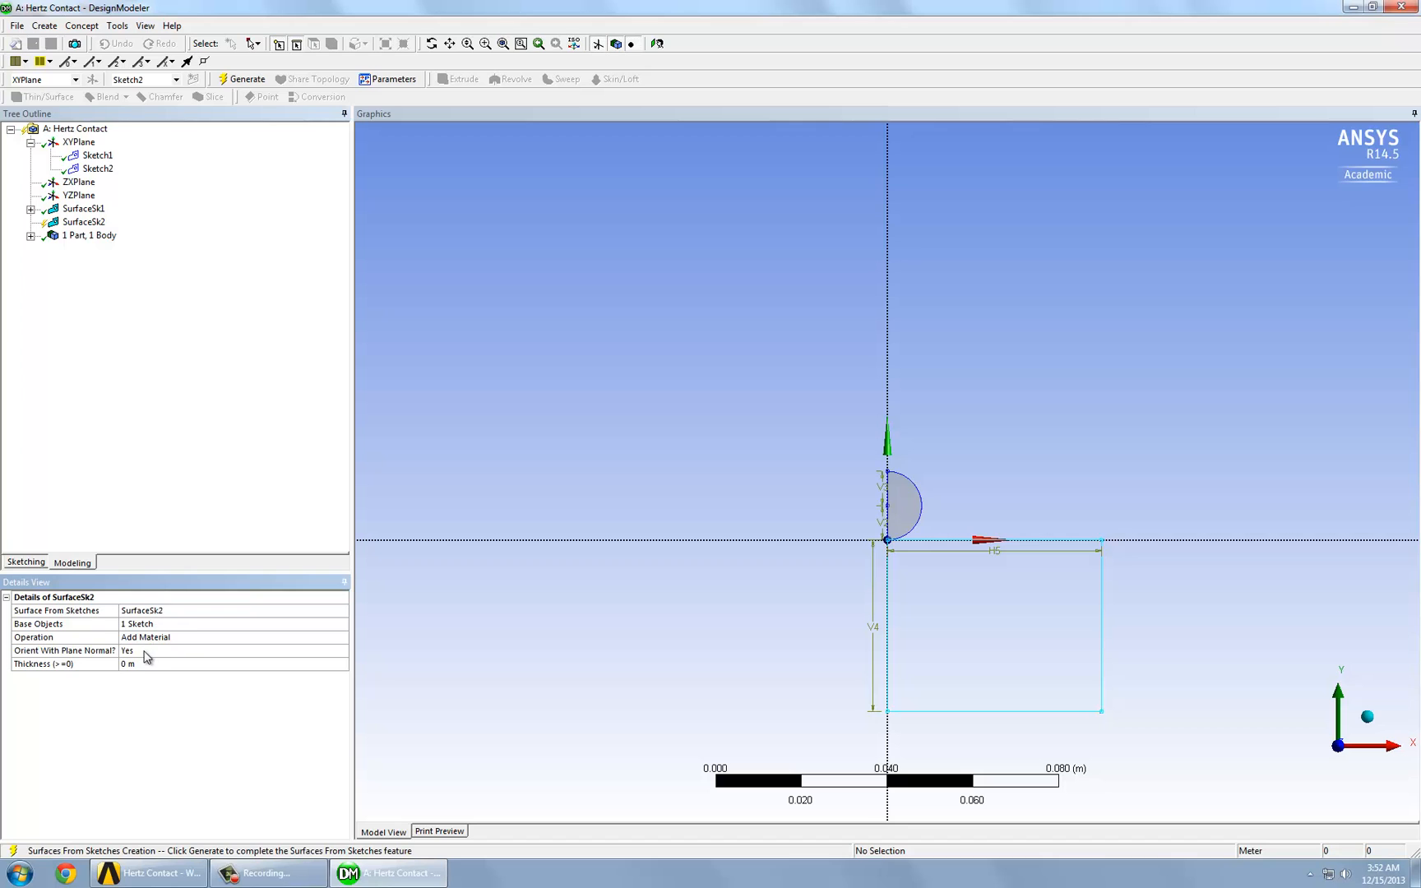
left_click(247, 79)
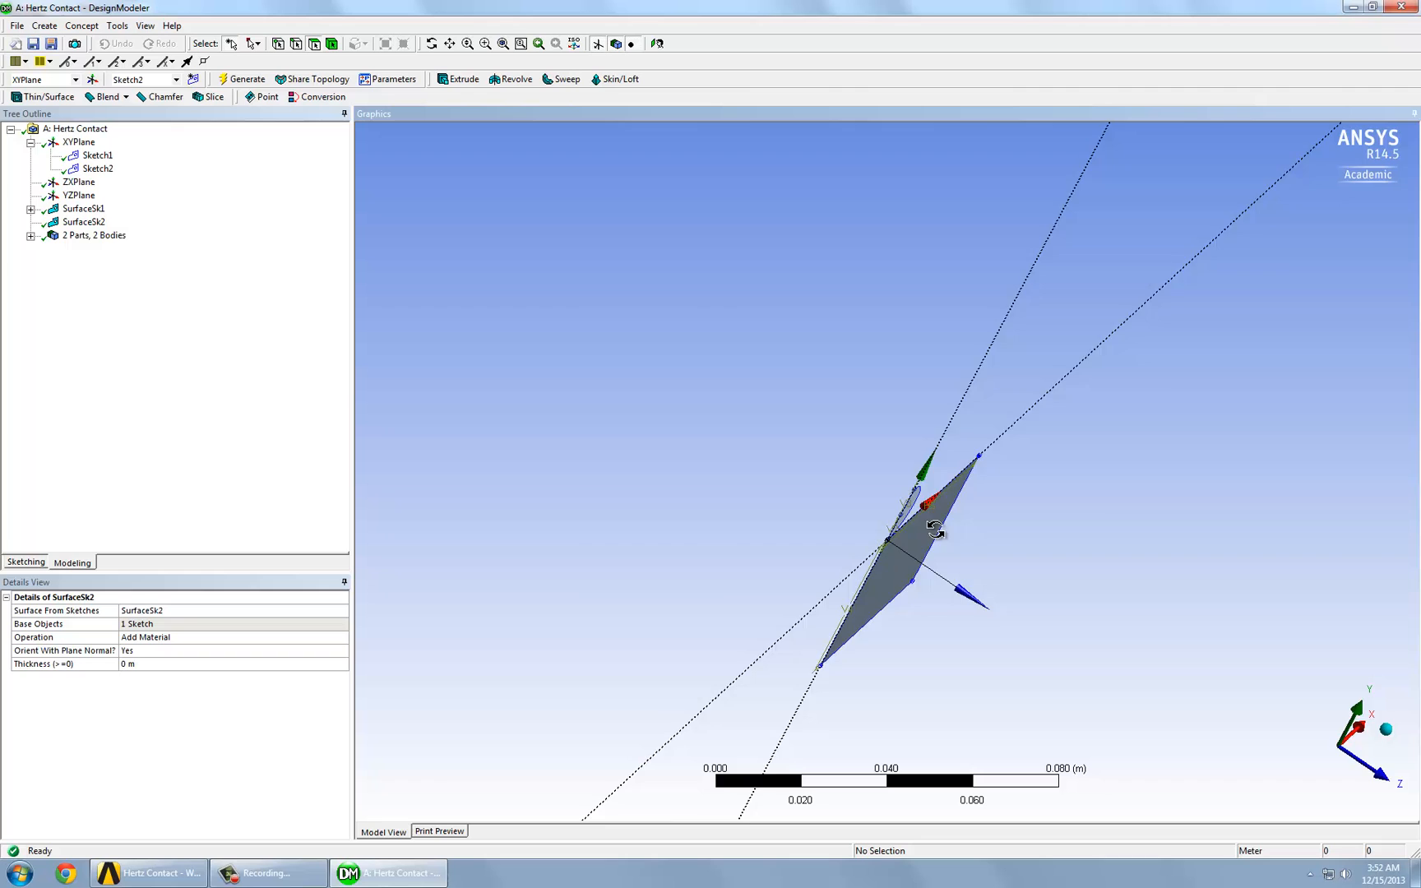
left_click_drag(933, 531, 1024, 543)
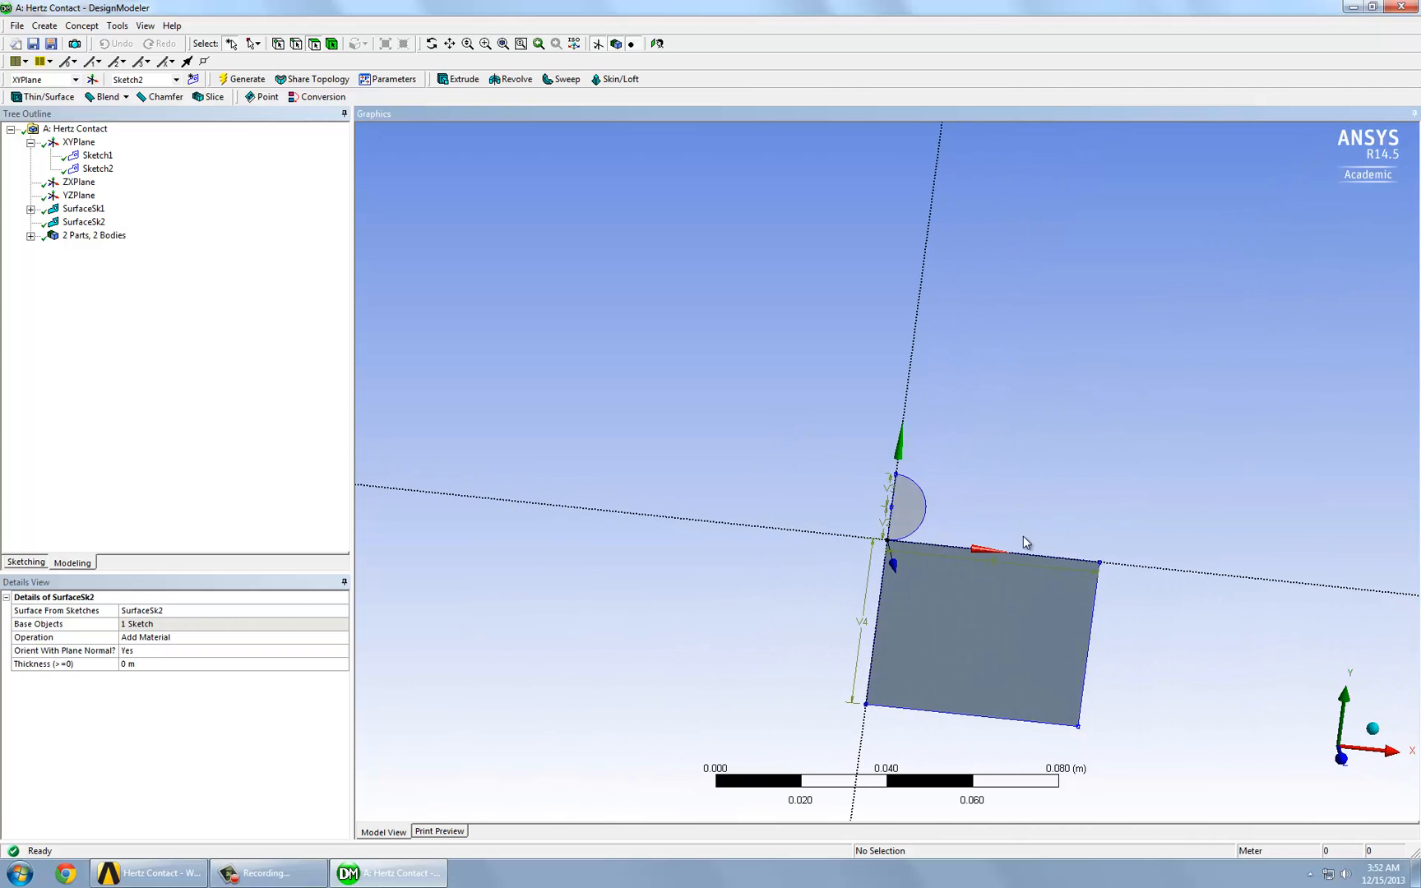